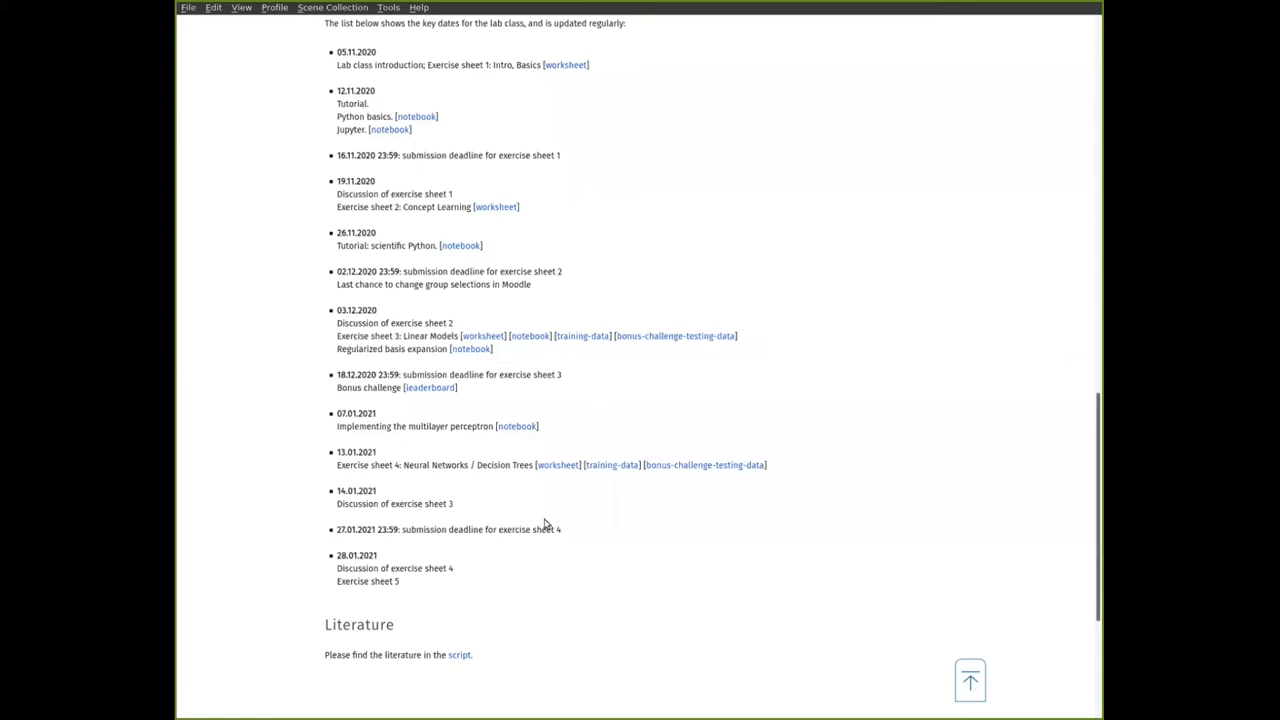
mouse_move(344, 470)
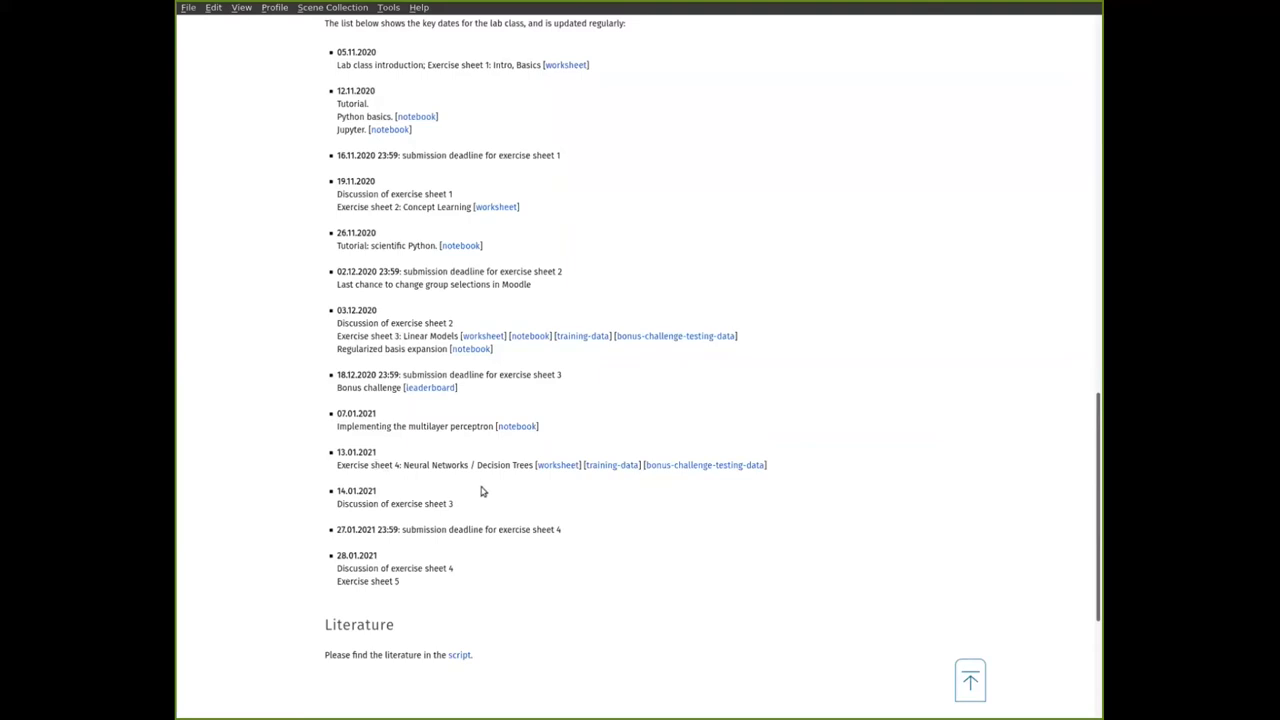
mouse_move(544, 496)
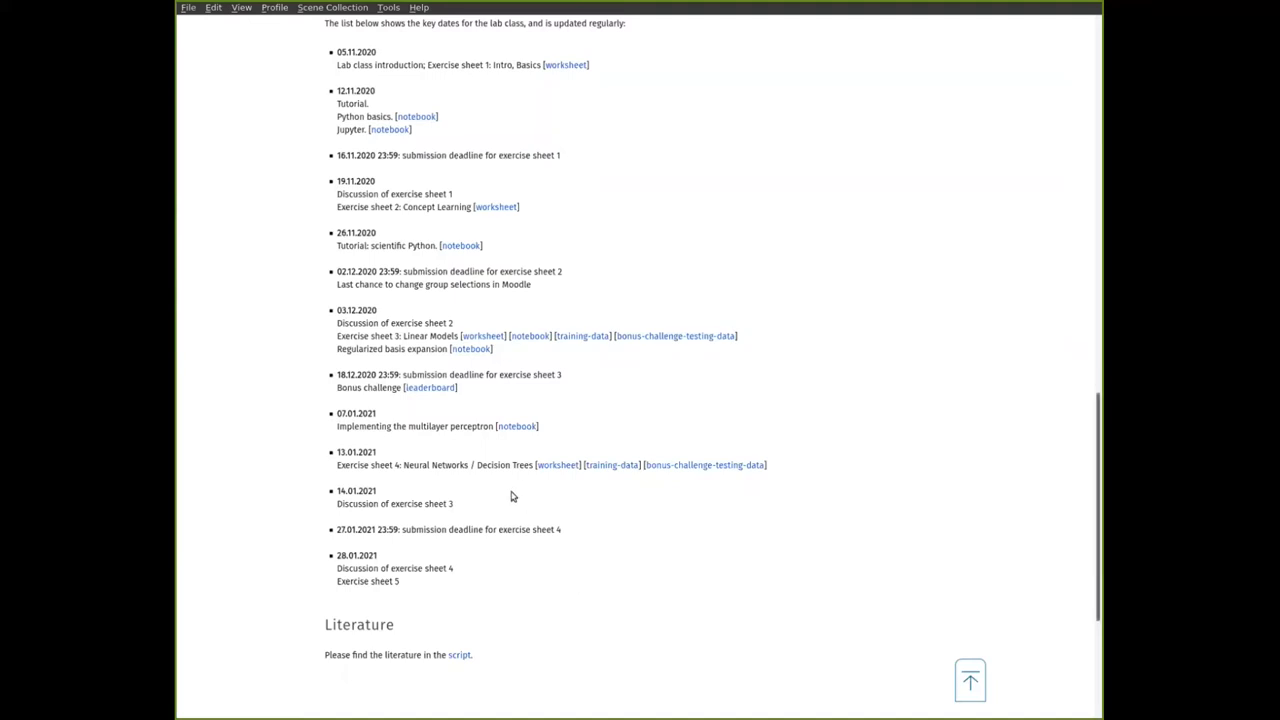
mouse_move(416, 482)
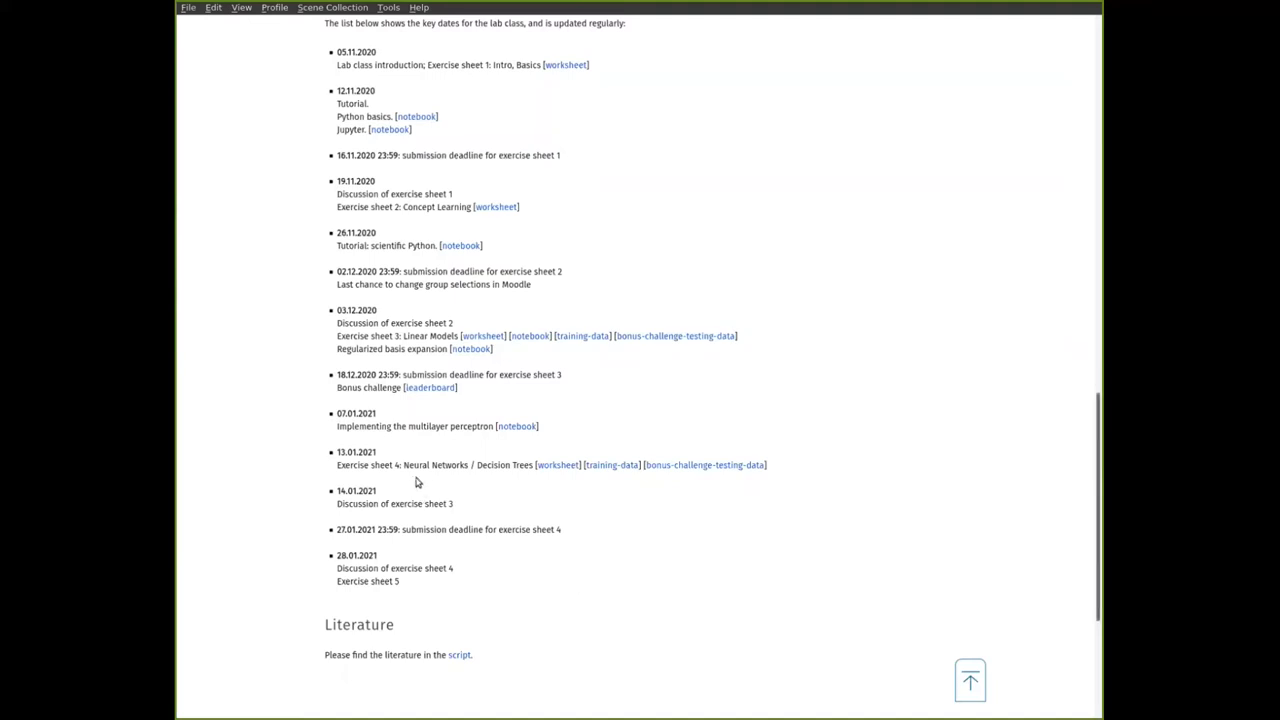
mouse_move(504, 482)
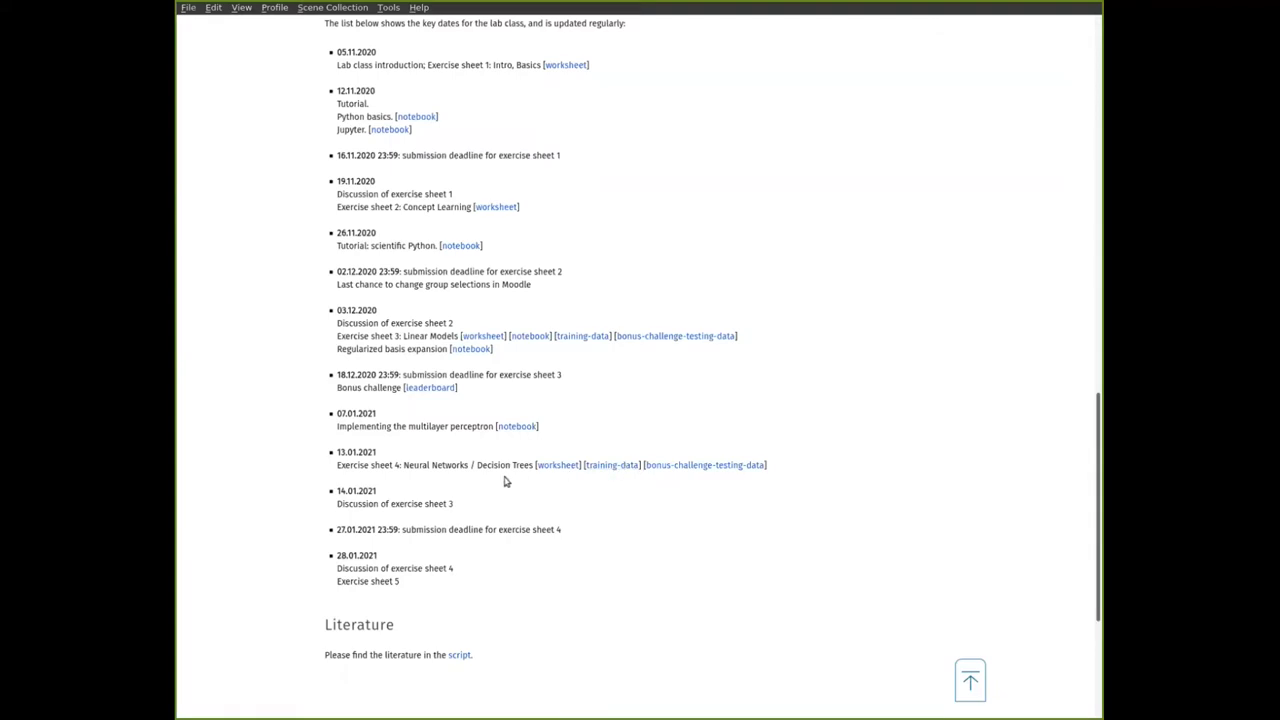
mouse_move(508, 480)
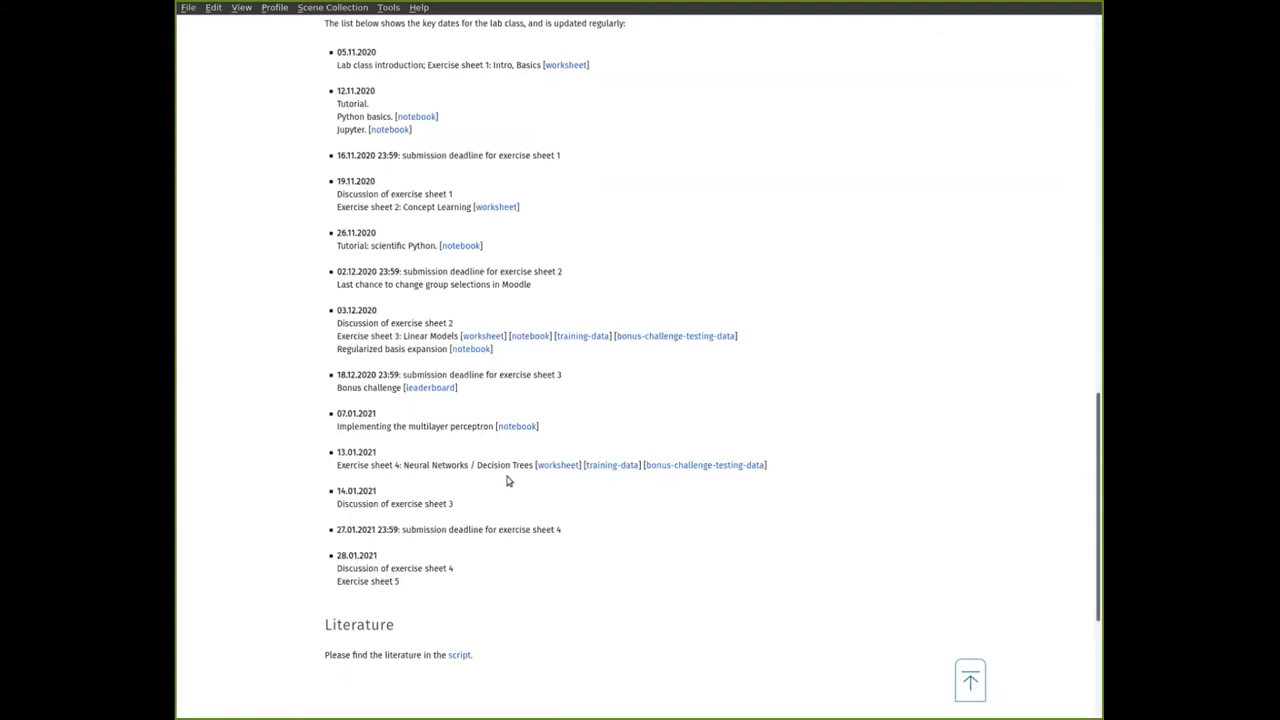
mouse_move(556, 464)
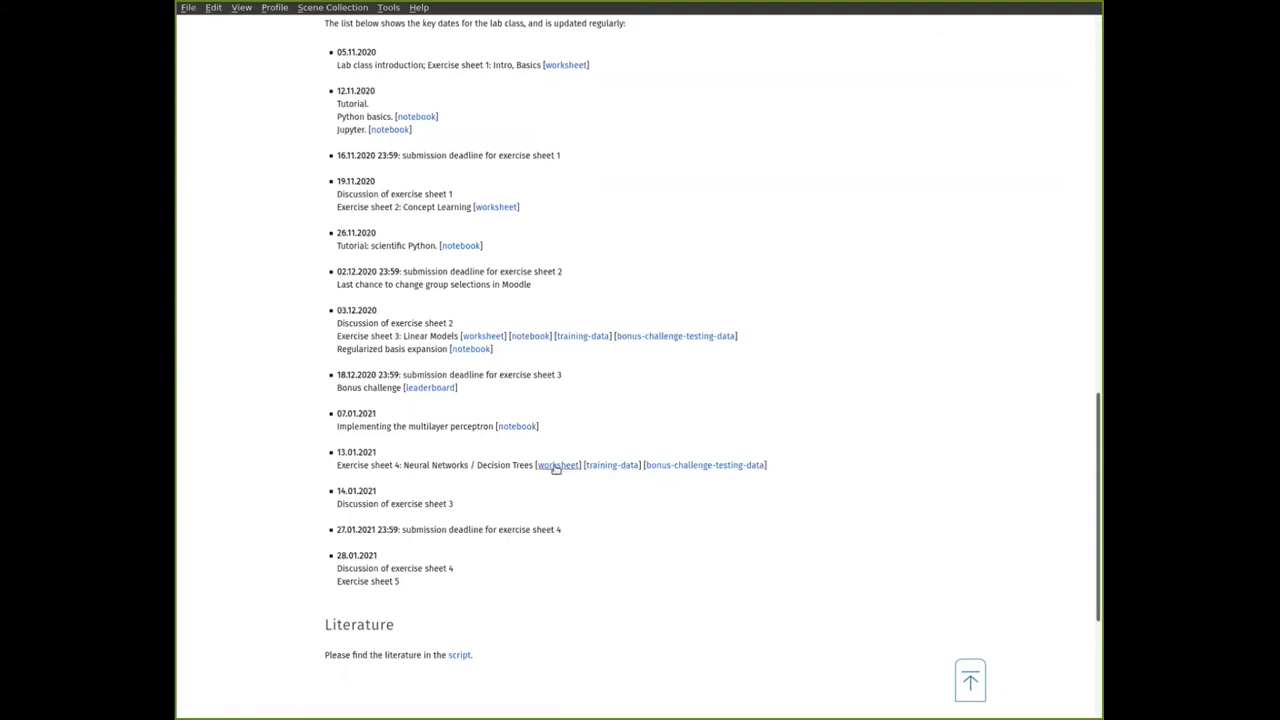
mouse_move(556, 464)
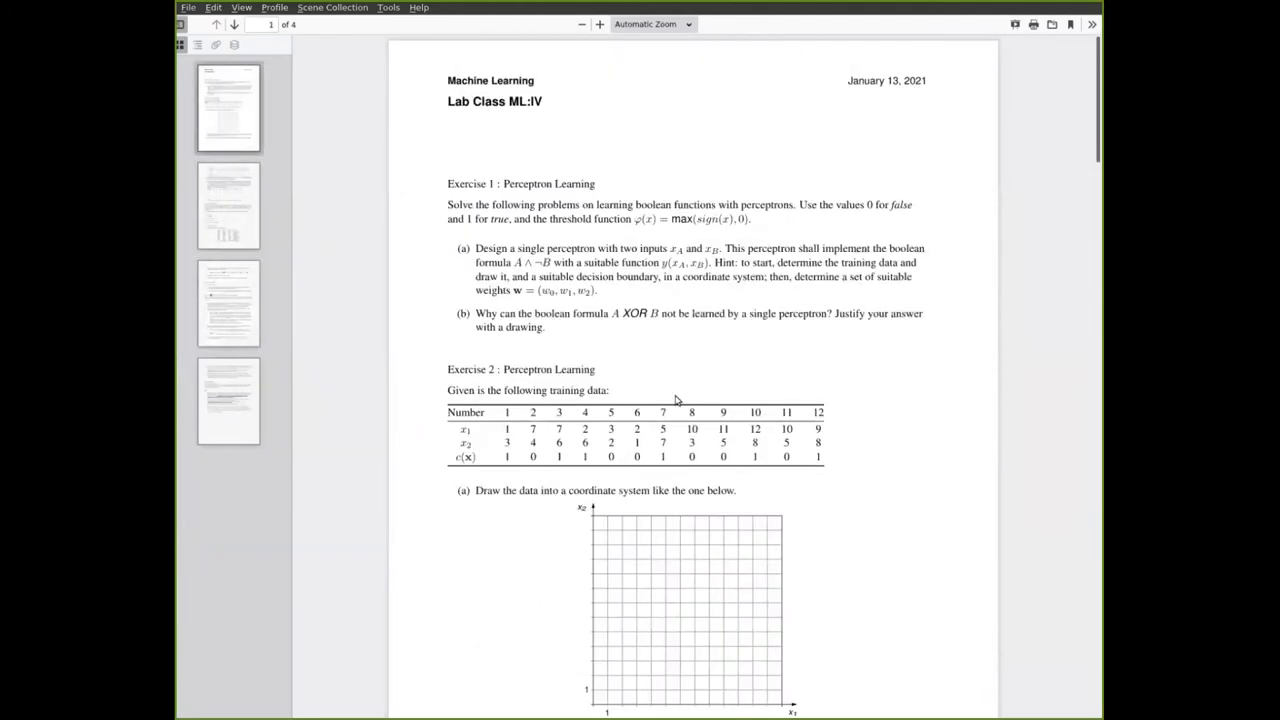
mouse_move(730, 122)
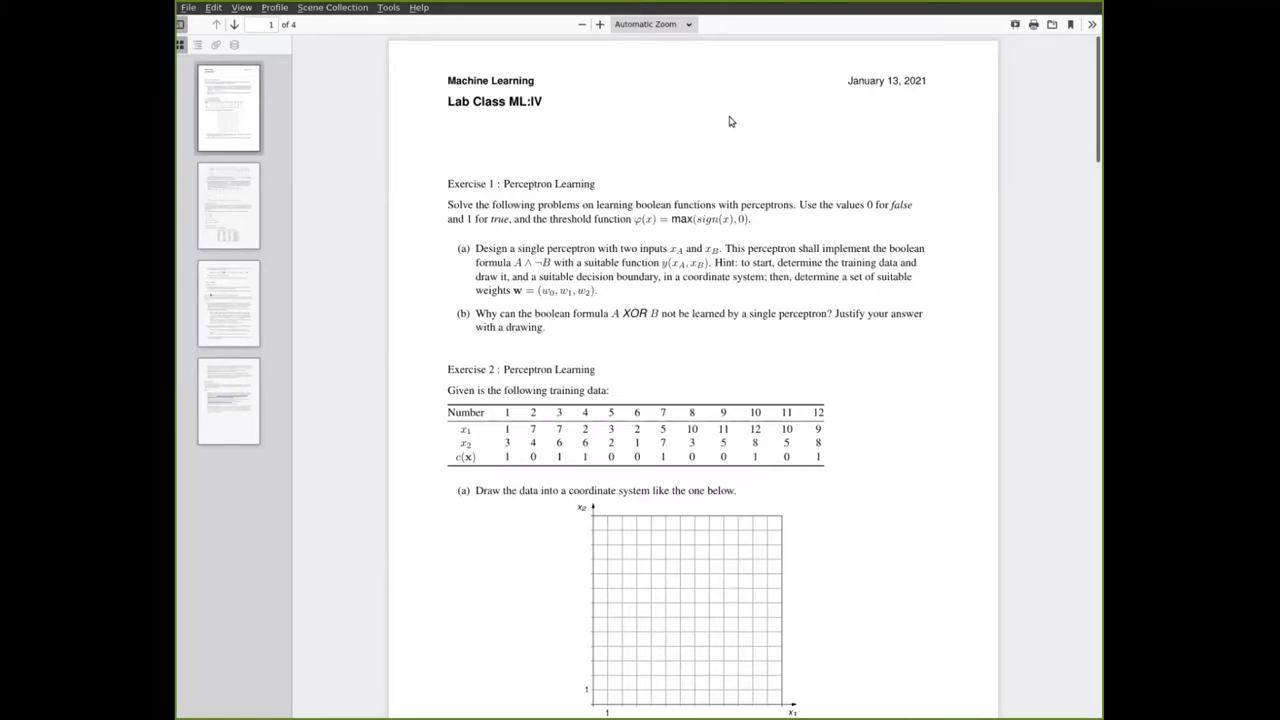
mouse_move(716, 182)
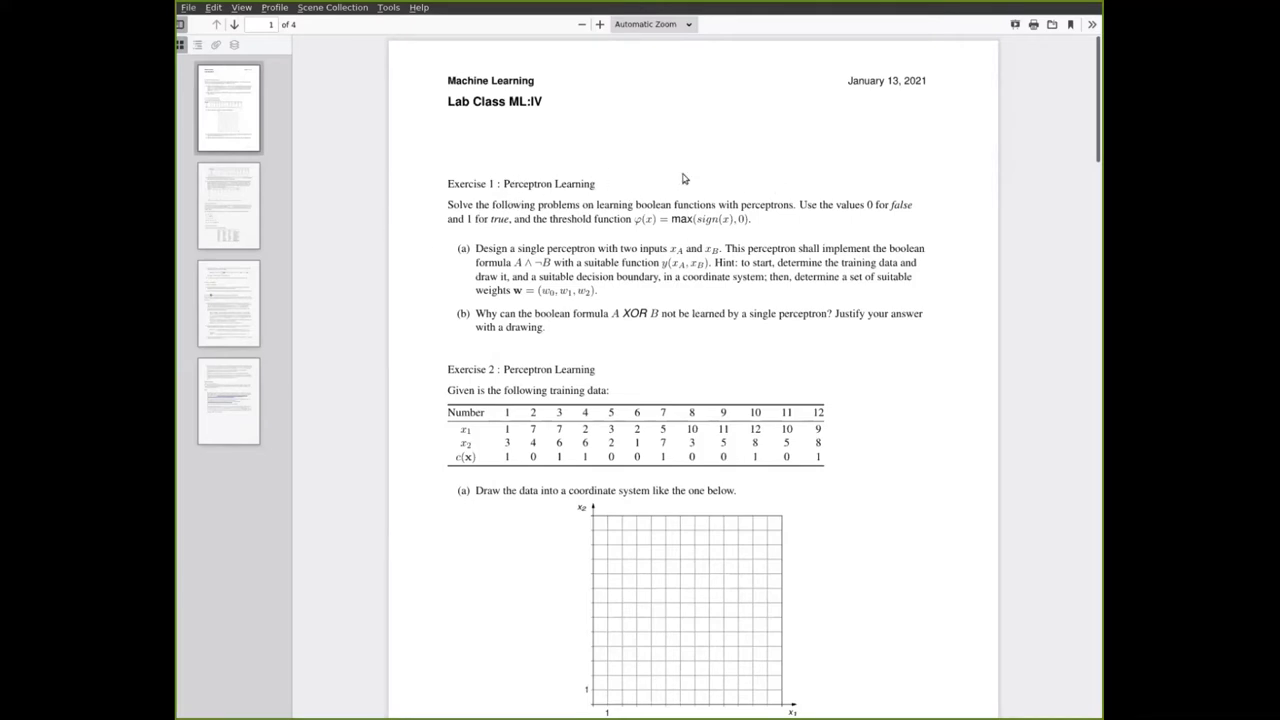
mouse_move(718, 186)
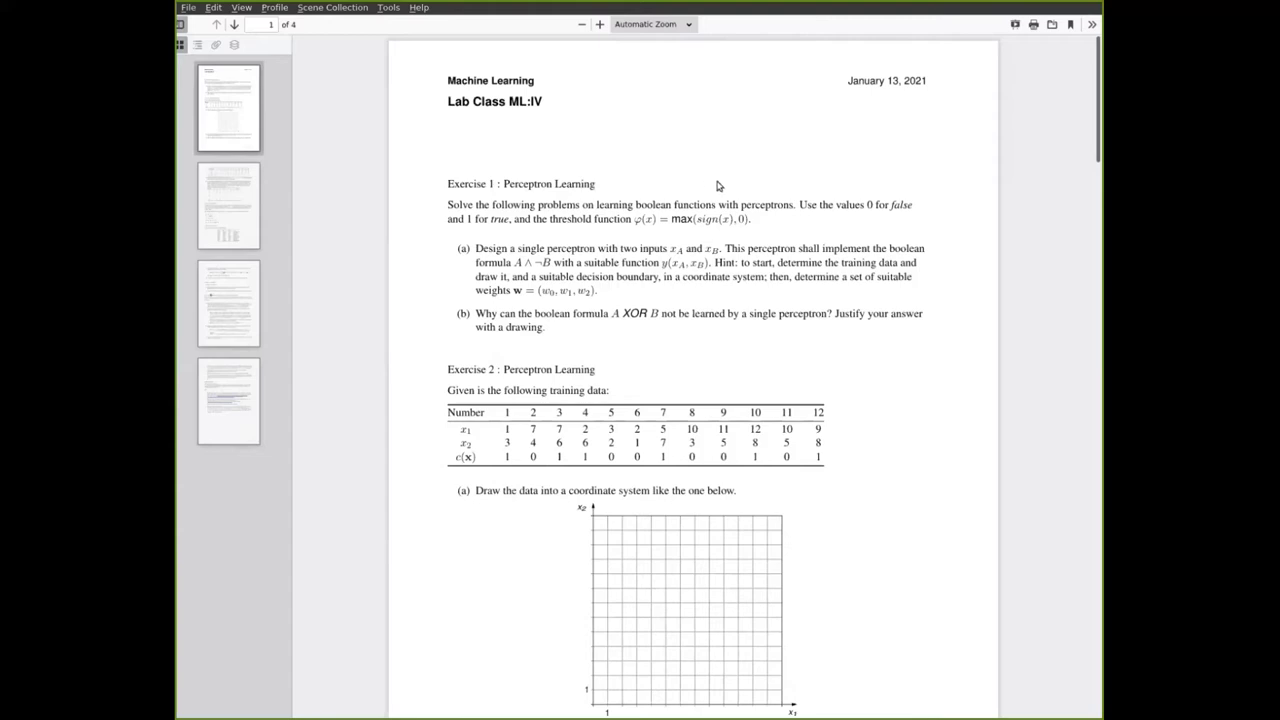
mouse_move(448, 224)
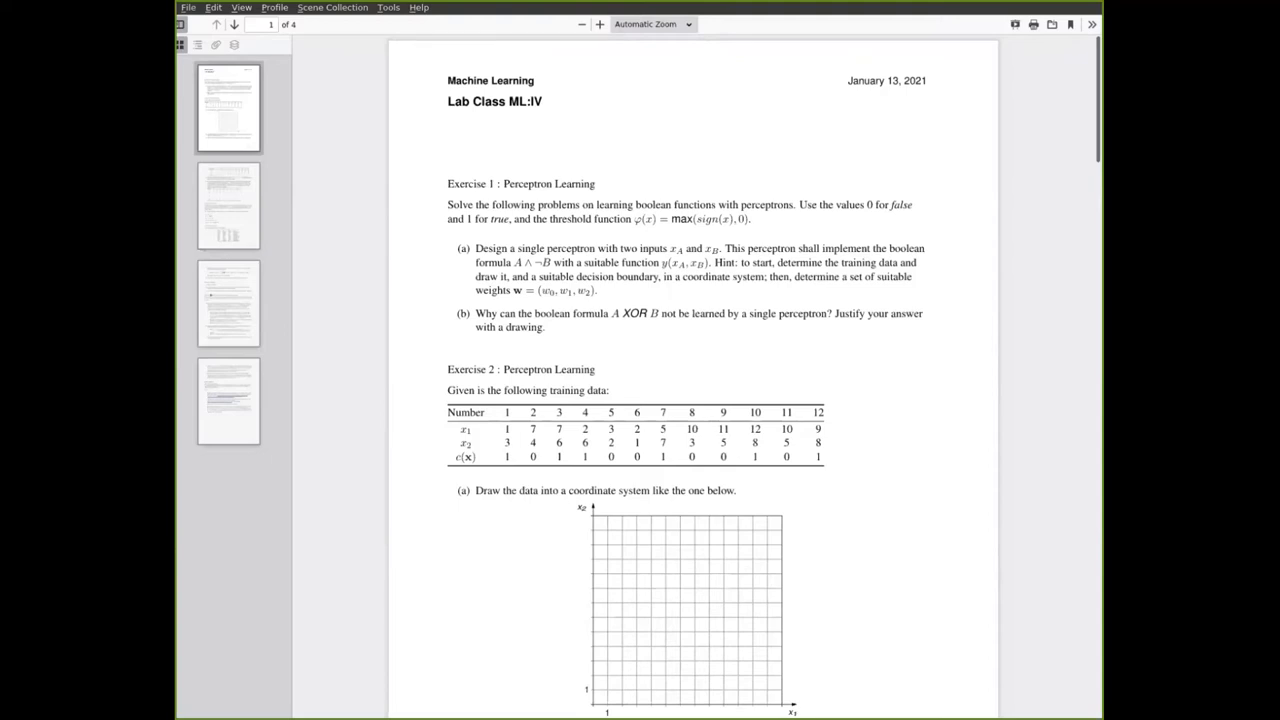
mouse_move(932, 244)
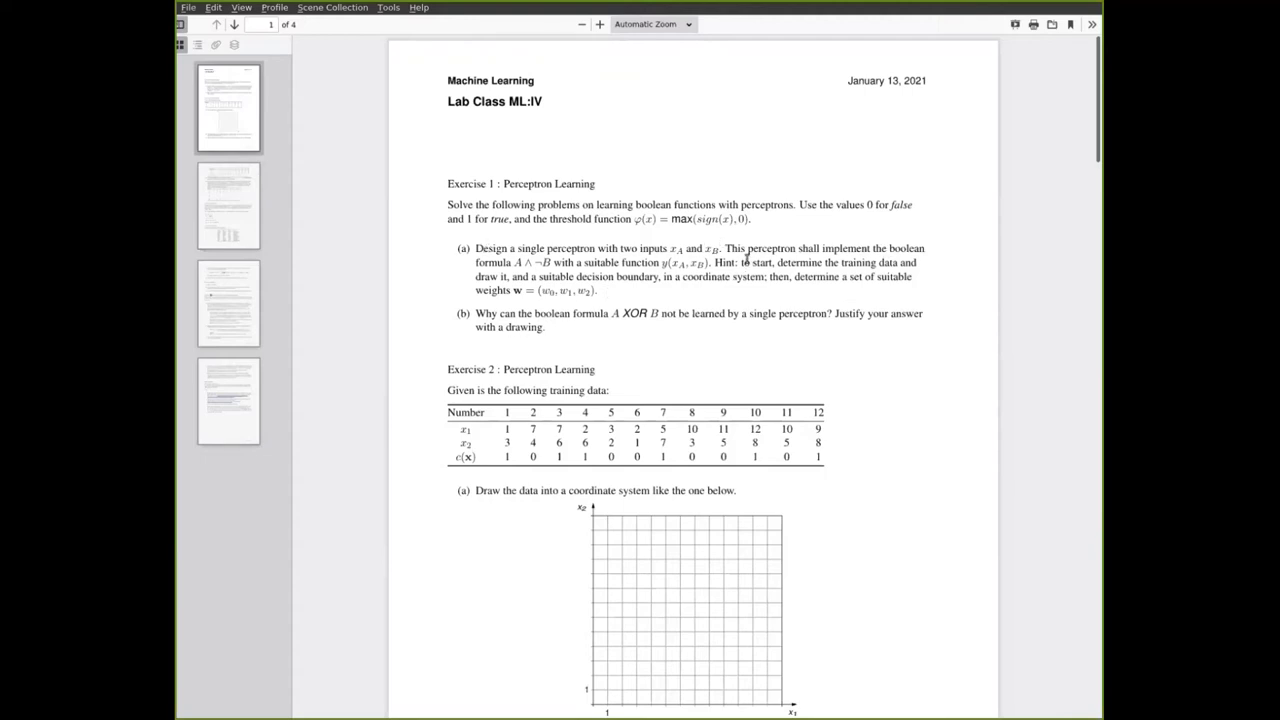
drag(490, 80, 578, 262)
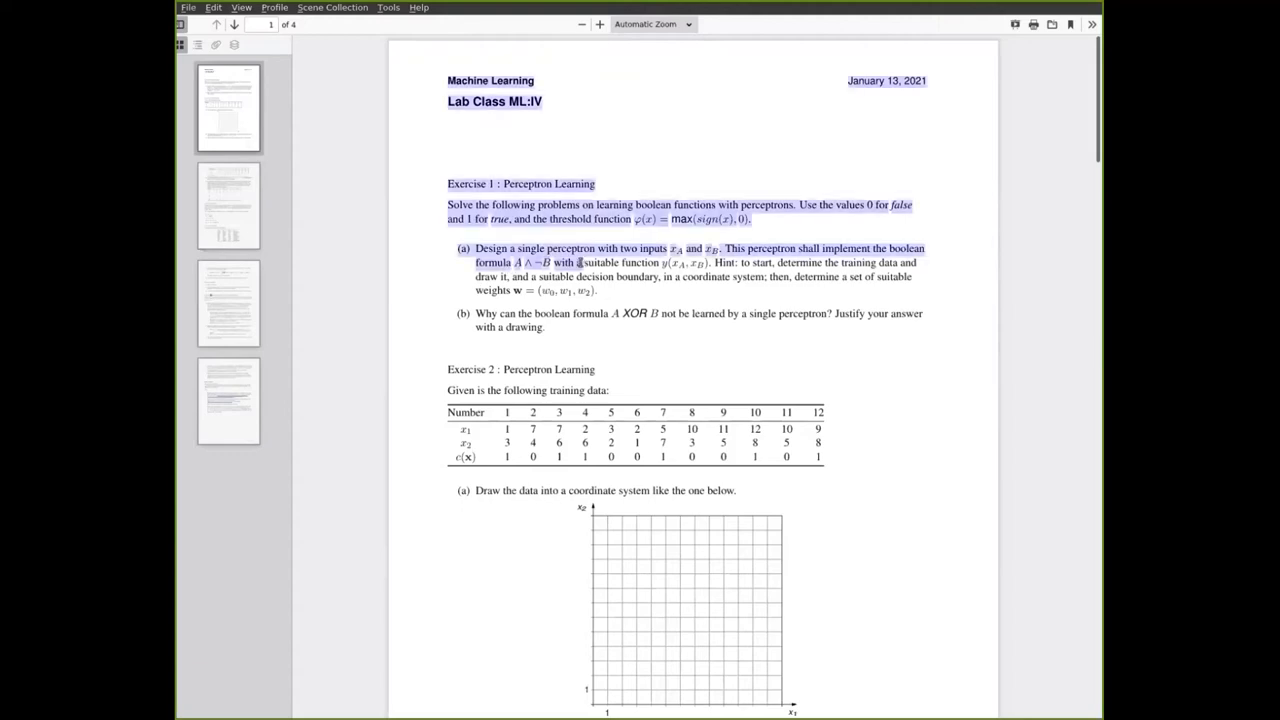
click(744, 204)
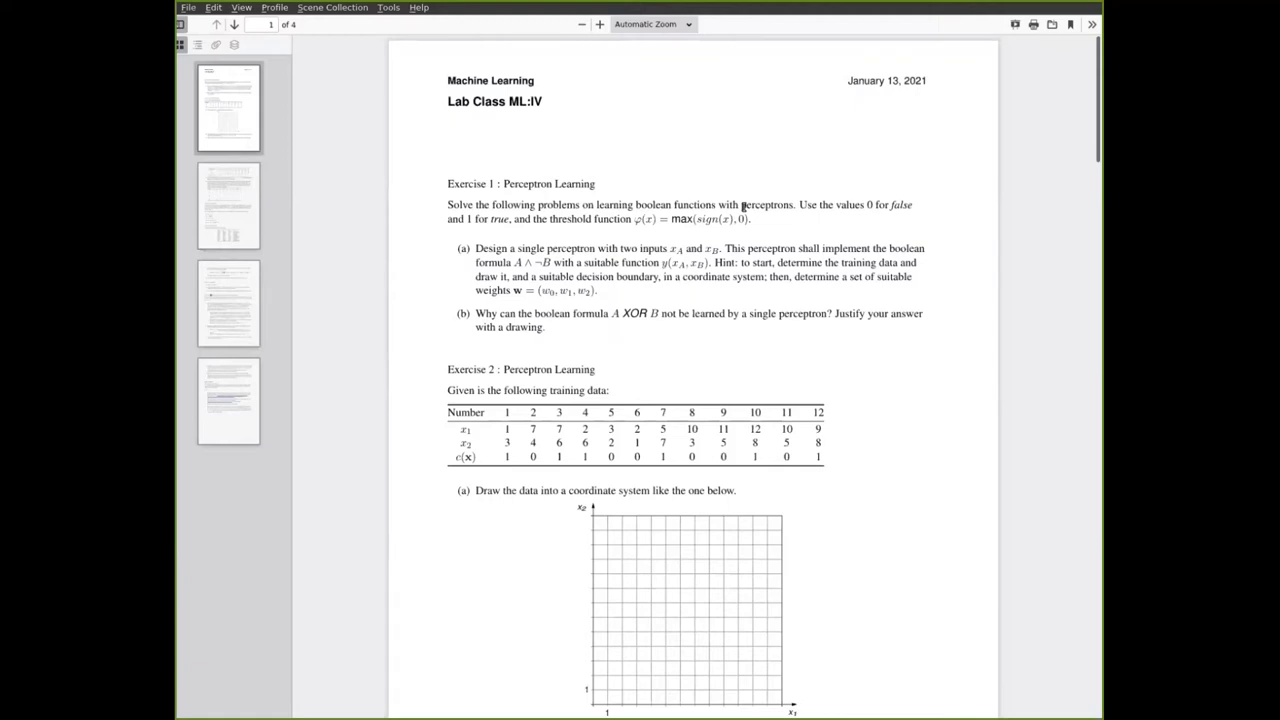
mouse_move(688, 336)
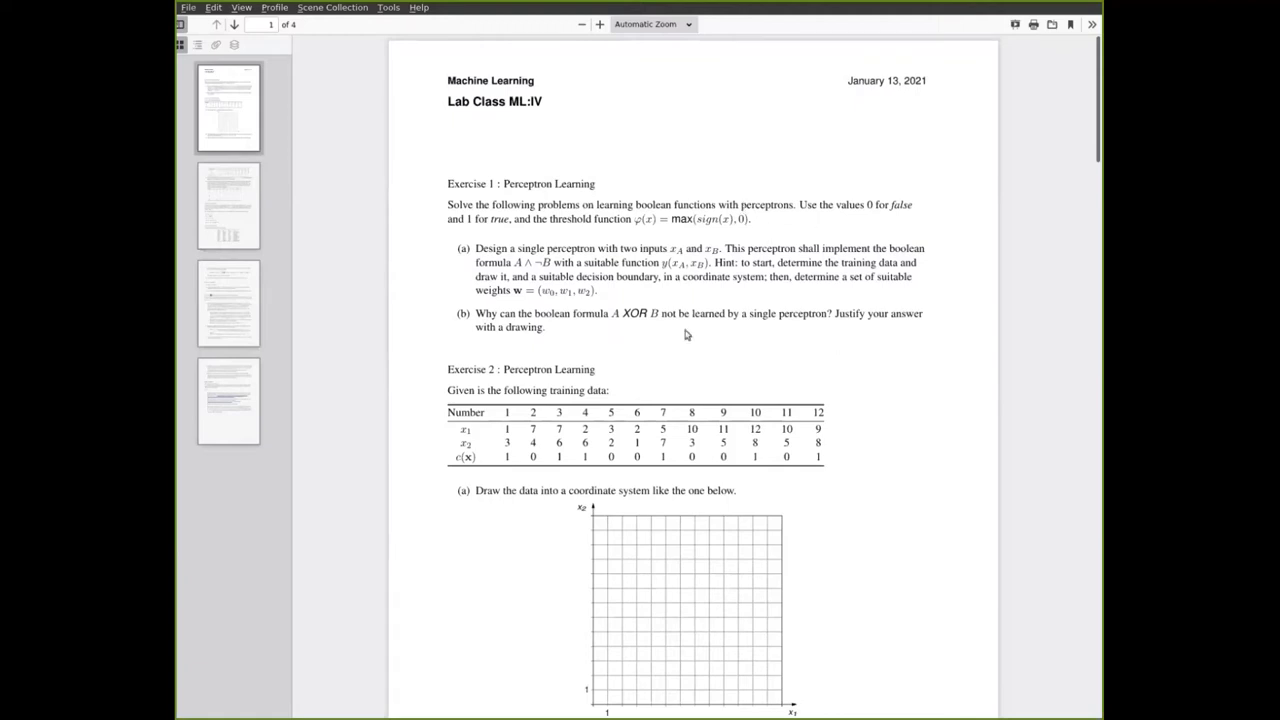
mouse_move(604, 184)
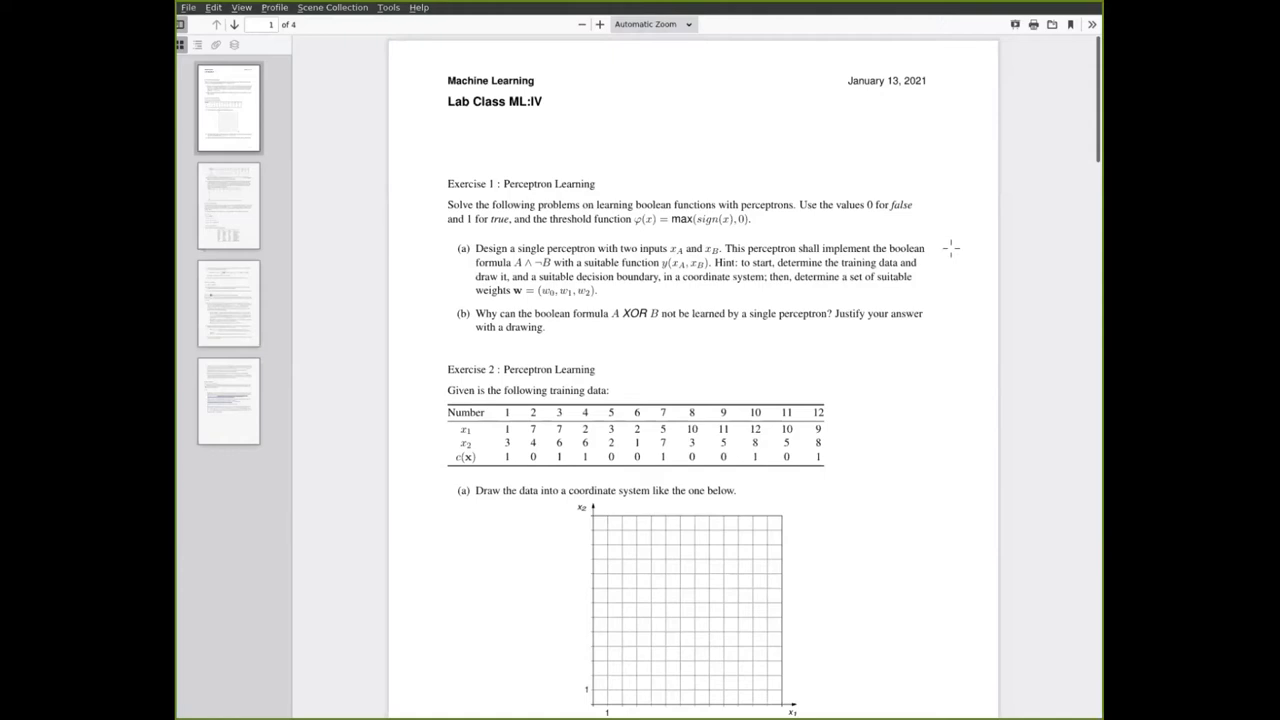
mouse_move(950, 248)
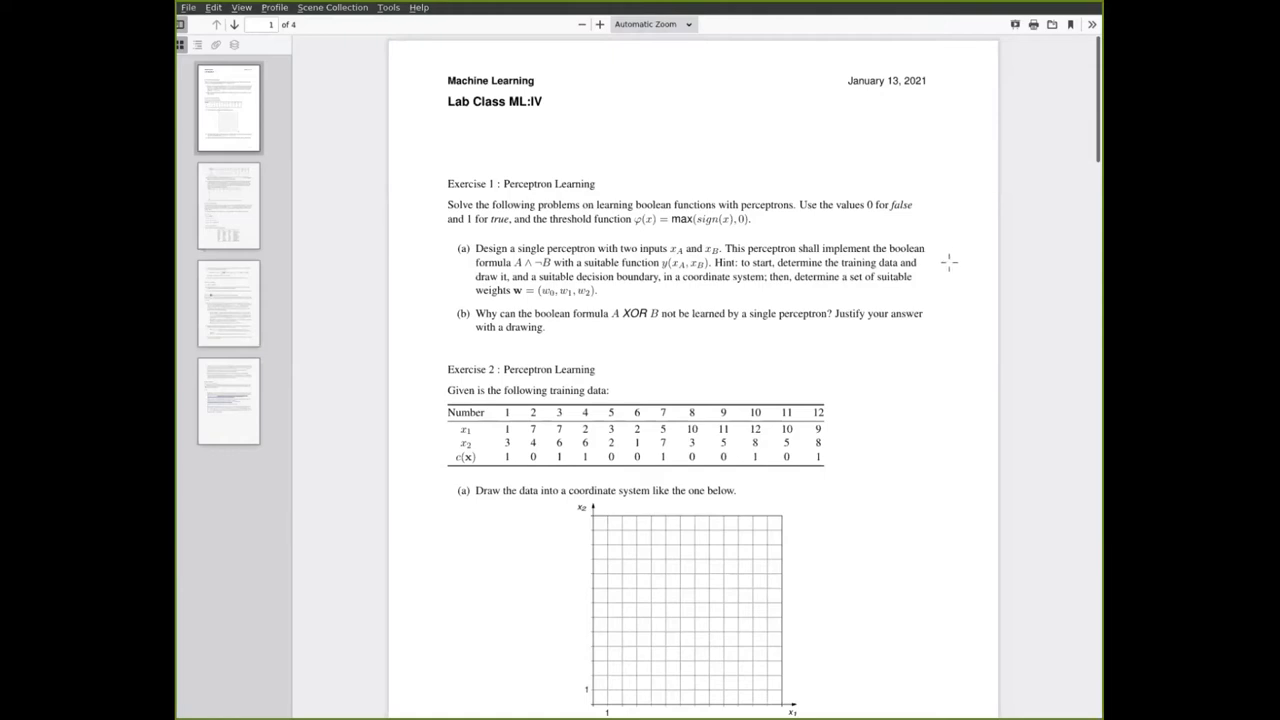
mouse_move(950, 256)
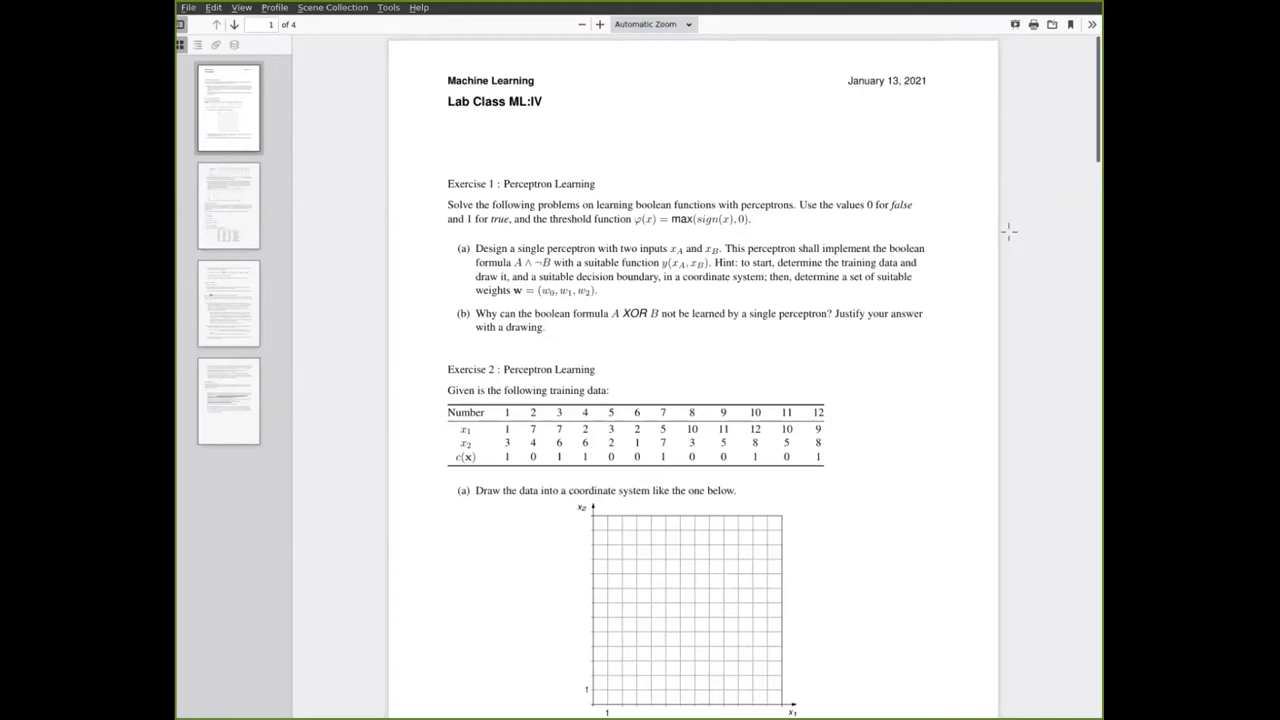
mouse_move(938, 278)
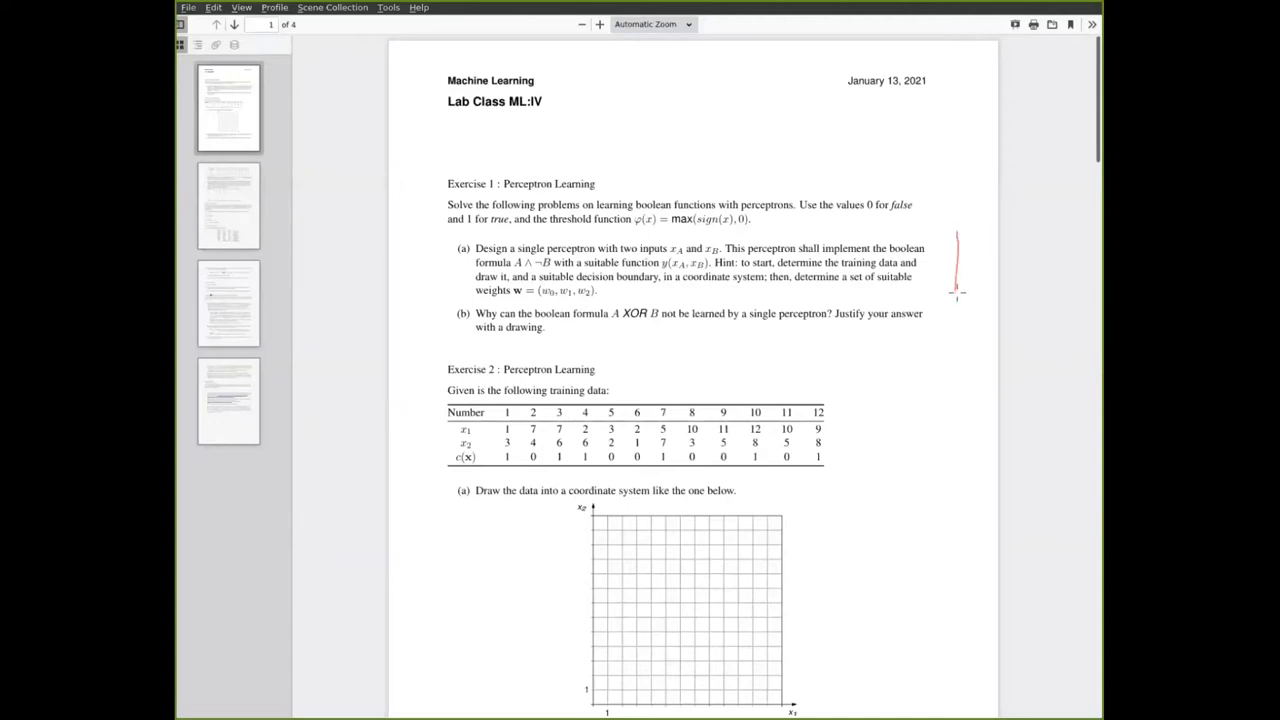
drag(956, 292, 1036, 292)
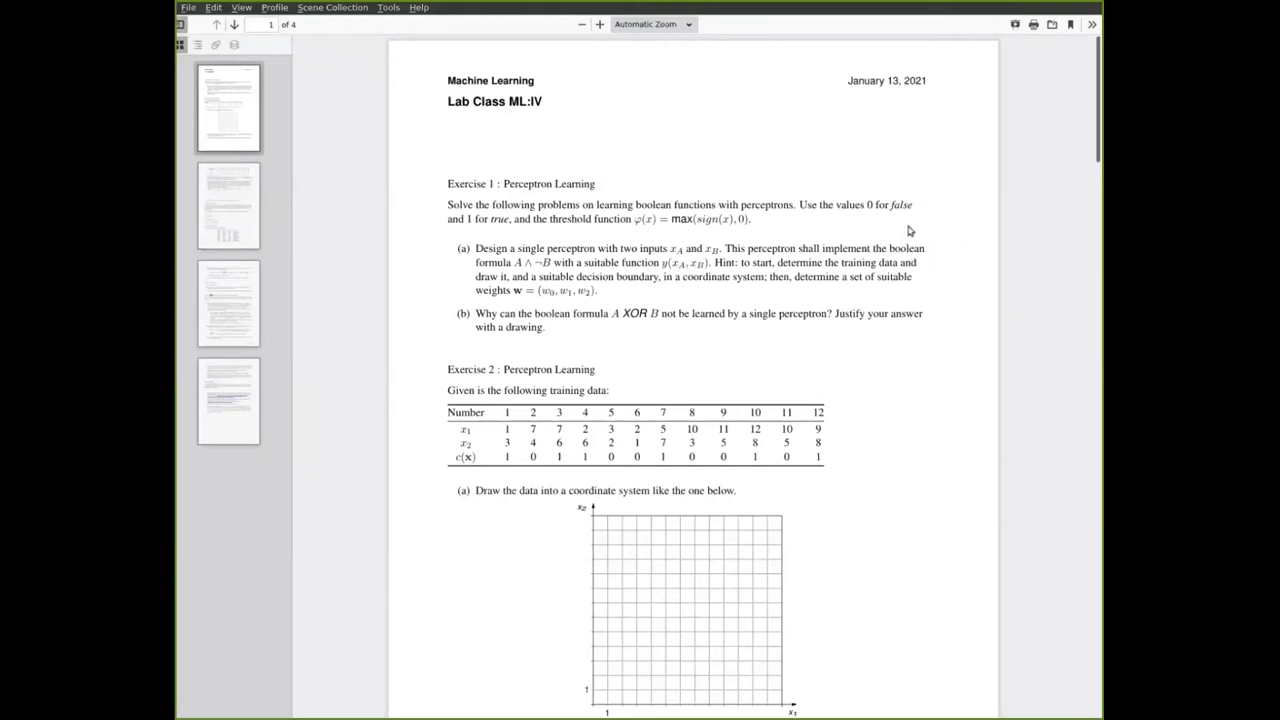
mouse_move(600, 300)
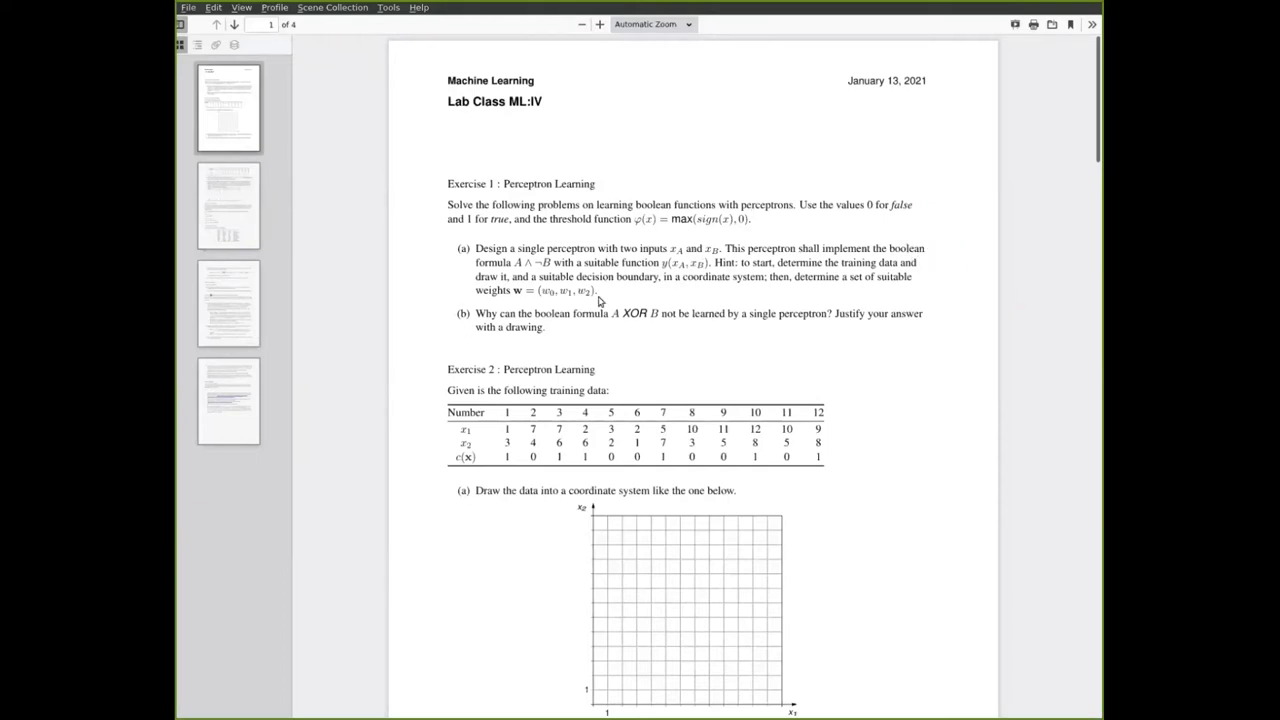
mouse_move(688, 330)
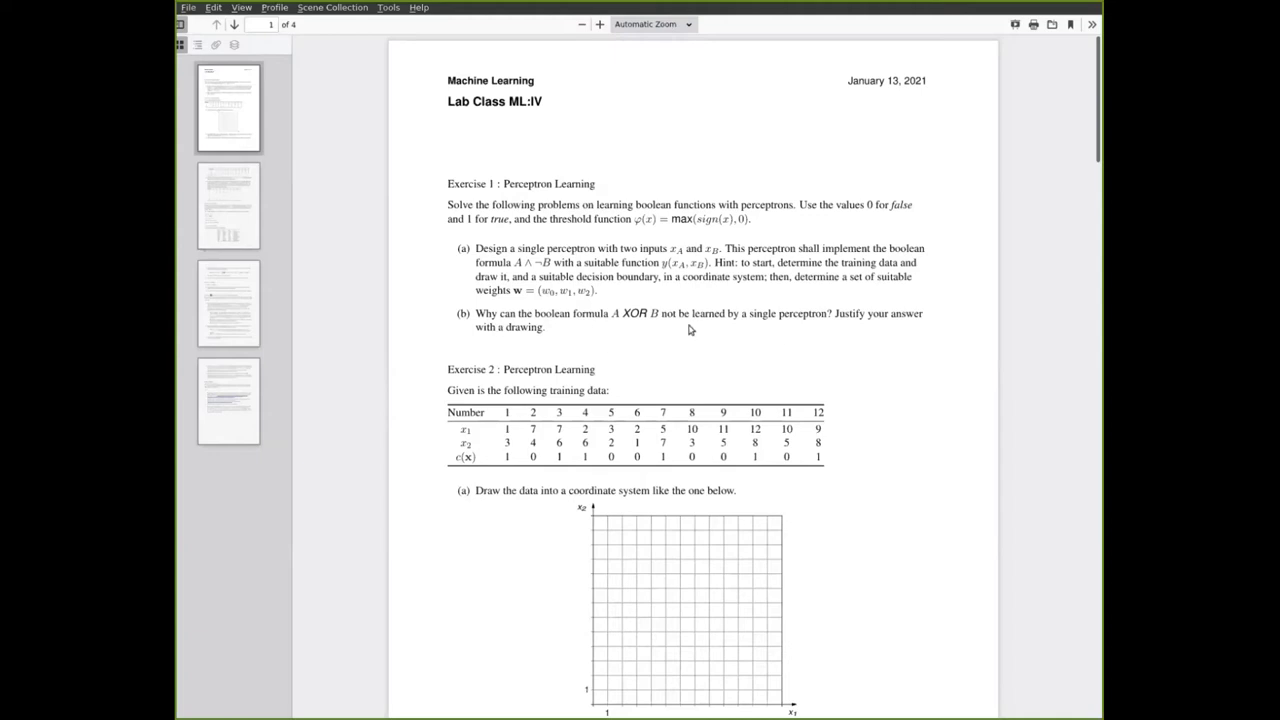
mouse_move(740, 344)
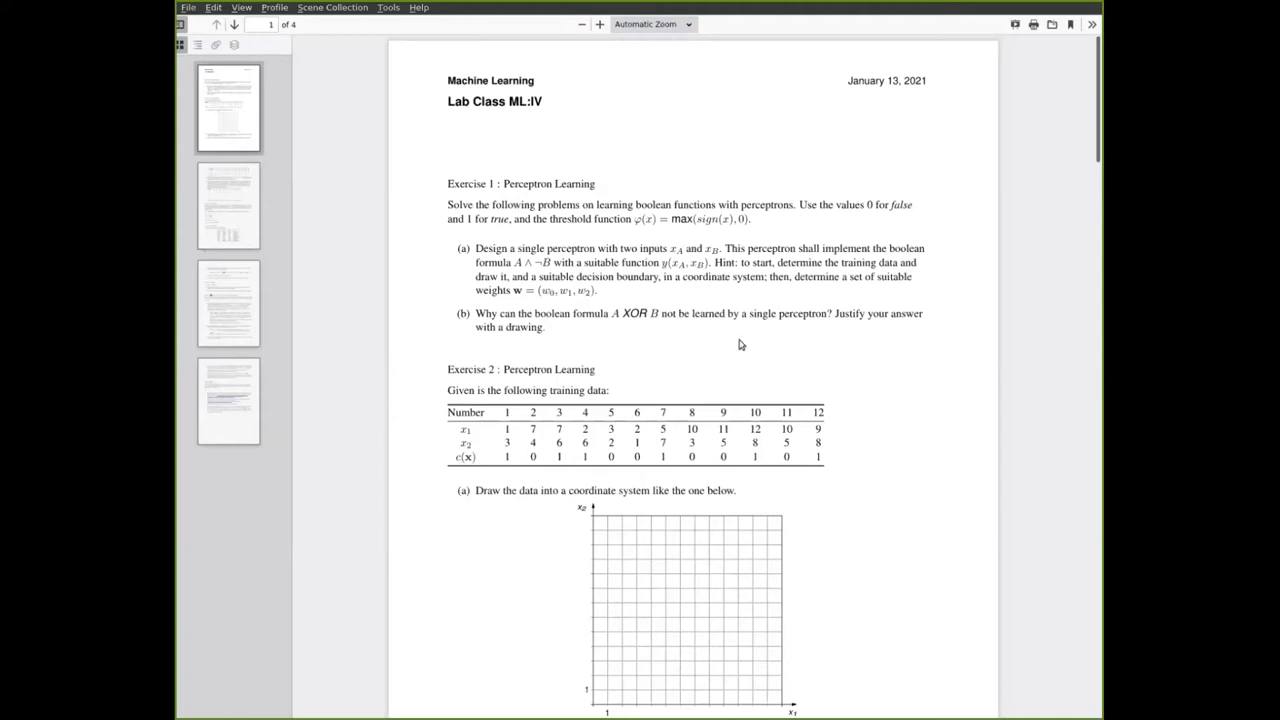
mouse_move(952, 354)
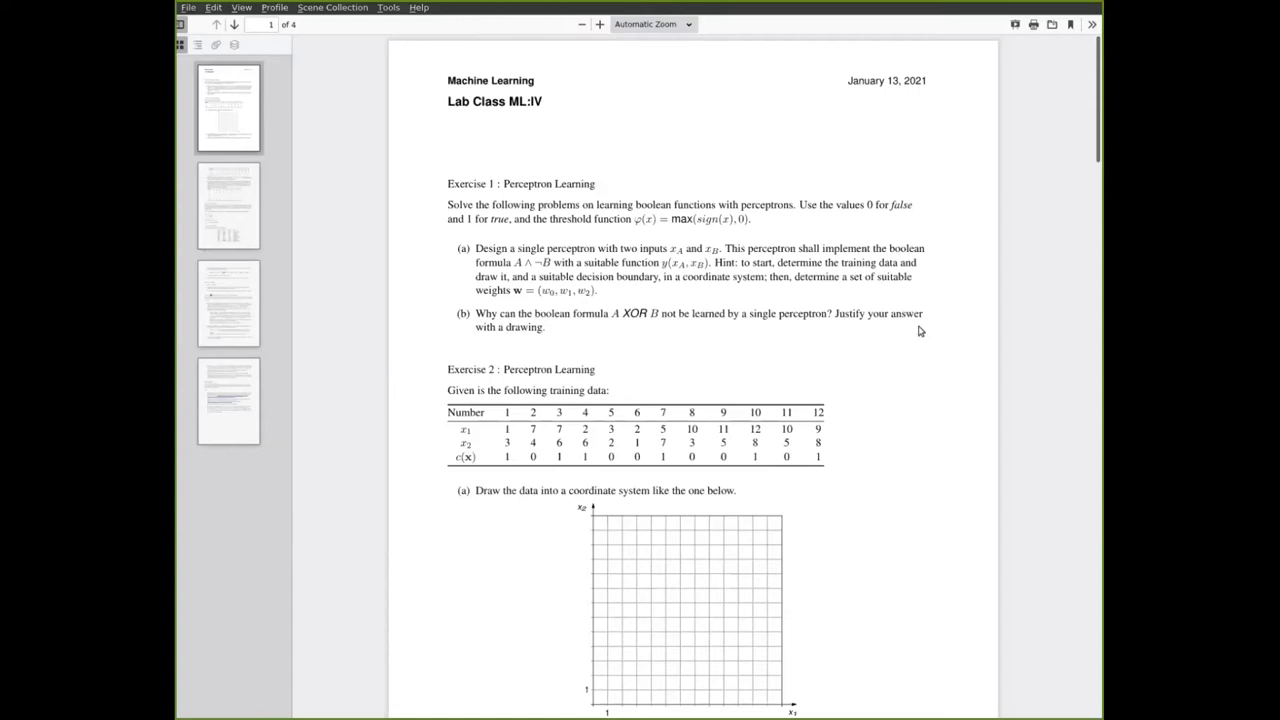
Scroll the sheet down to Exercise 2's training table, coordinate grid and parts (b)-(c)
scroll(down, 3)
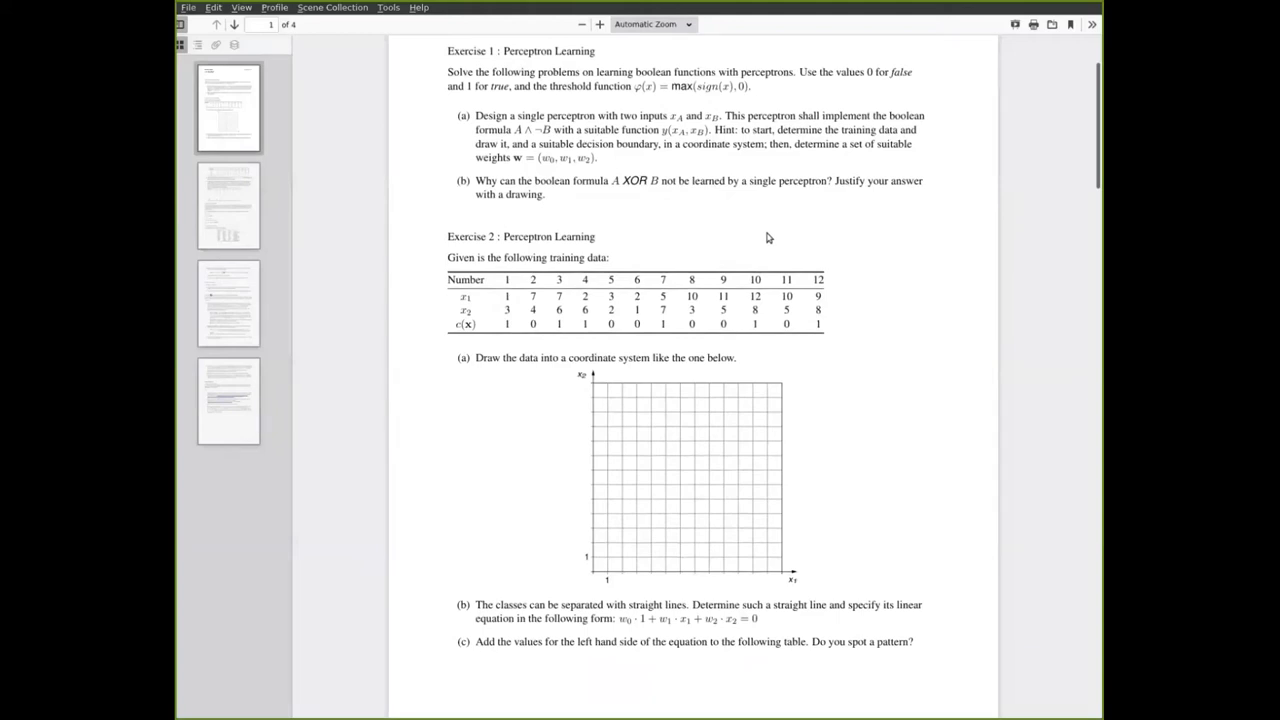
mouse_move(804, 228)
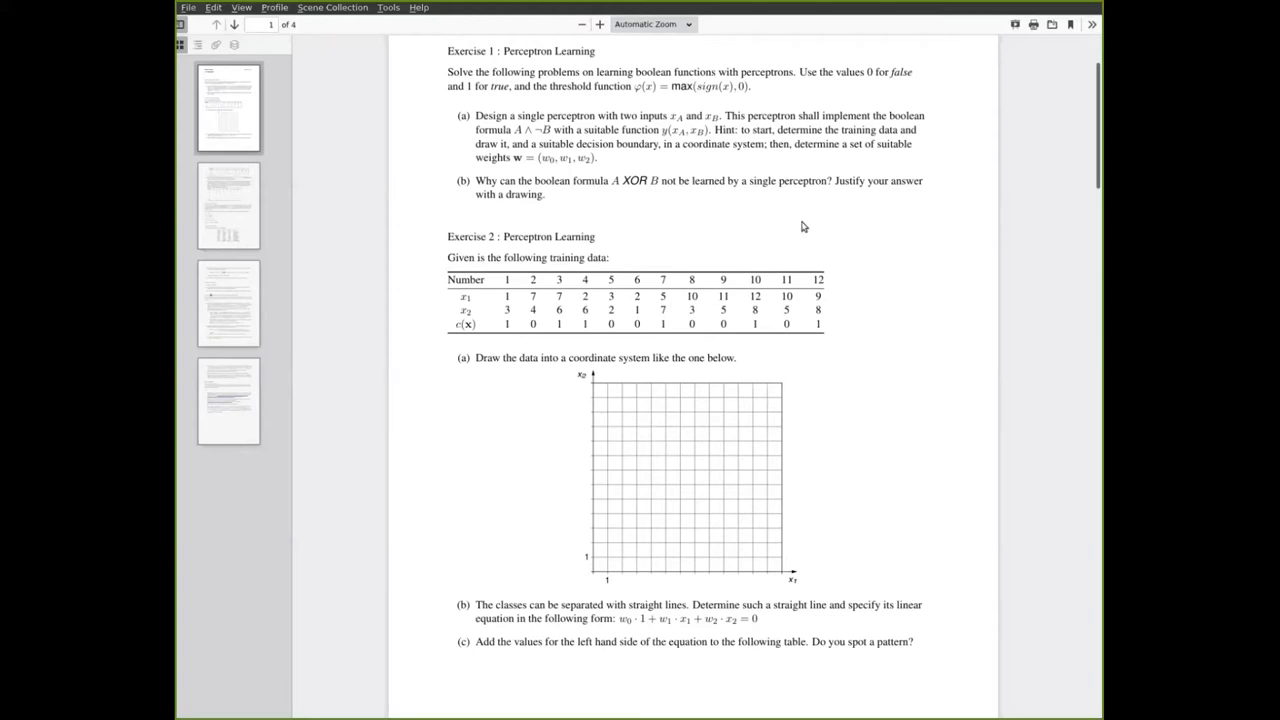
mouse_move(564, 358)
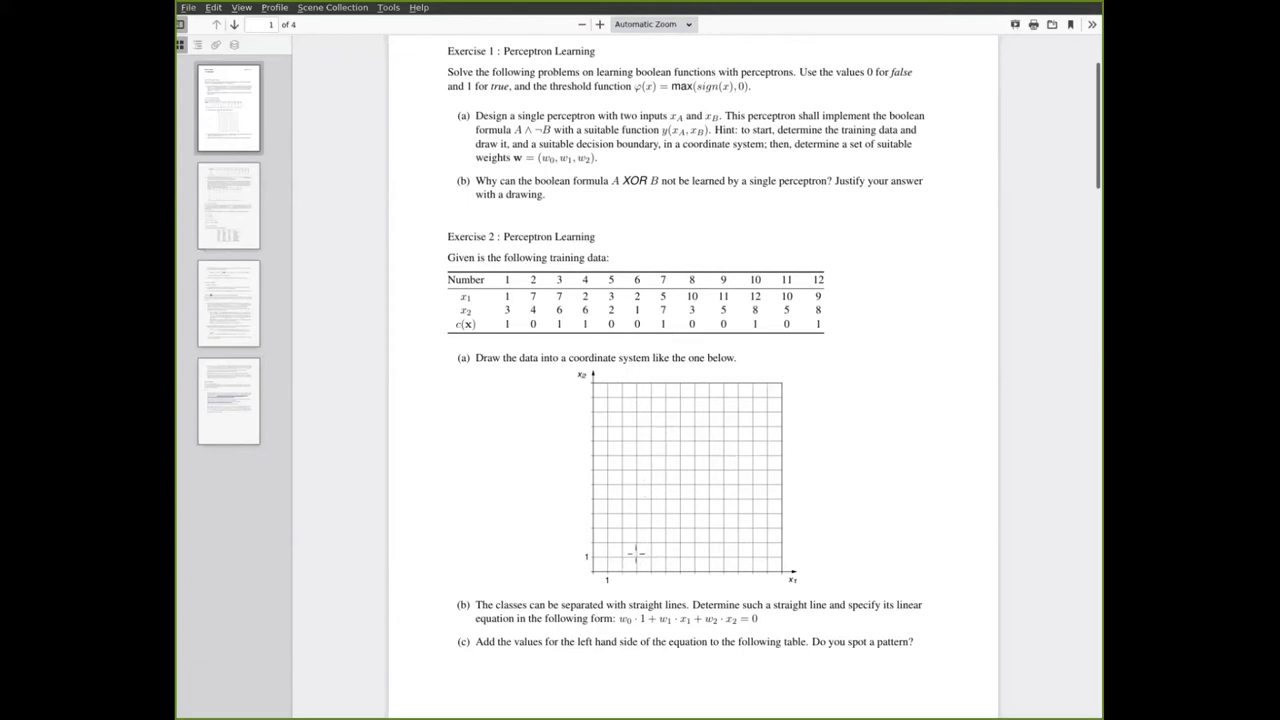
mouse_move(610, 482)
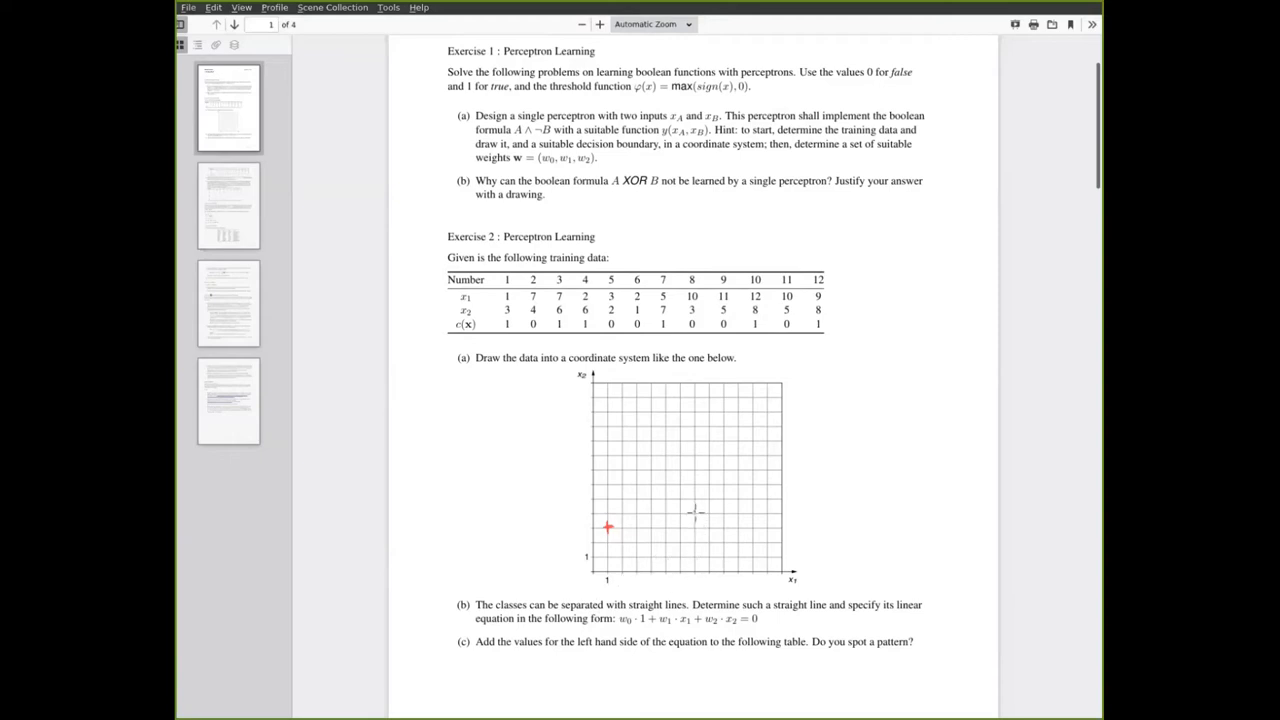
Mark a data point with the red pen near the lower-left of the Exercise 2 grid
click(696, 512)
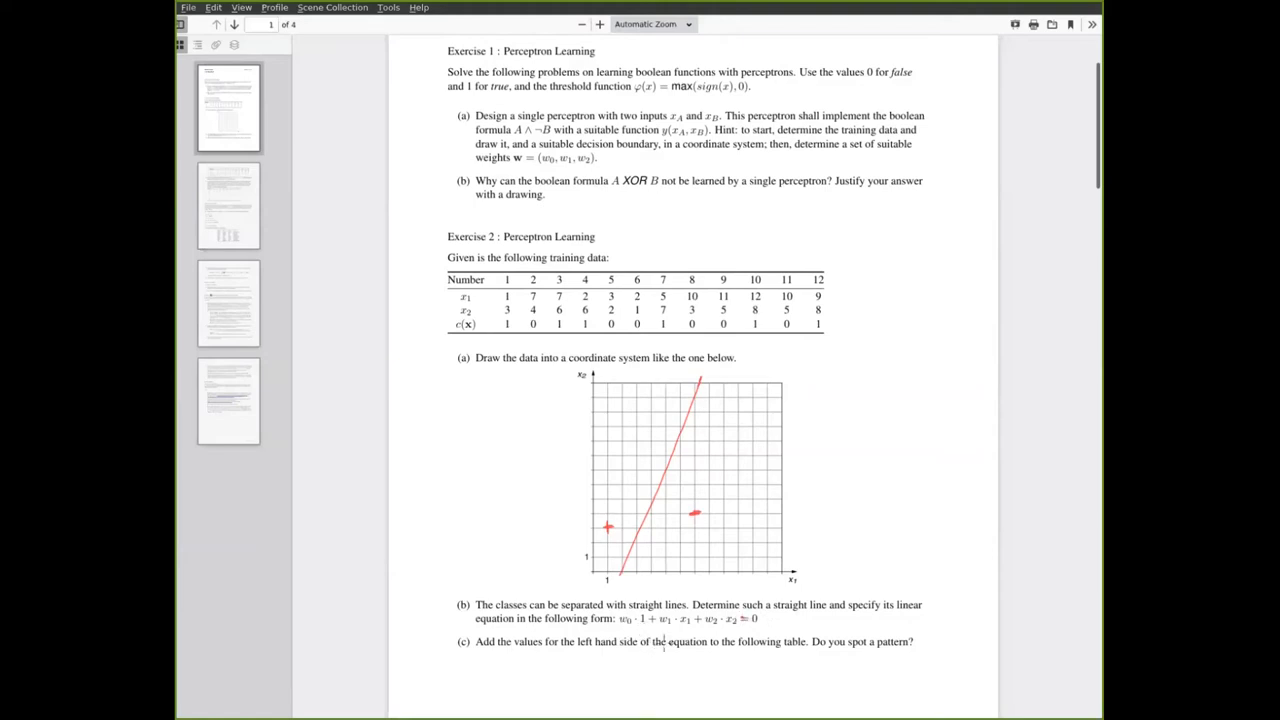
mouse_move(820, 494)
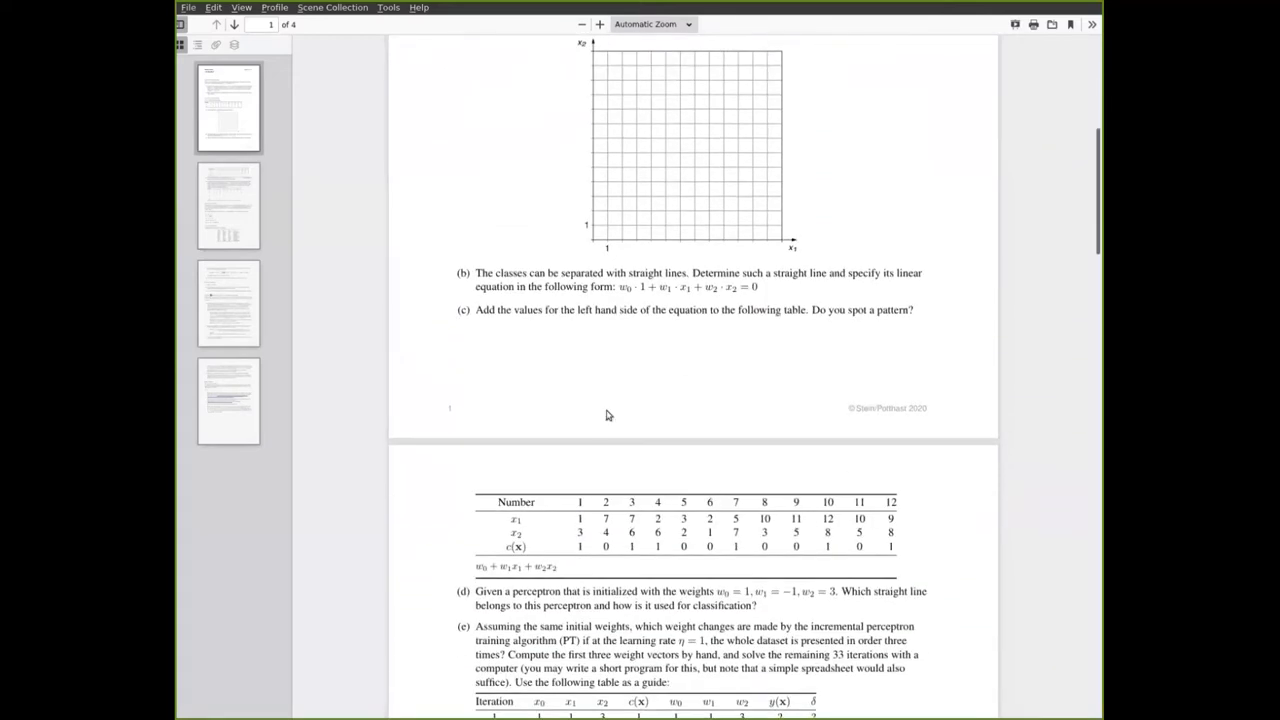
mouse_move(596, 568)
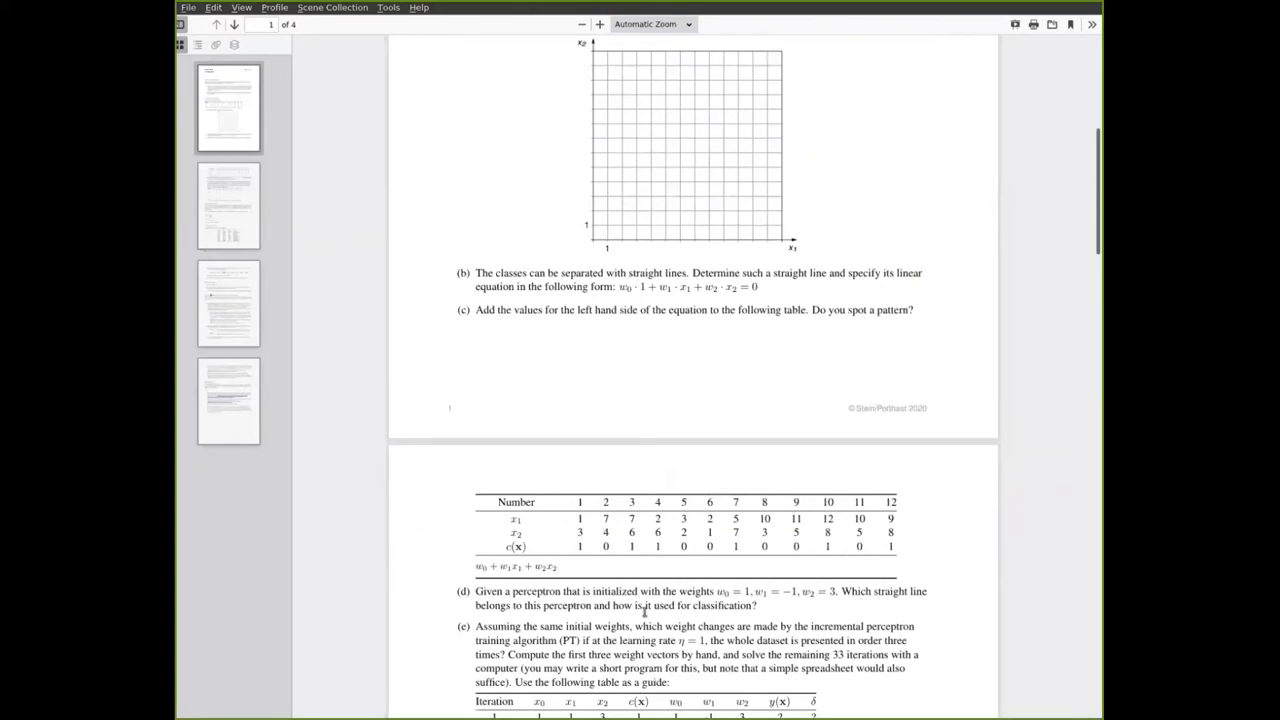
mouse_move(896, 368)
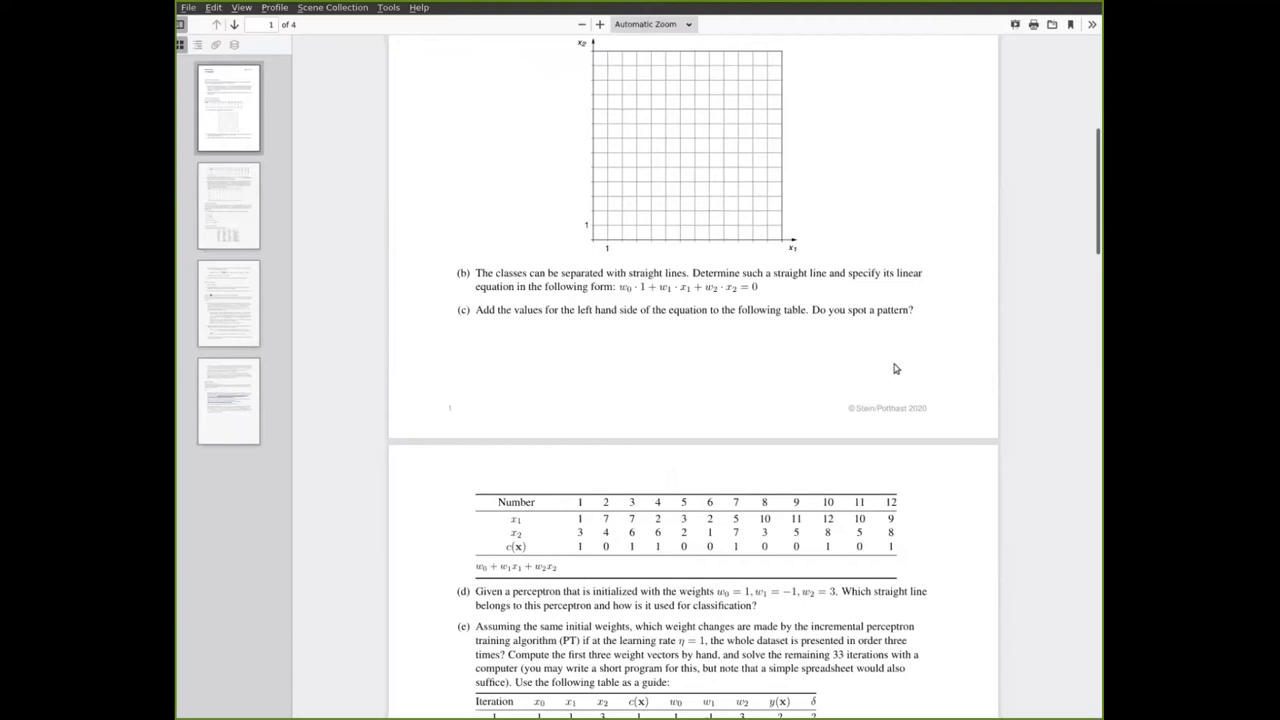
scroll(down, 3)
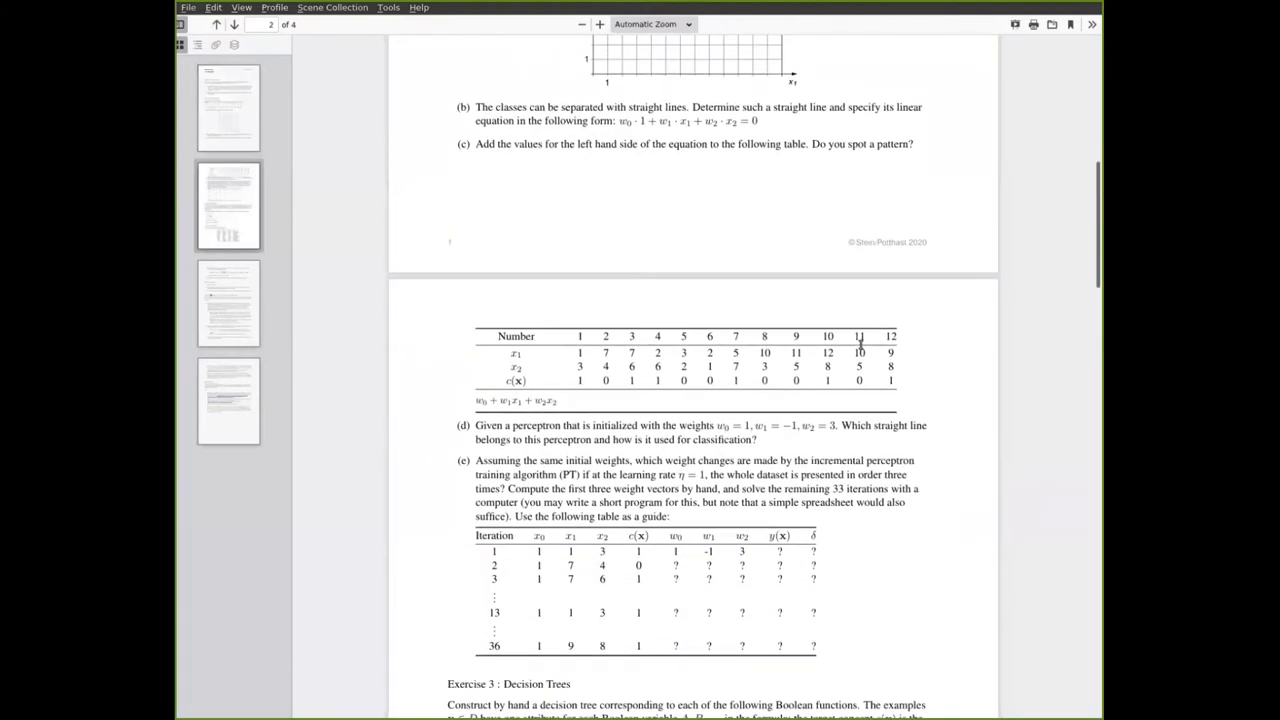
mouse_move(564, 482)
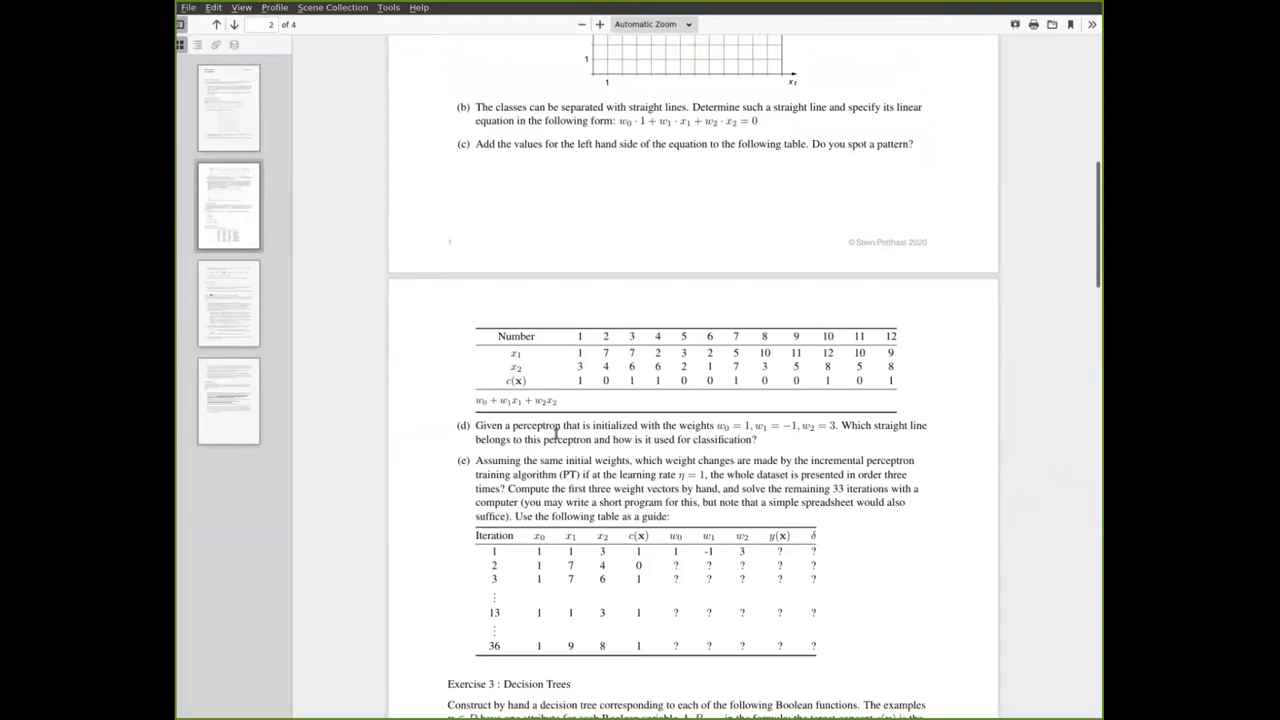
mouse_move(872, 426)
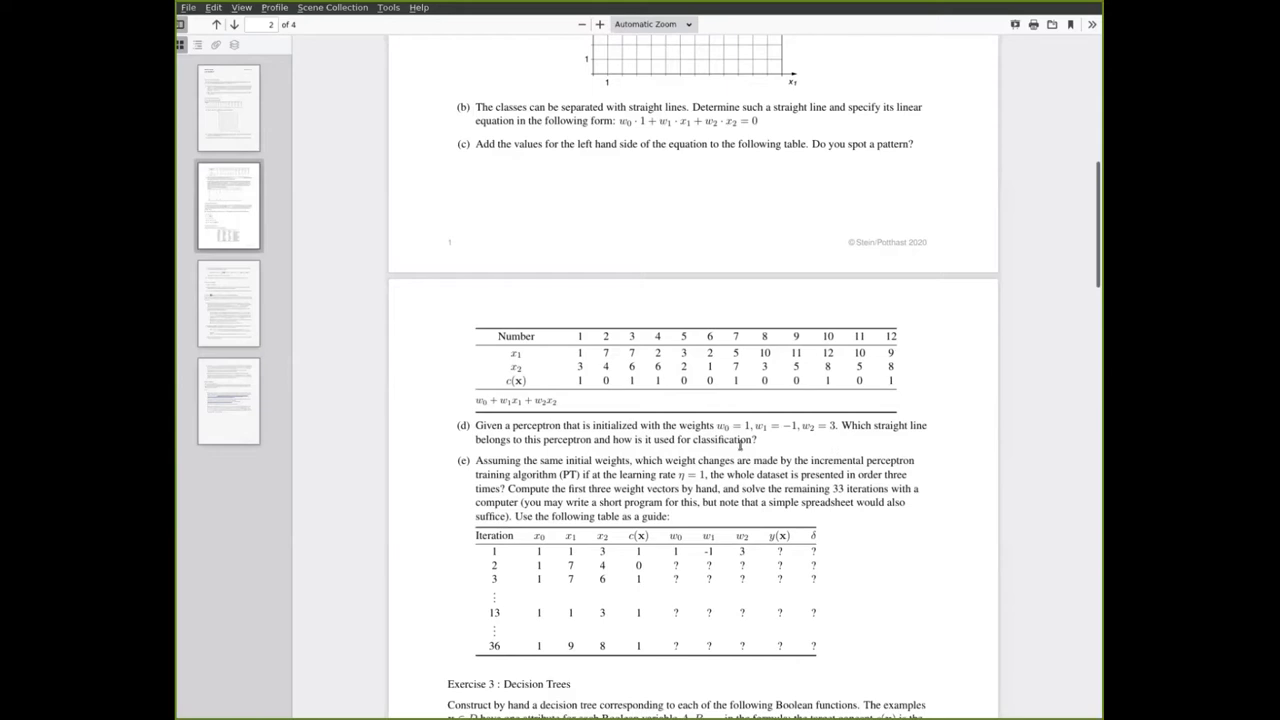
scroll(up, 3)
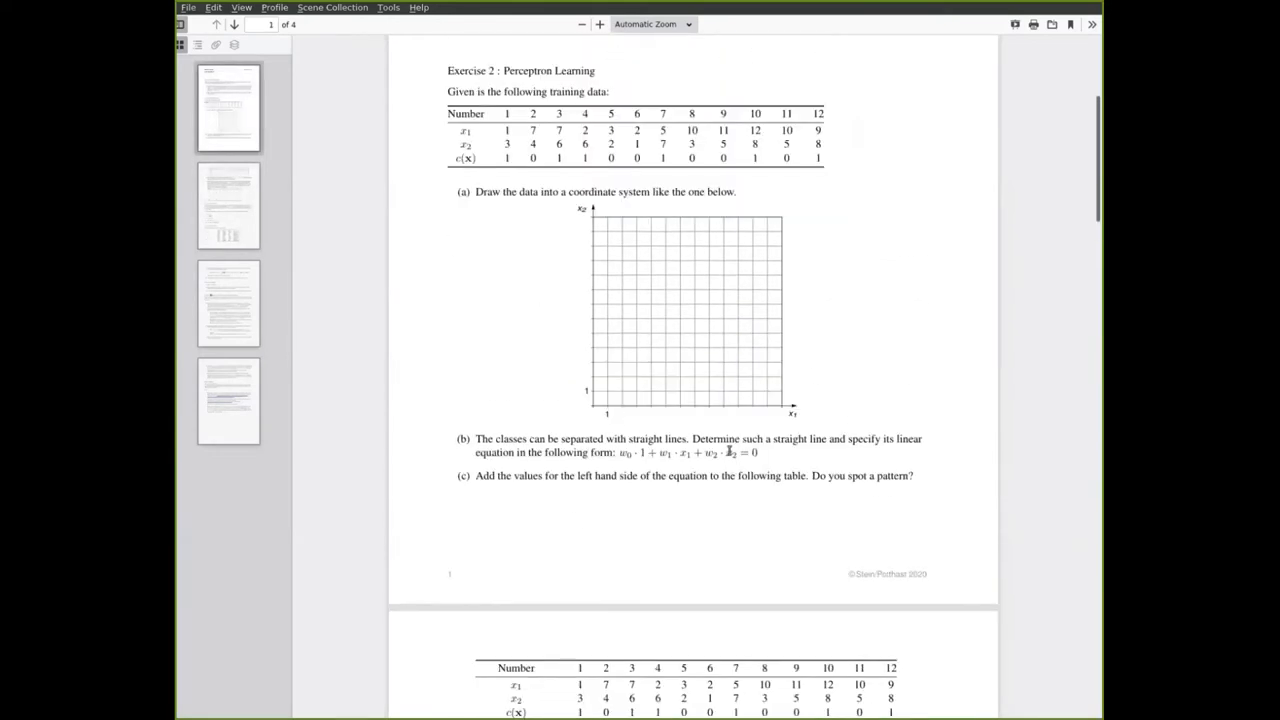
mouse_move(688, 414)
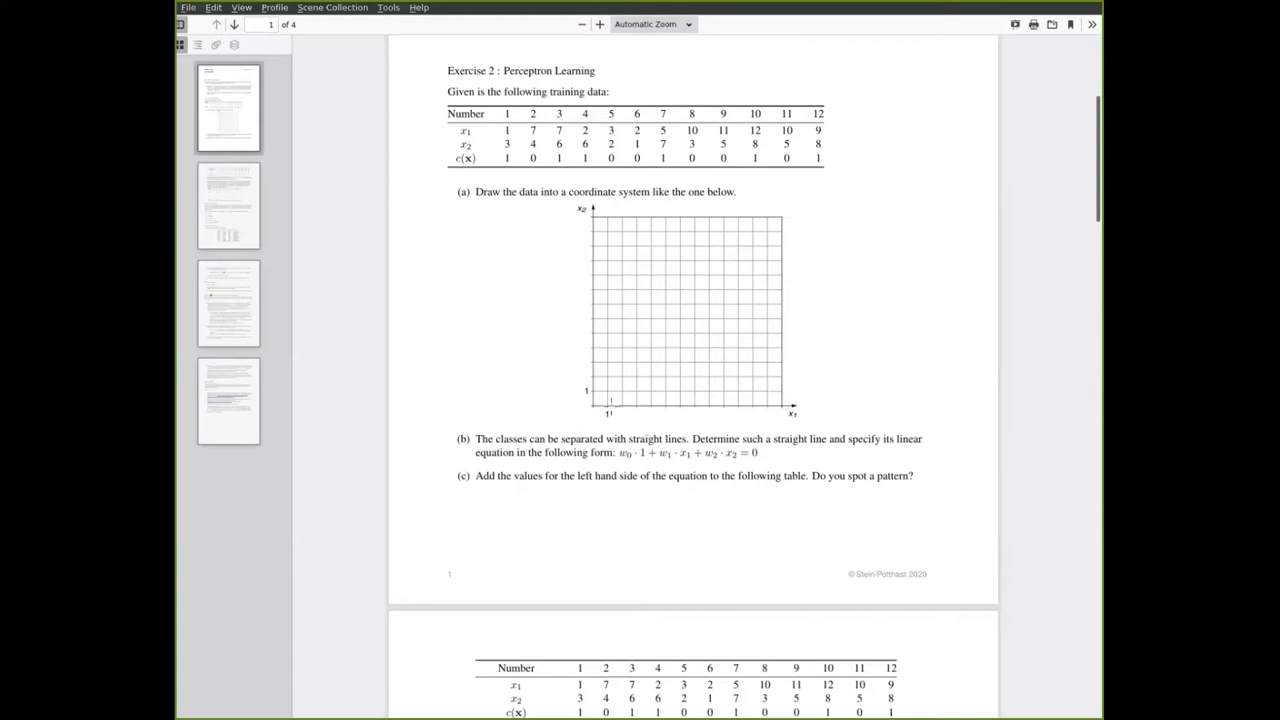
drag(608, 404, 762, 228)
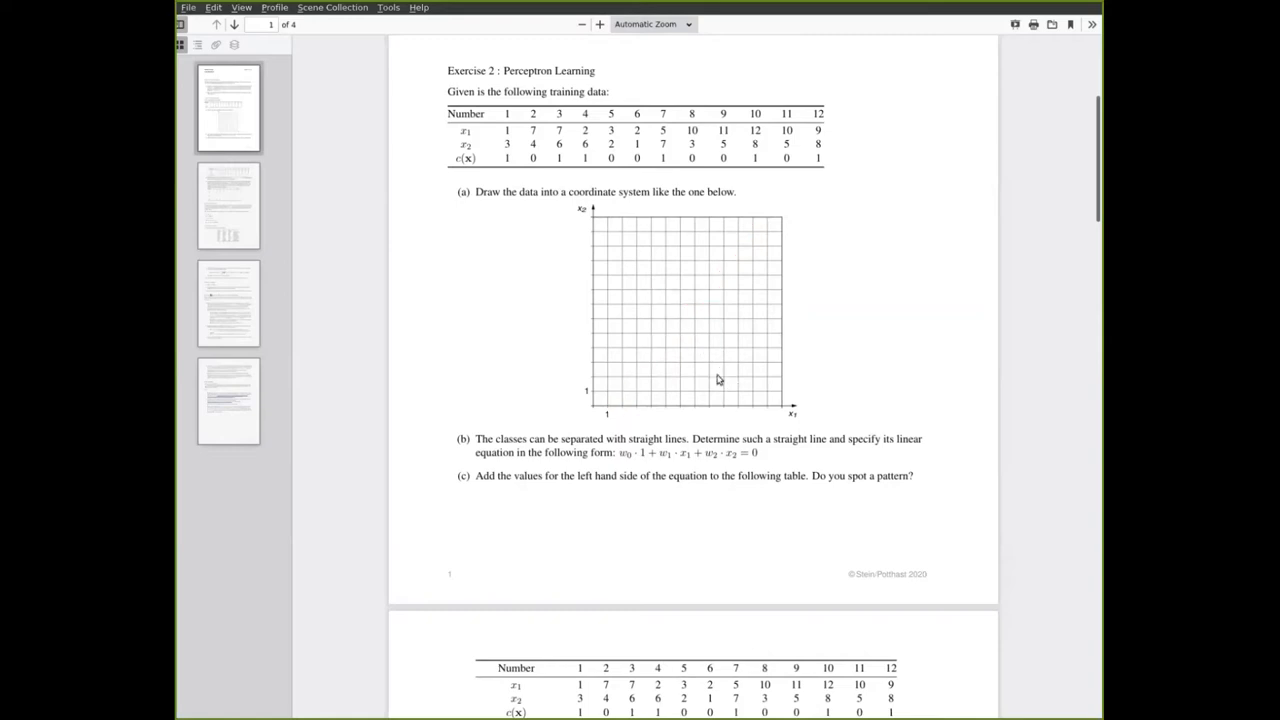
Scroll to page 2, select the training table and part (d) text, then deselect it
scroll(down, 3)
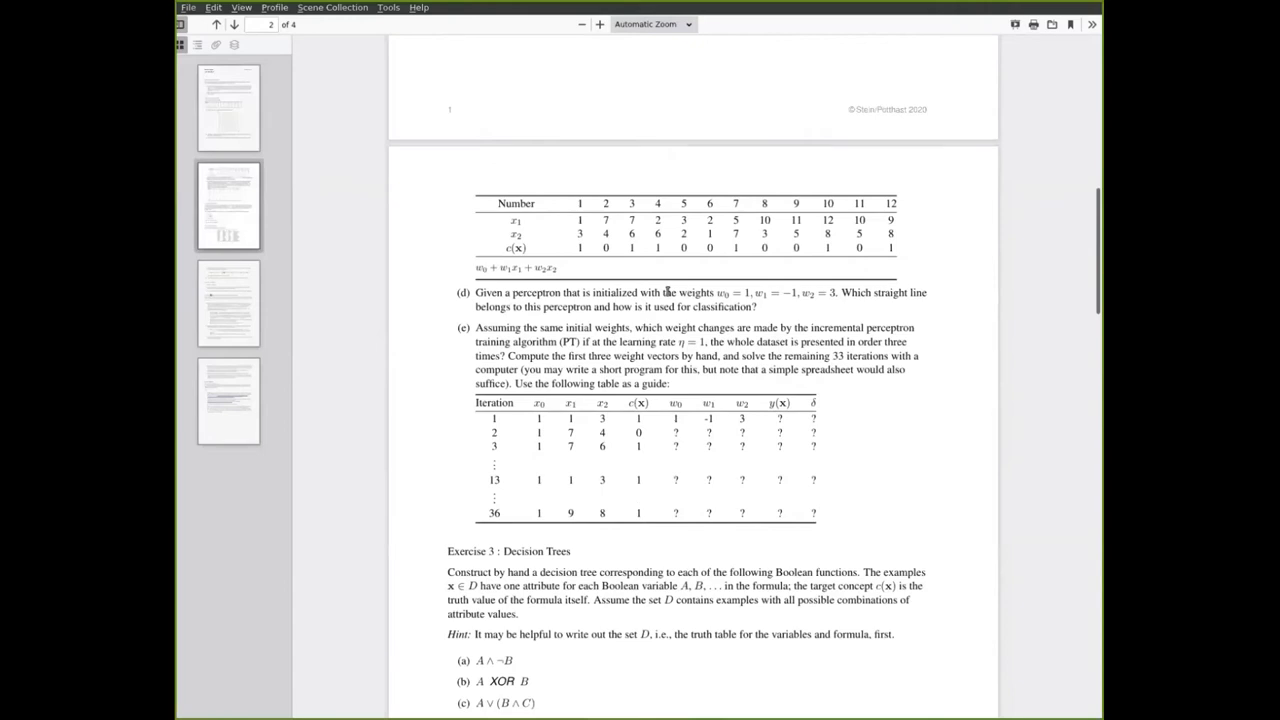
mouse_move(676, 332)
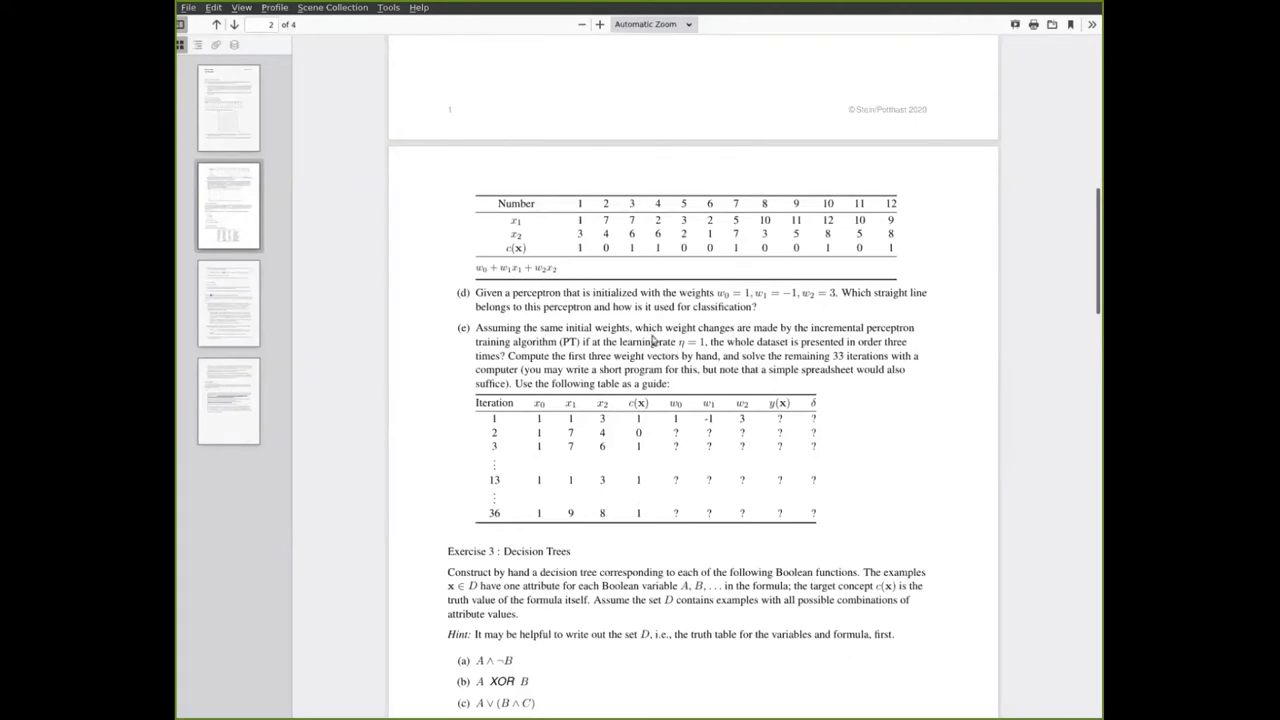
mouse_move(678, 328)
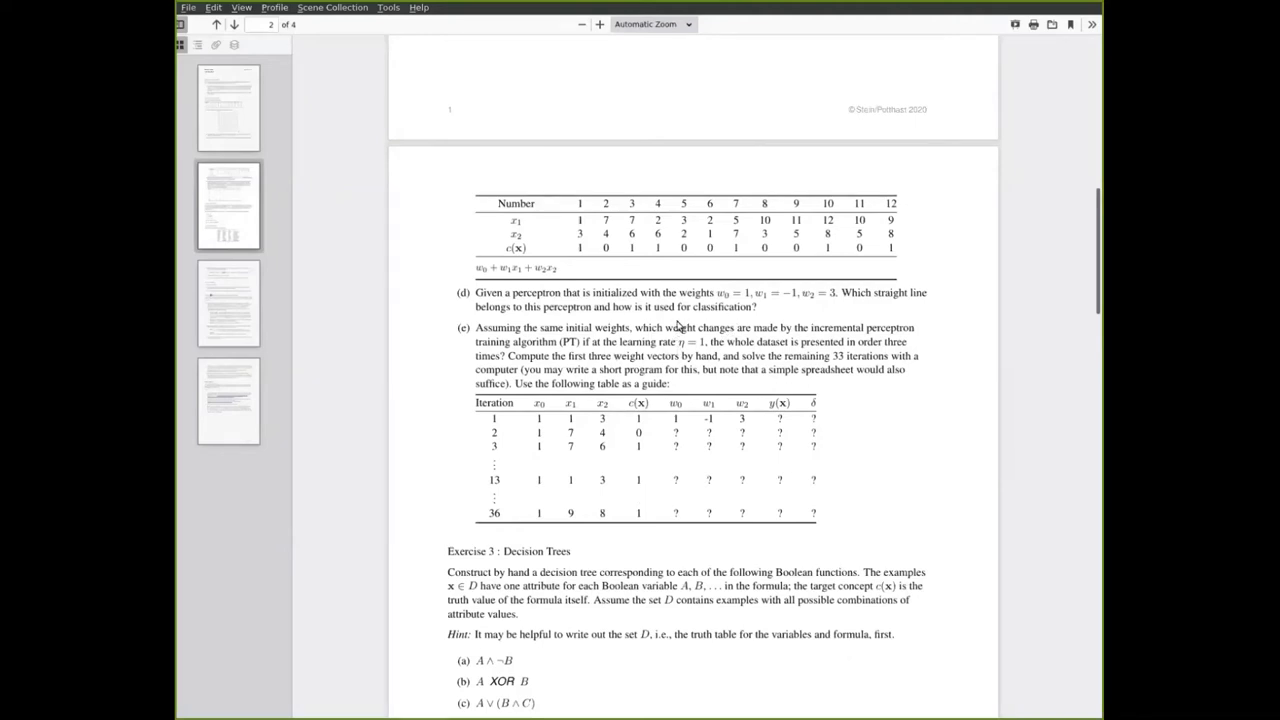
mouse_move(688, 340)
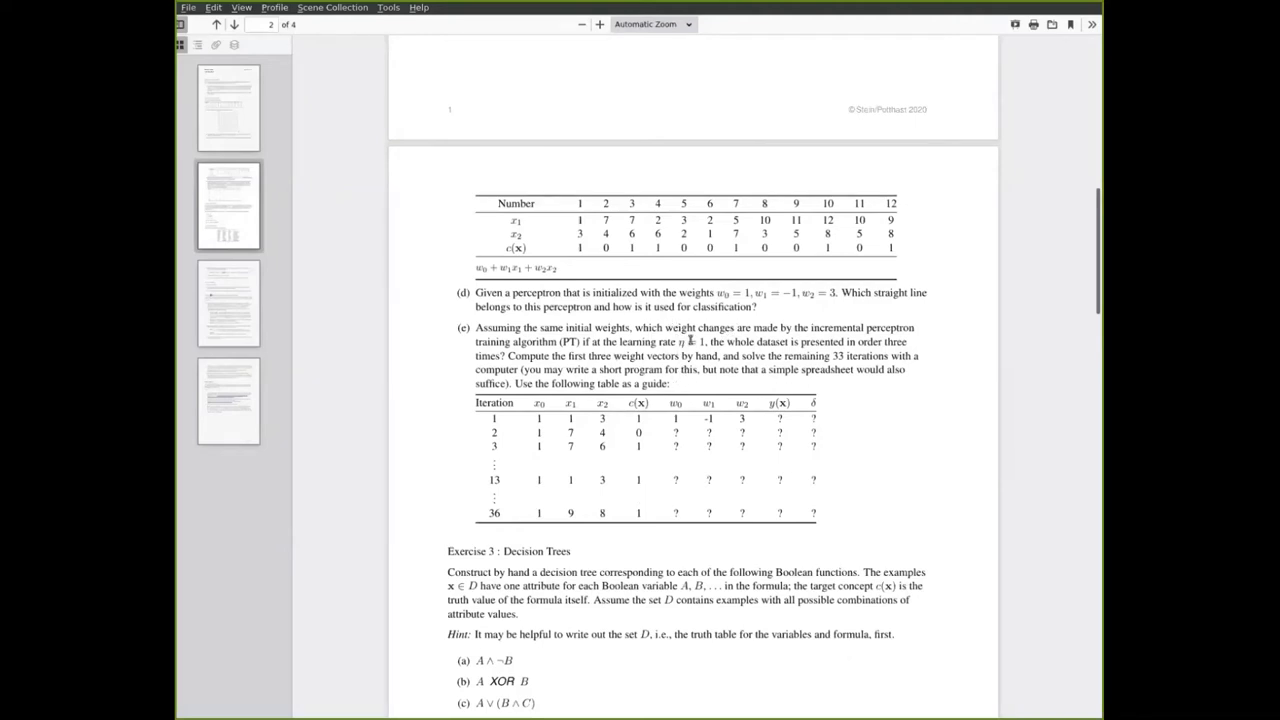
drag(516, 204, 686, 344)
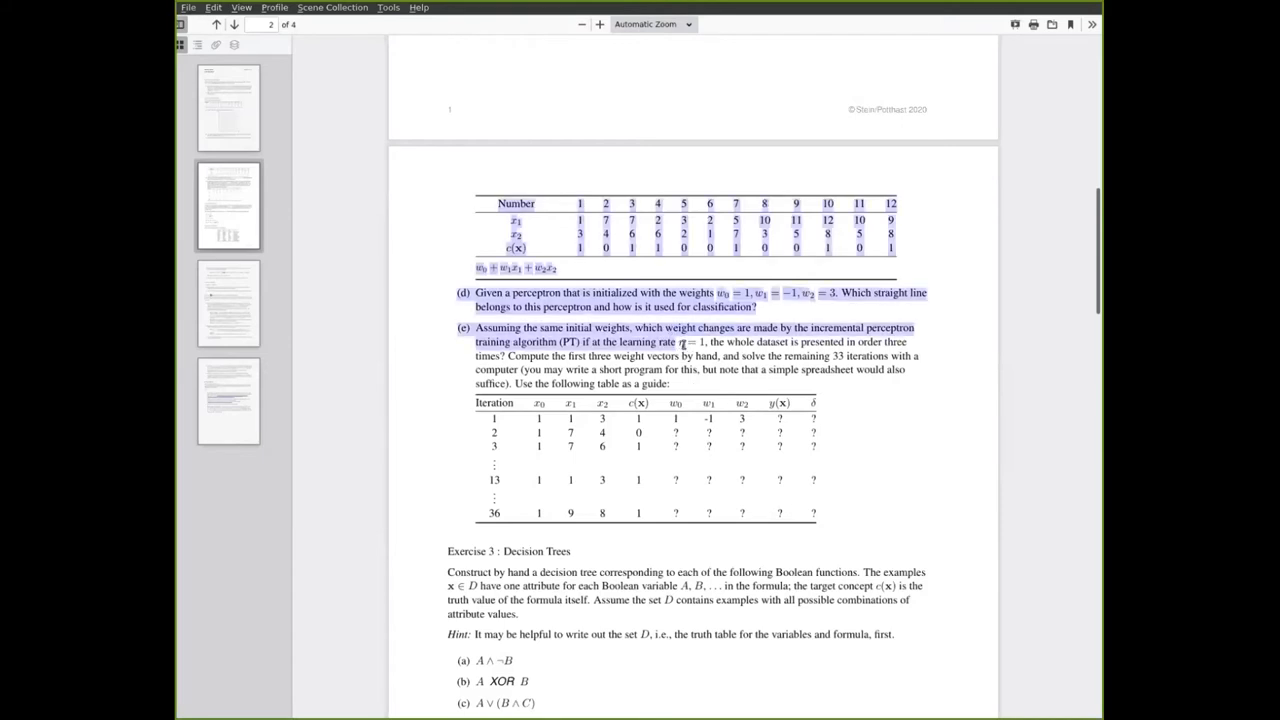
click(690, 428)
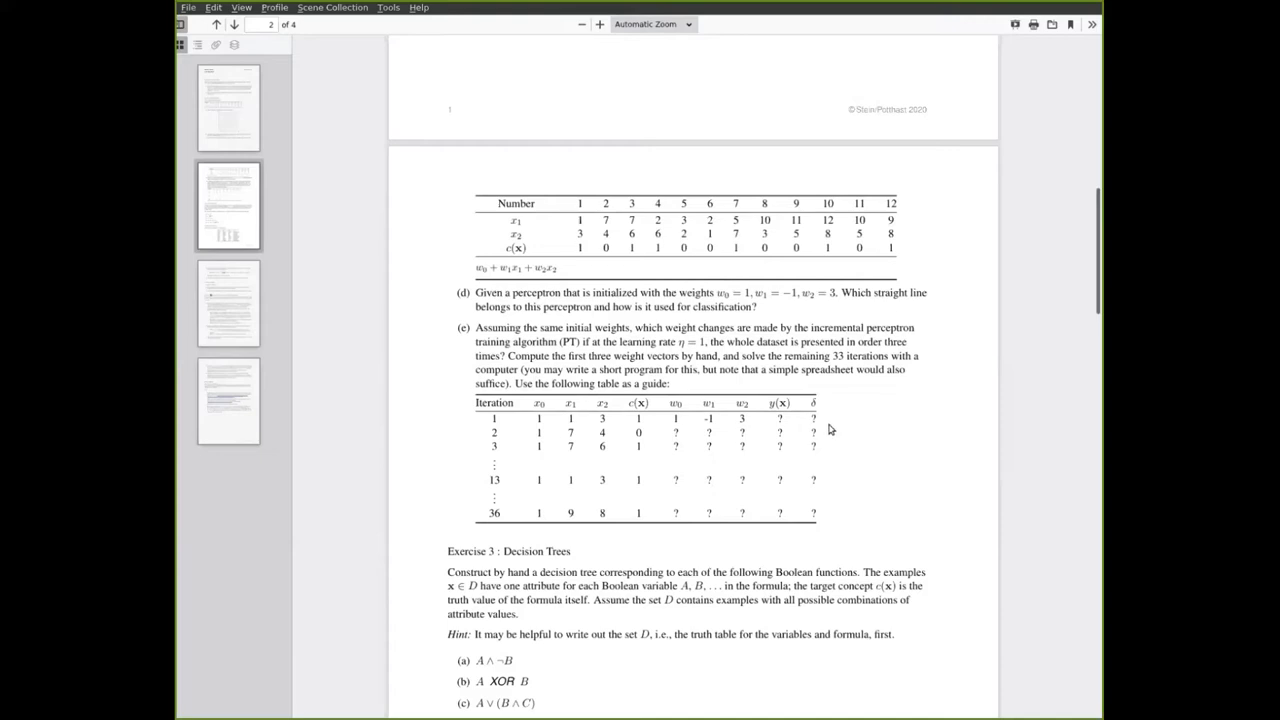
mouse_move(830, 428)
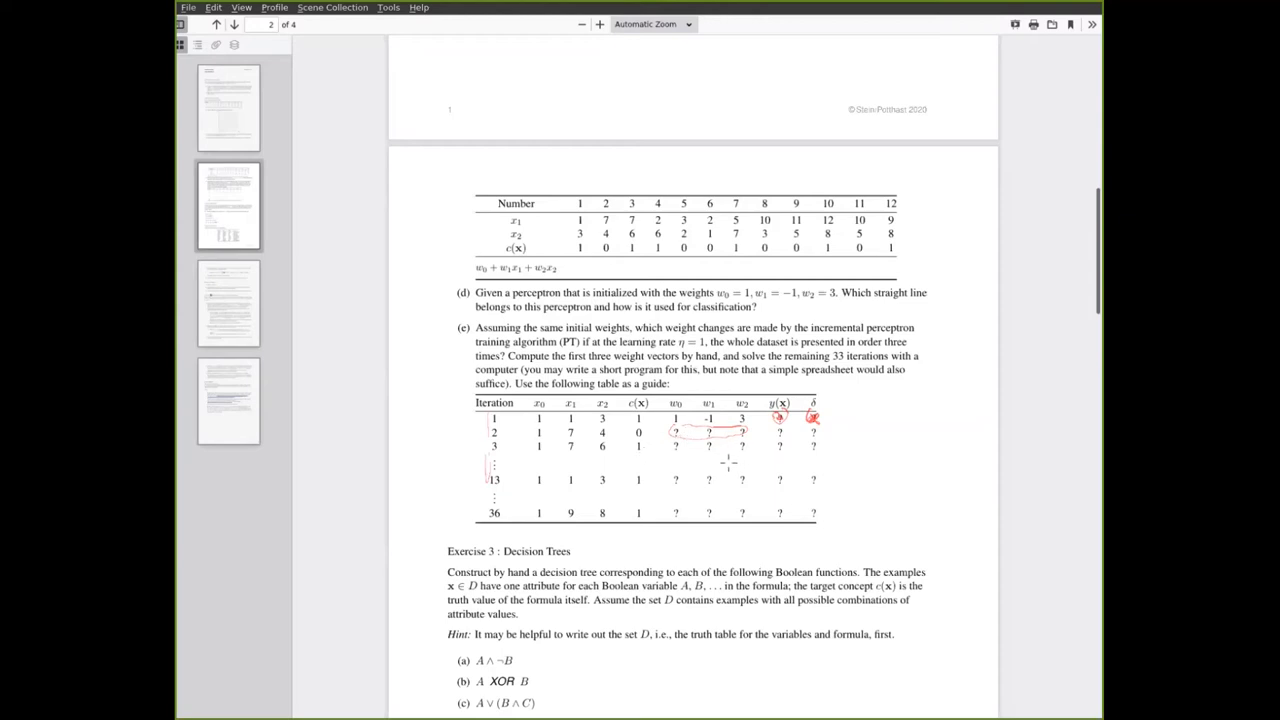
mouse_move(728, 462)
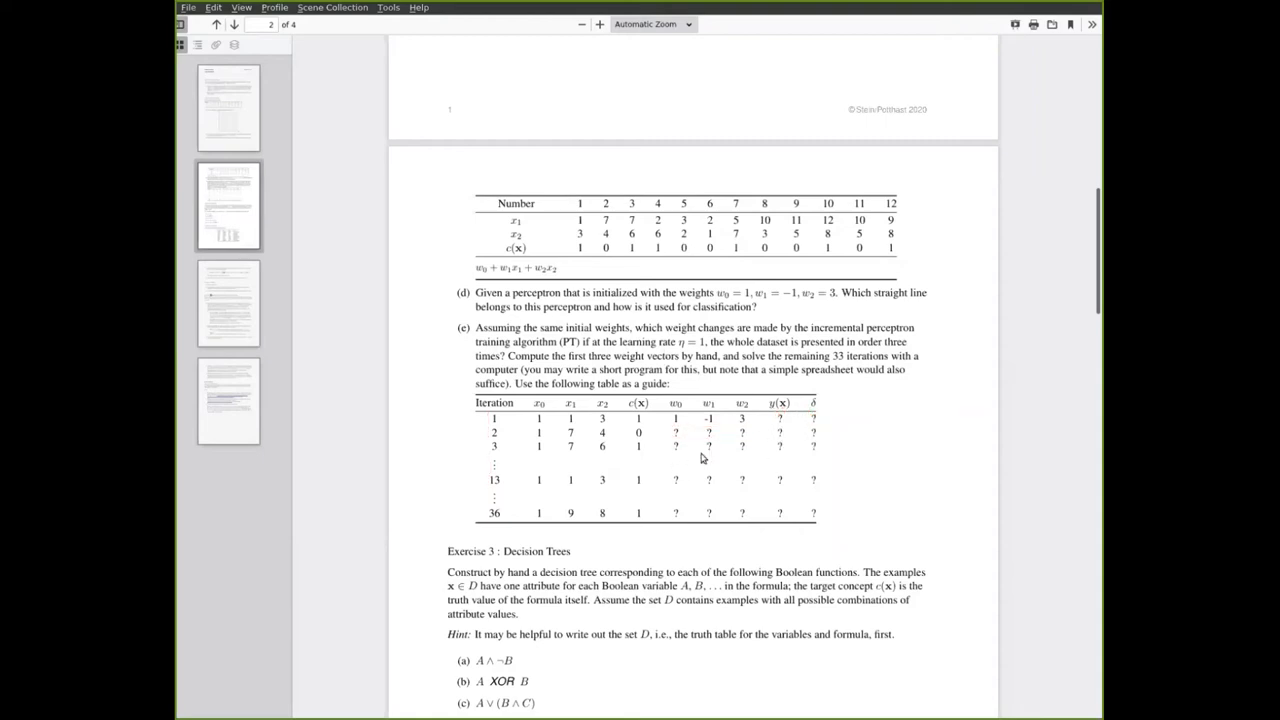
Scroll to Exercise 3 and write the variables A and B for a truth table beside the hint
scroll(down, 3)
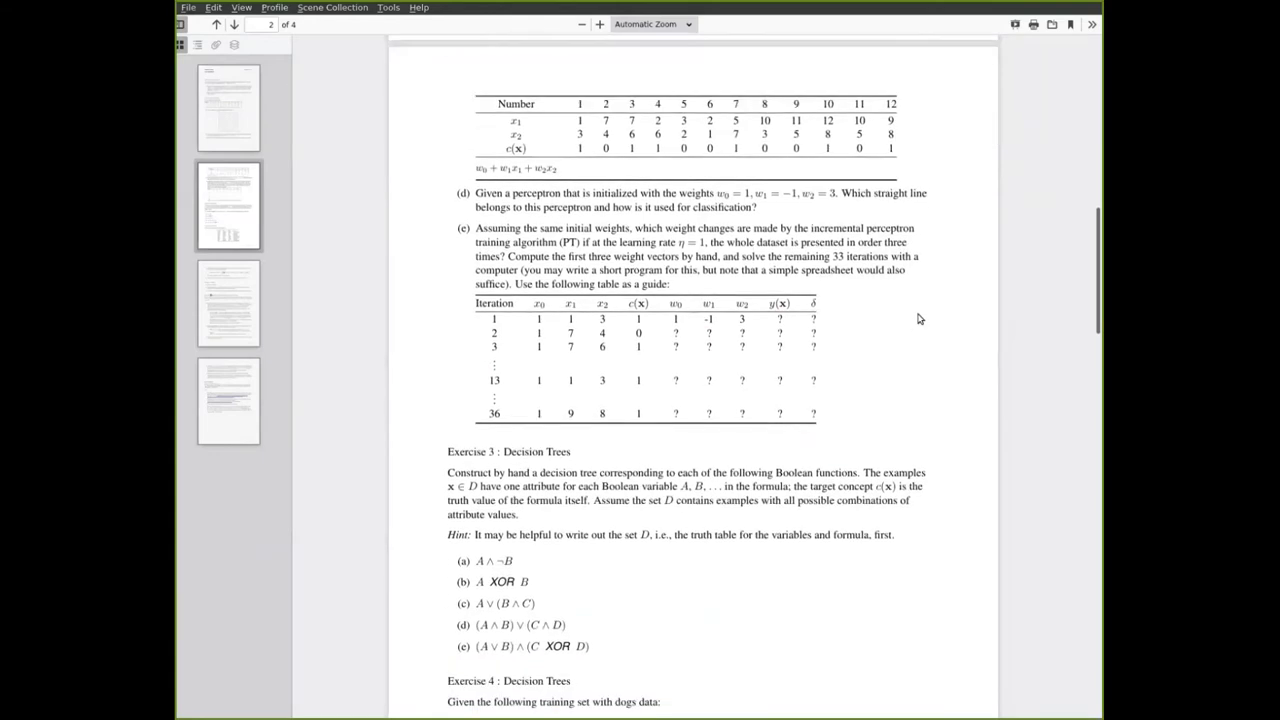
scroll(down, 3)
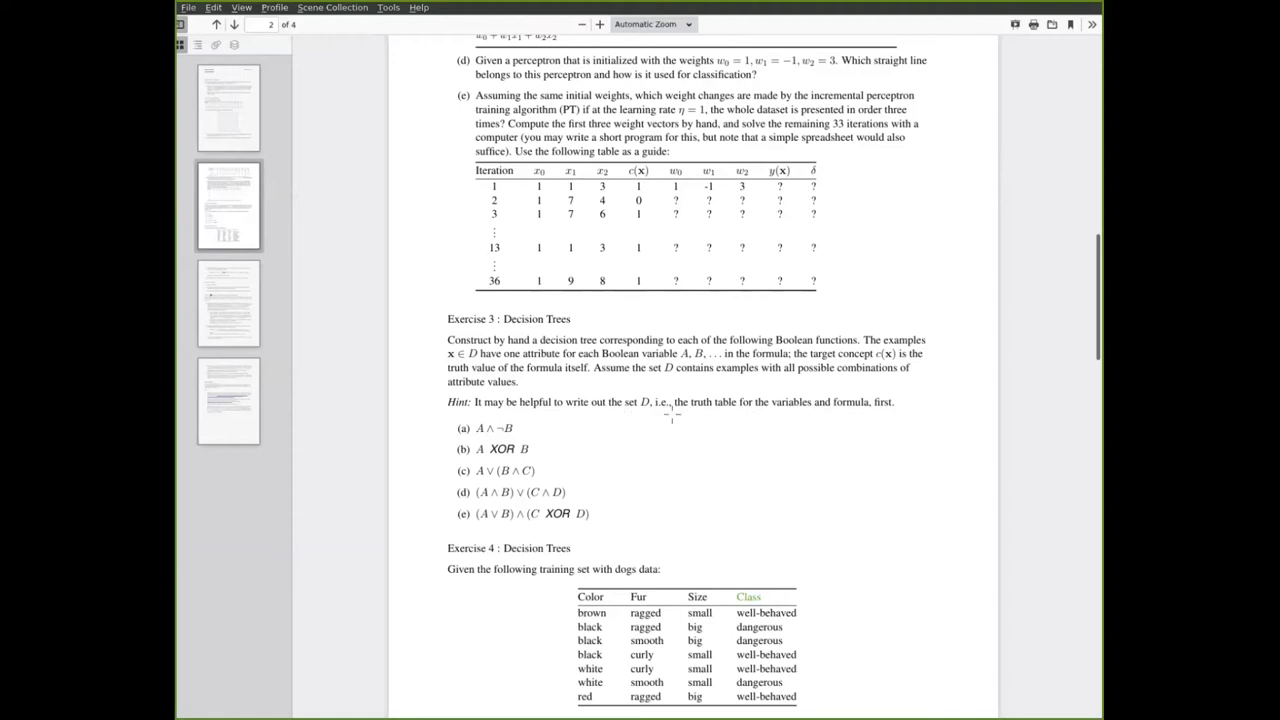
mouse_move(672, 418)
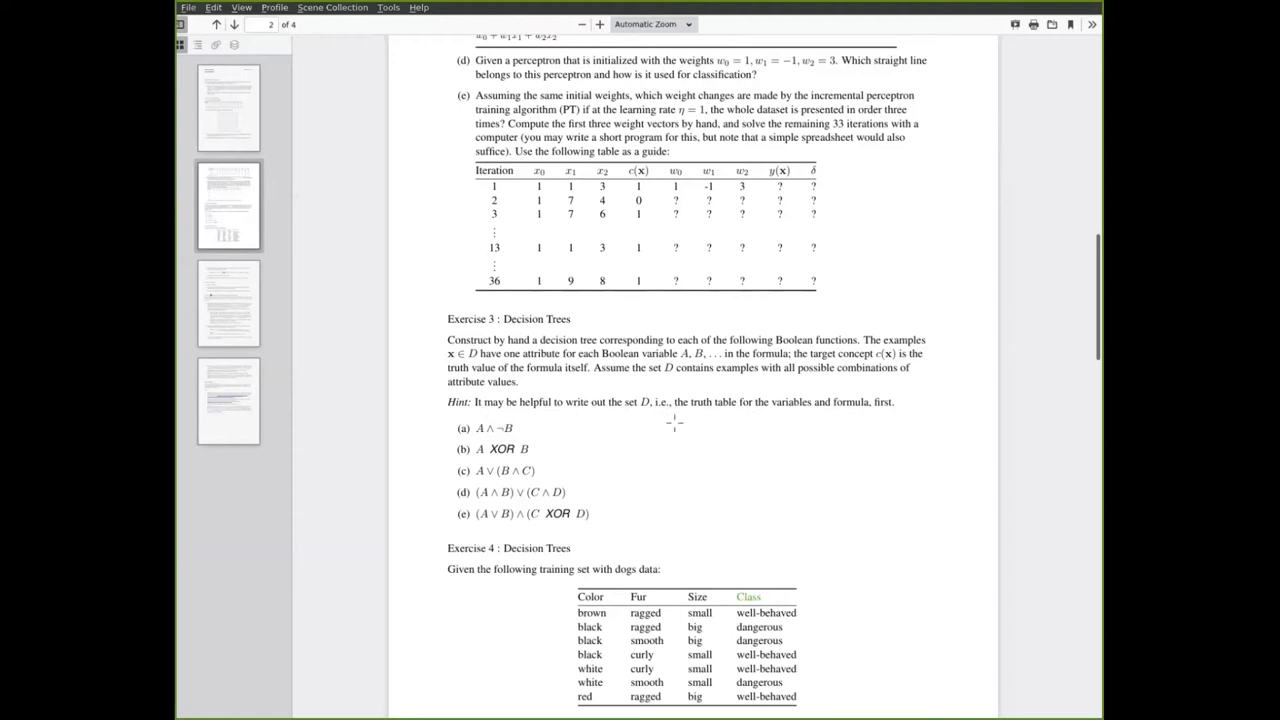
drag(670, 428, 710, 436)
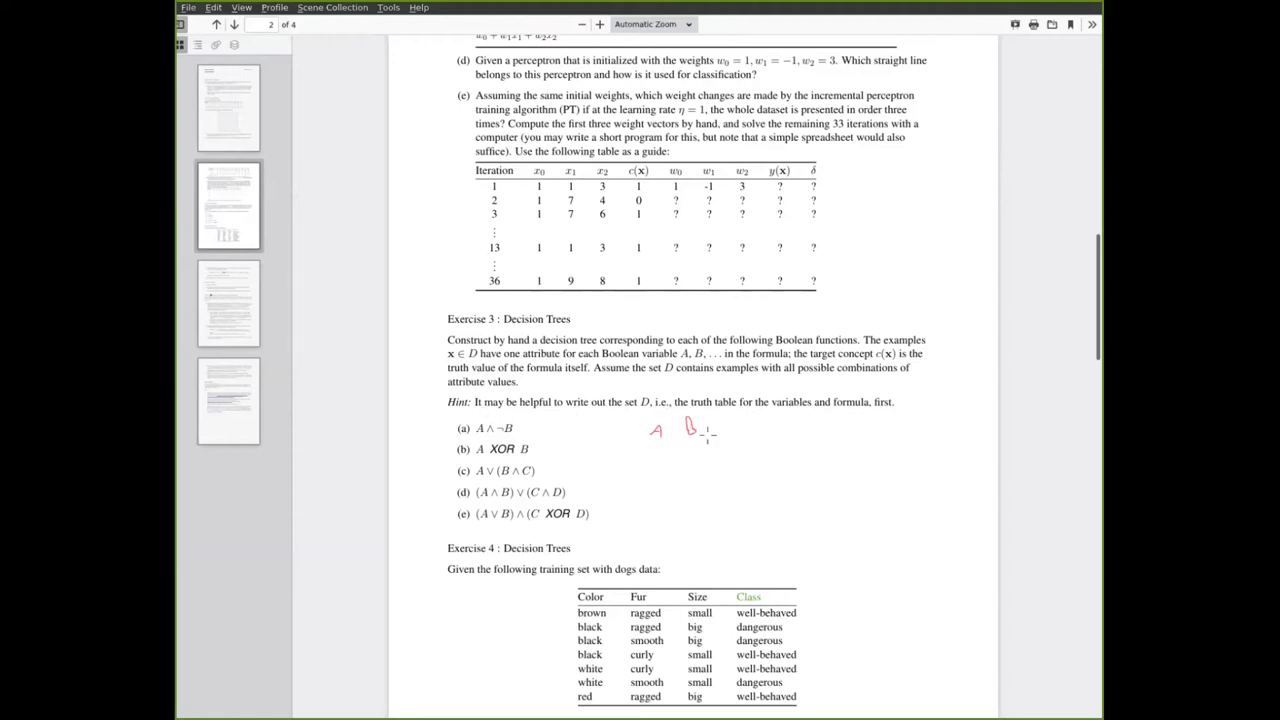
drag(644, 440, 740, 438)
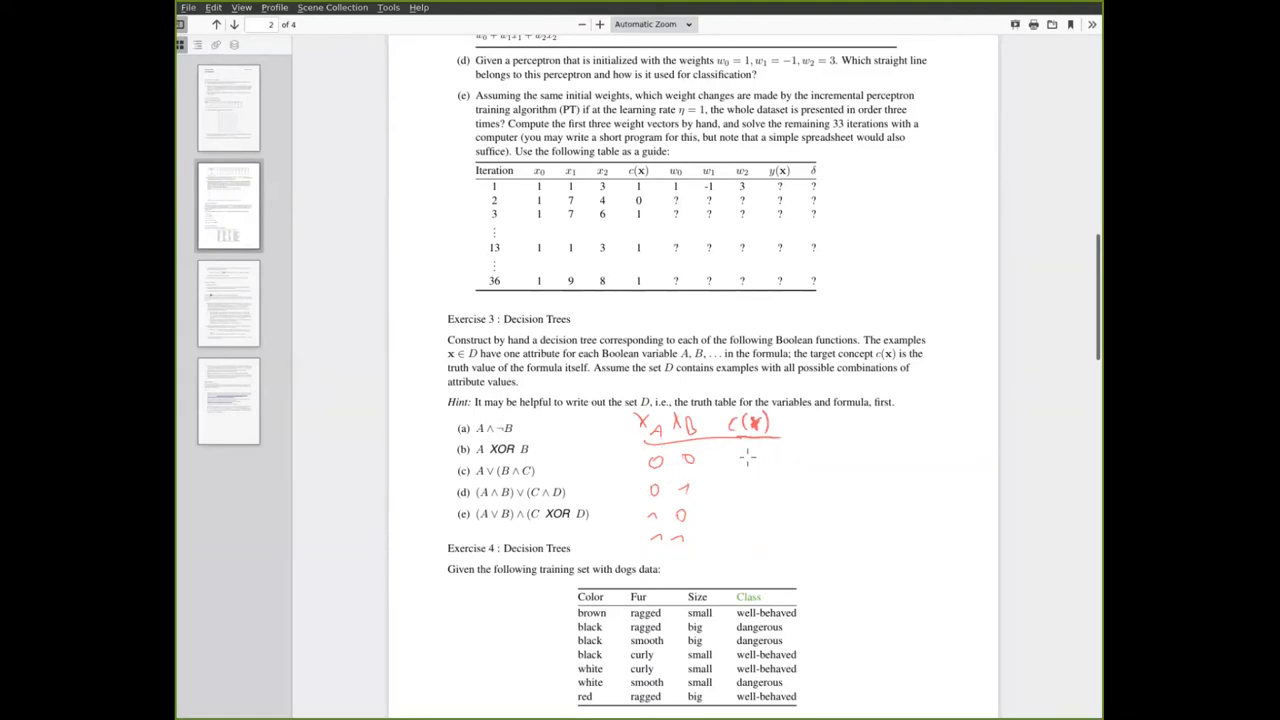
click(748, 458)
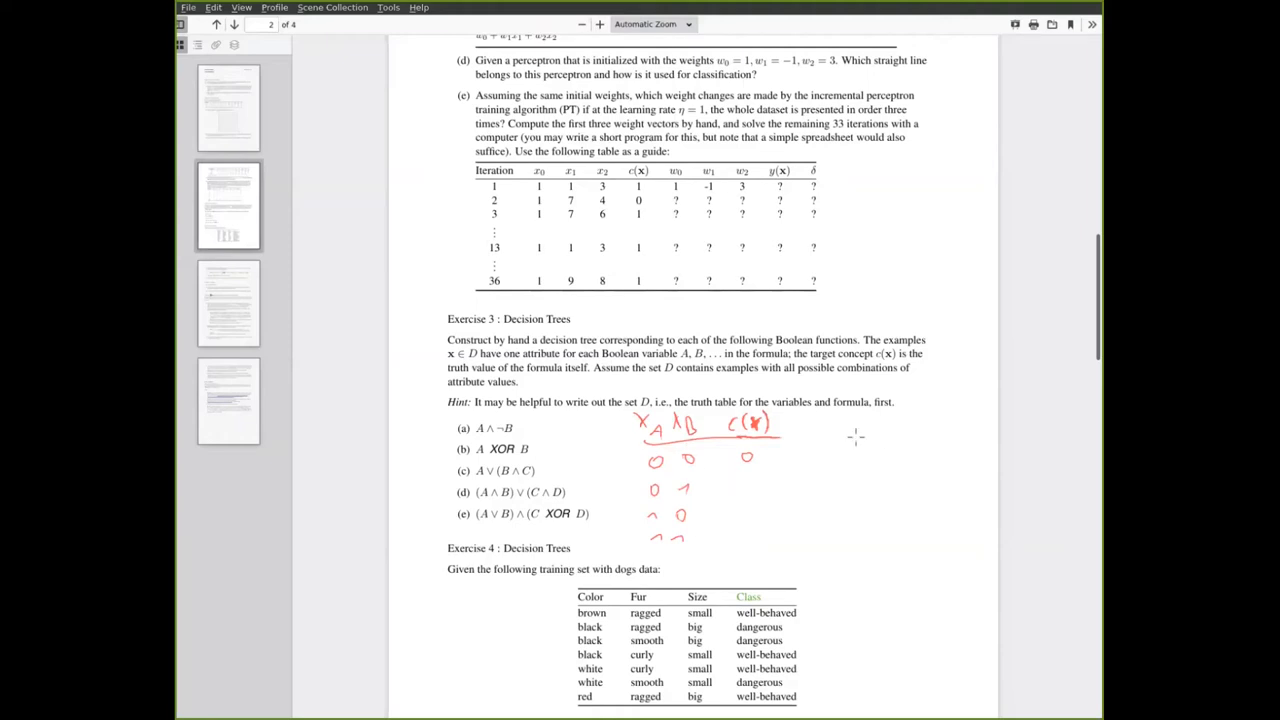
Sketch a small decision tree next to the A/B truth table with the pen
drag(858, 452, 888, 430)
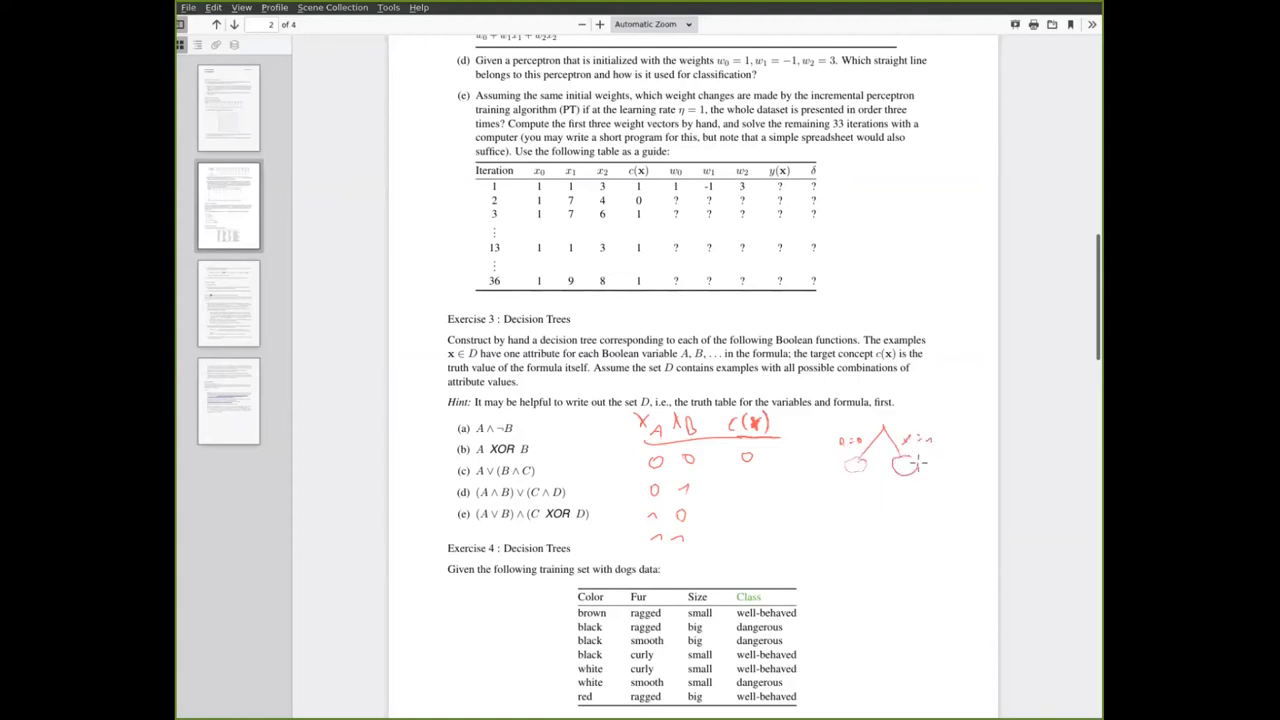
drag(880, 450, 900, 490)
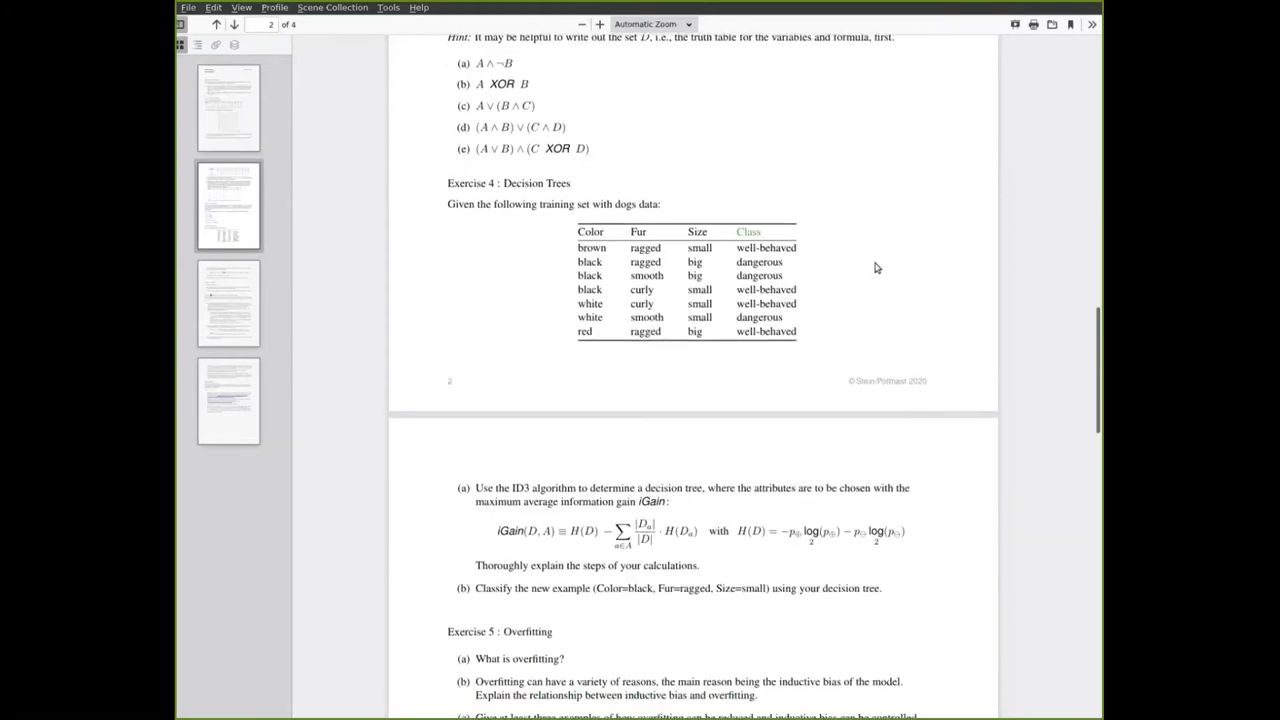
Scroll to Exercise 4's ID3 task and the dog training data table
scroll(down, 3)
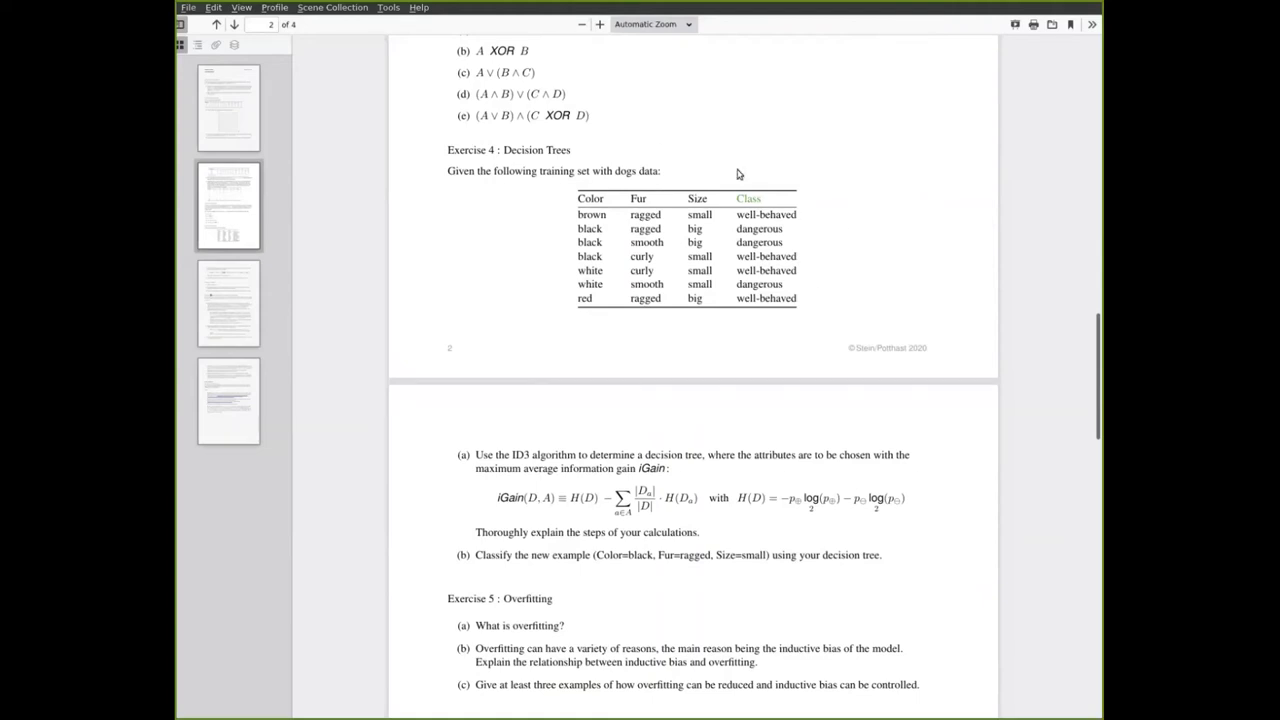
mouse_move(852, 160)
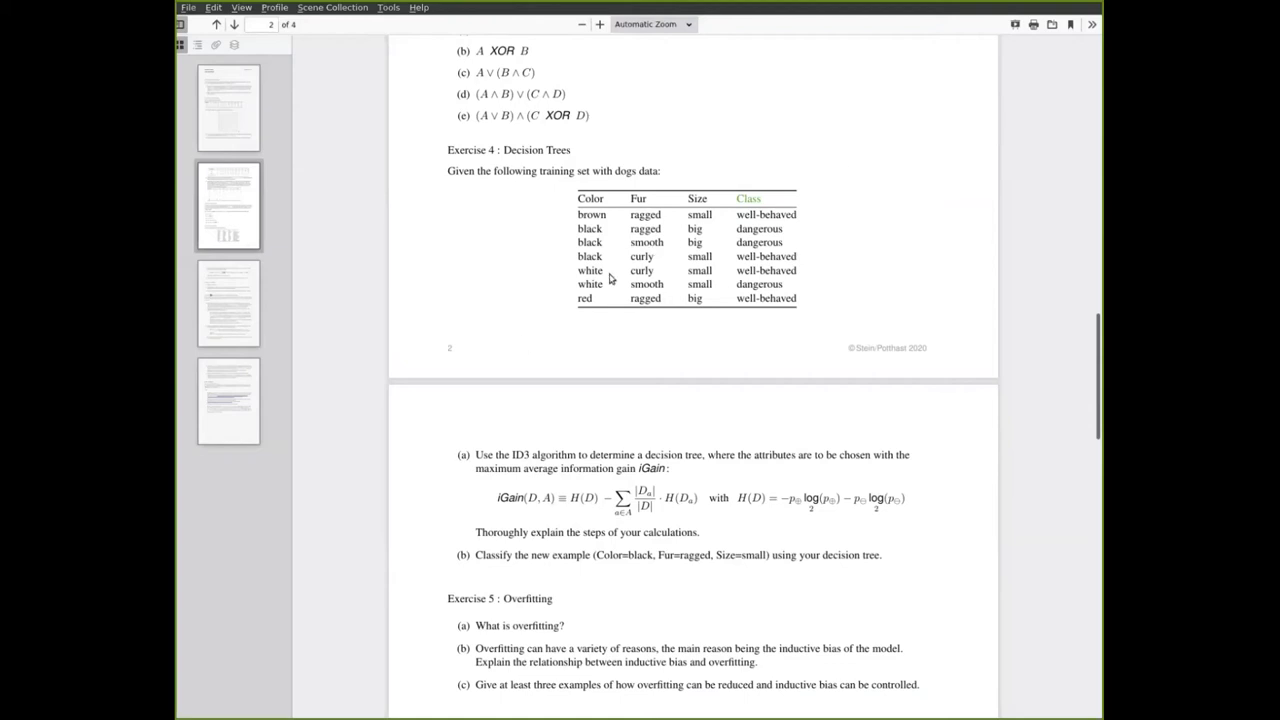
mouse_move(528, 468)
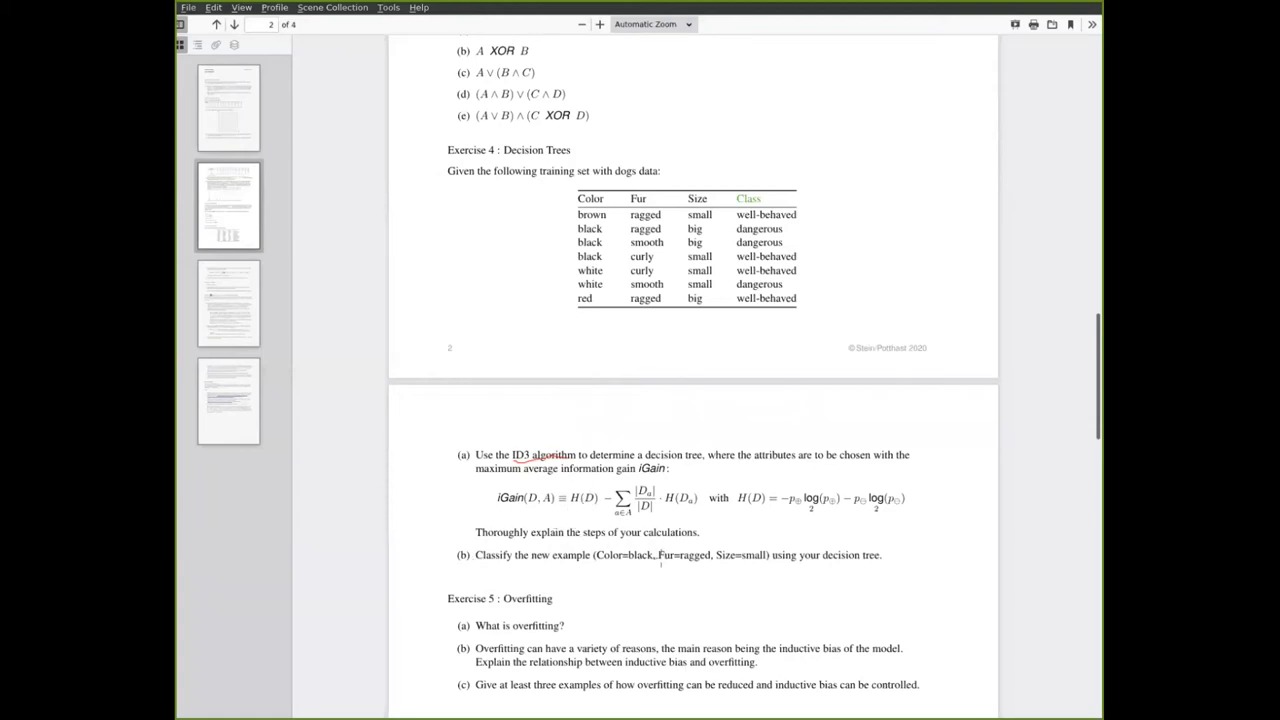
mouse_move(750, 560)
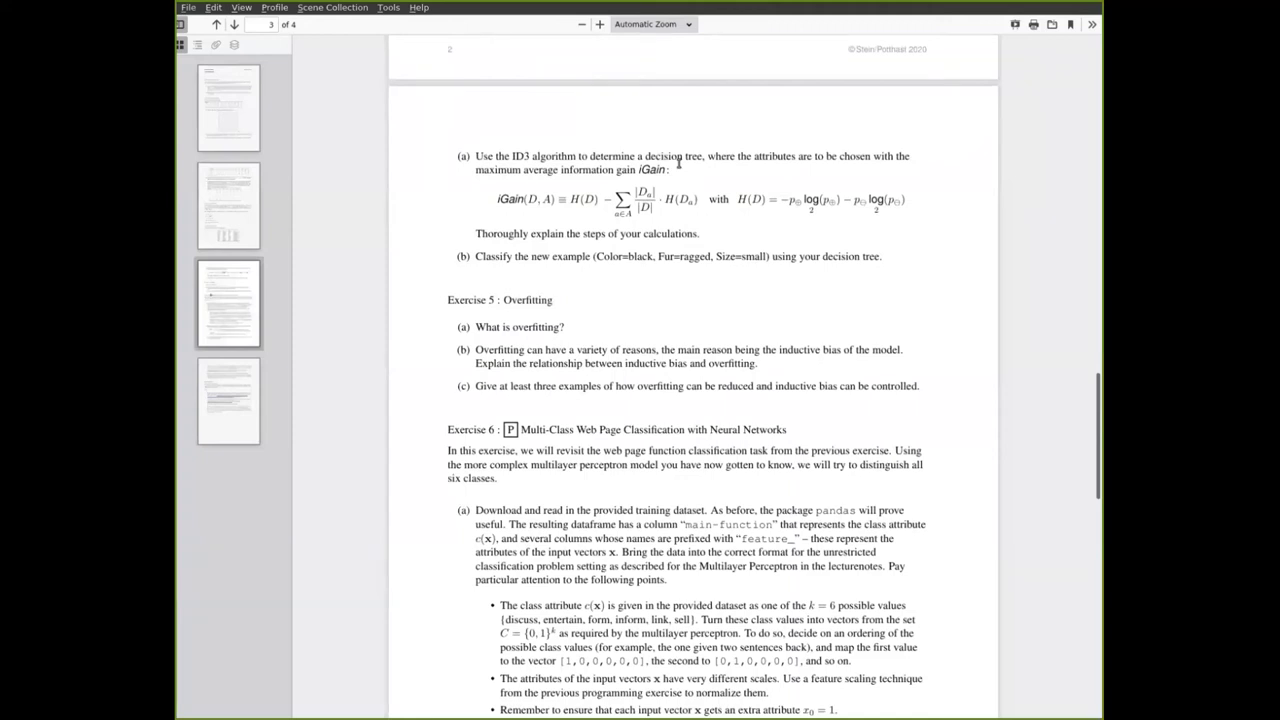
mouse_move(680, 216)
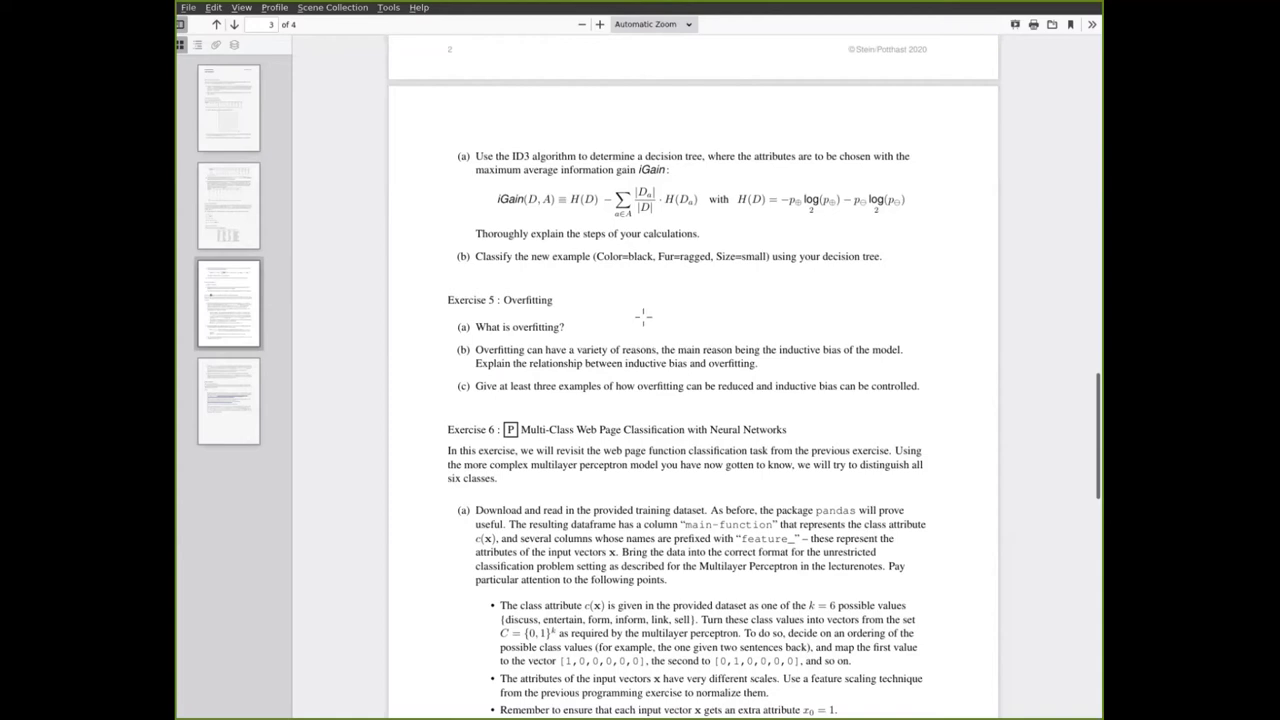
mouse_move(536, 380)
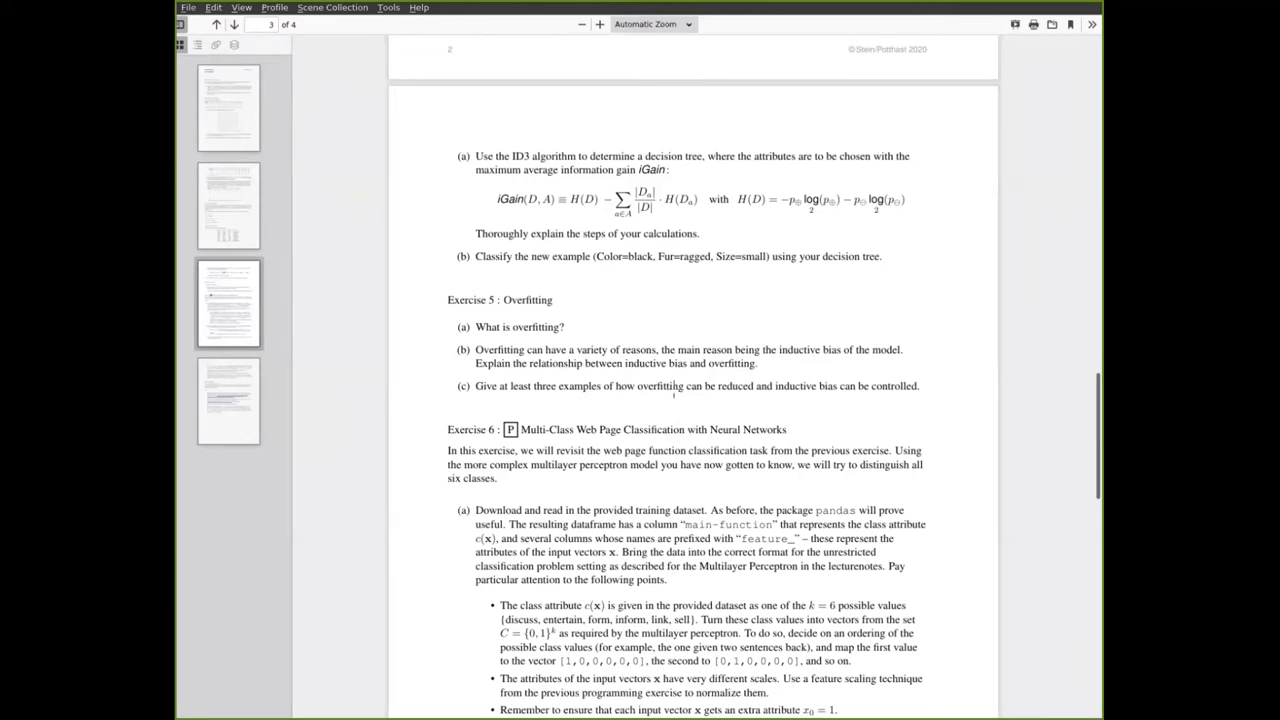
mouse_move(796, 448)
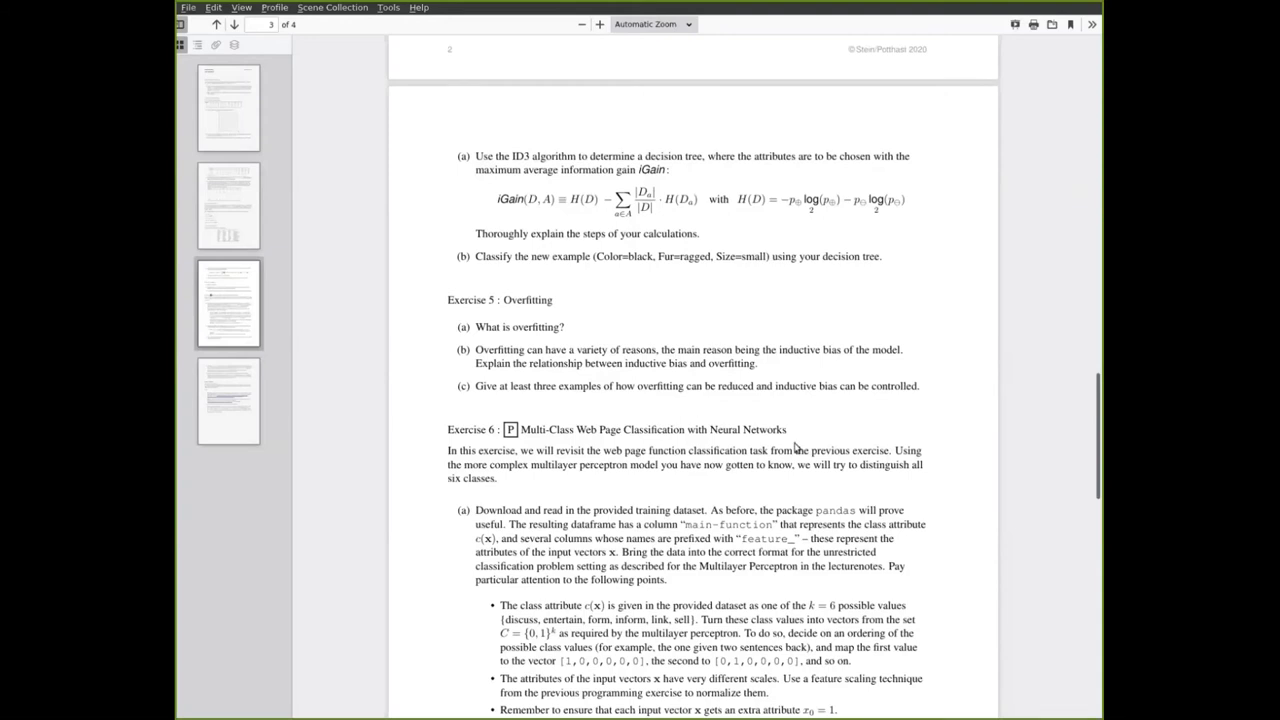
Scroll down so Exercise 6 parts (a) through (c) are visible
scroll(down, 3)
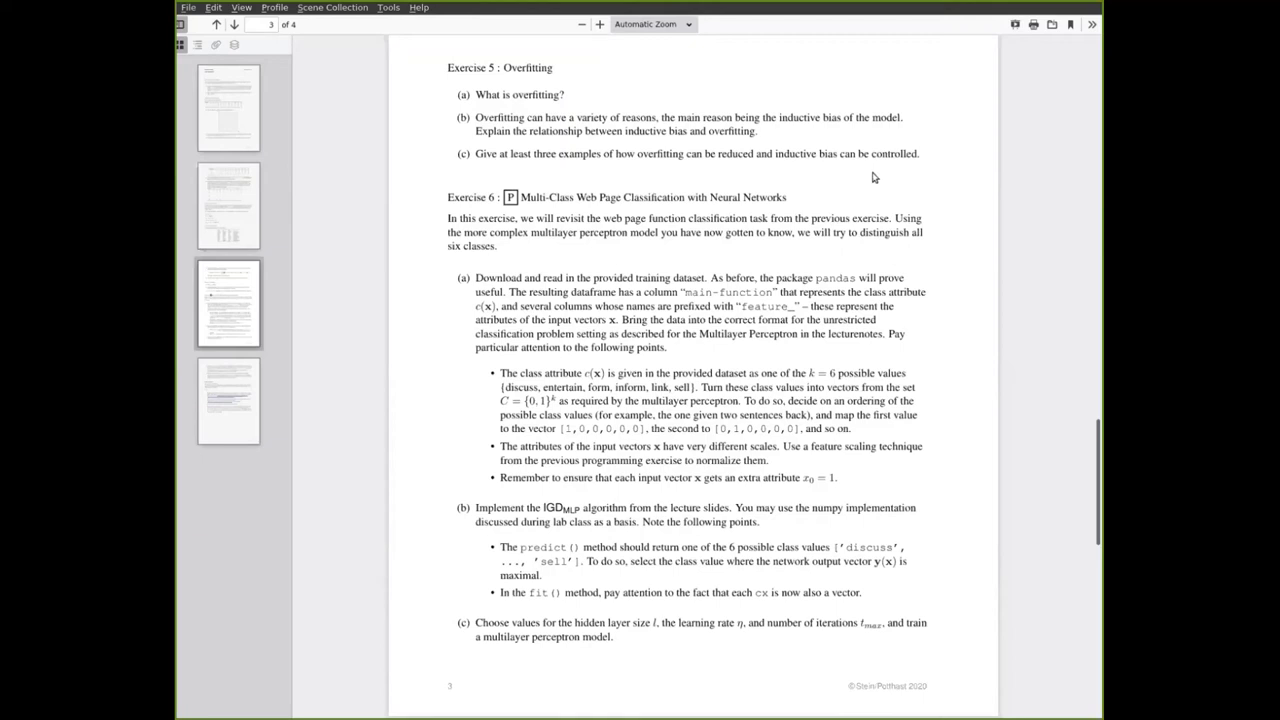
mouse_move(728, 252)
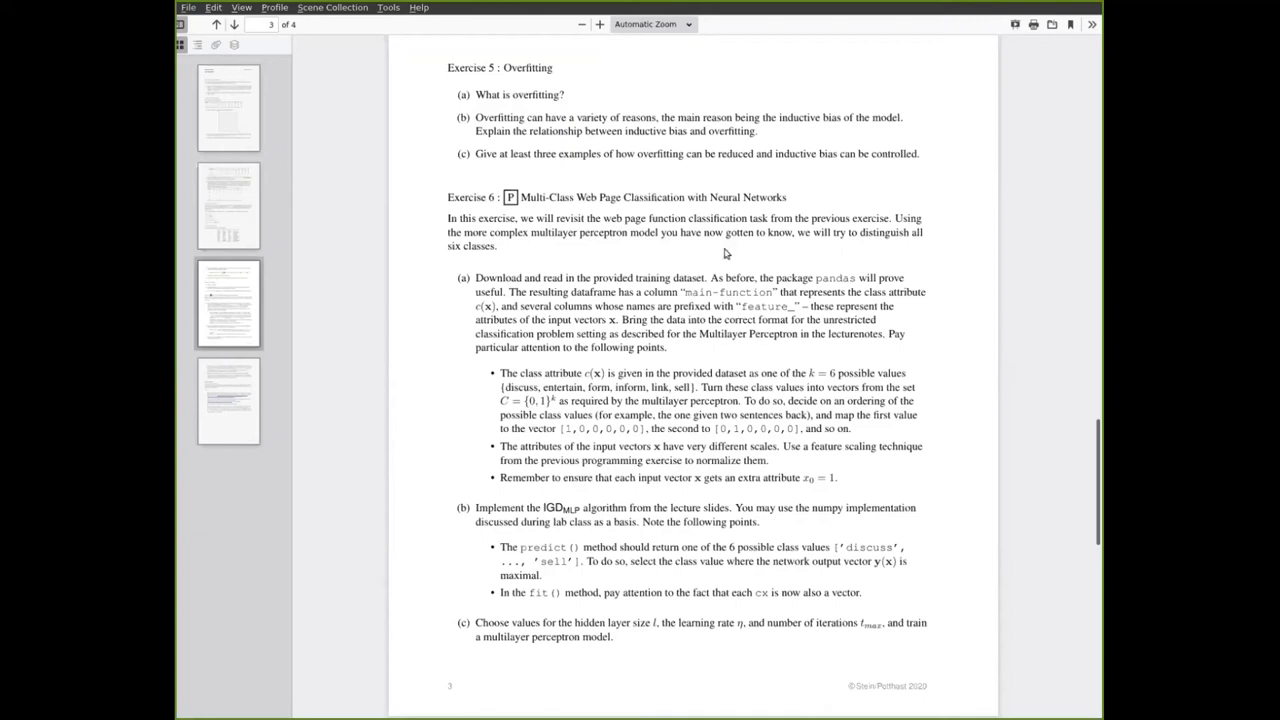
mouse_move(674, 358)
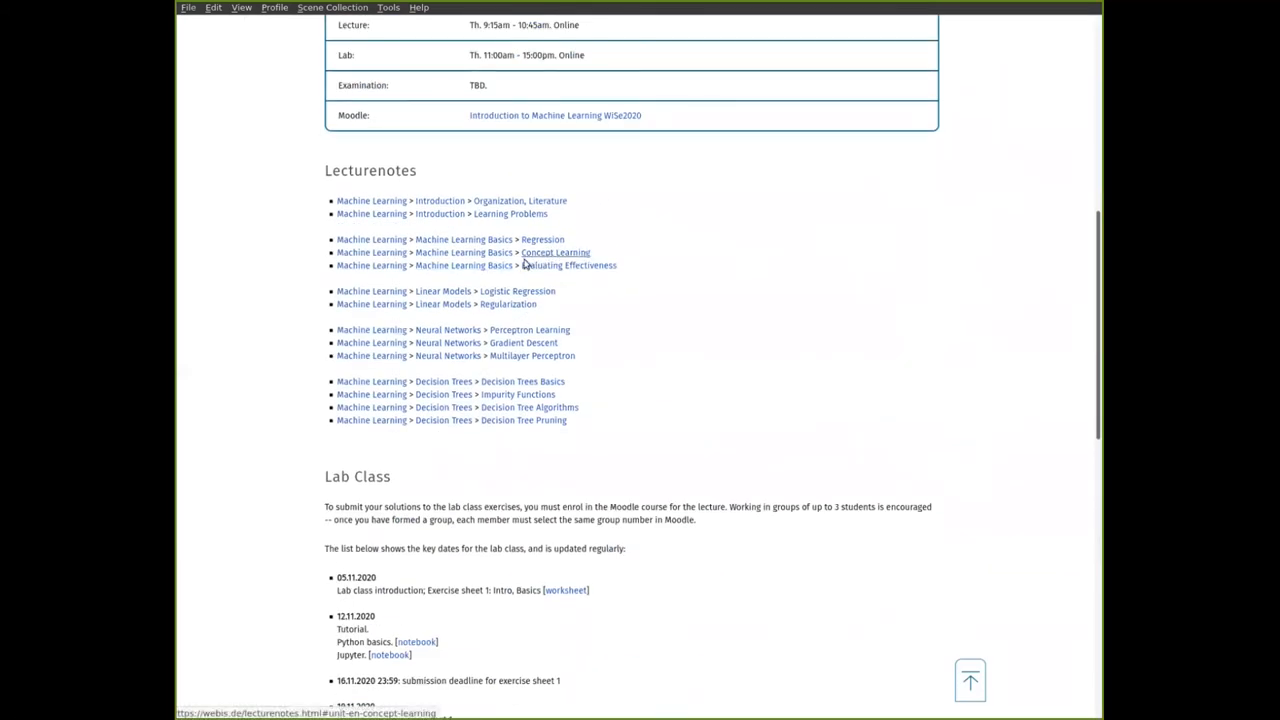
mouse_move(532, 356)
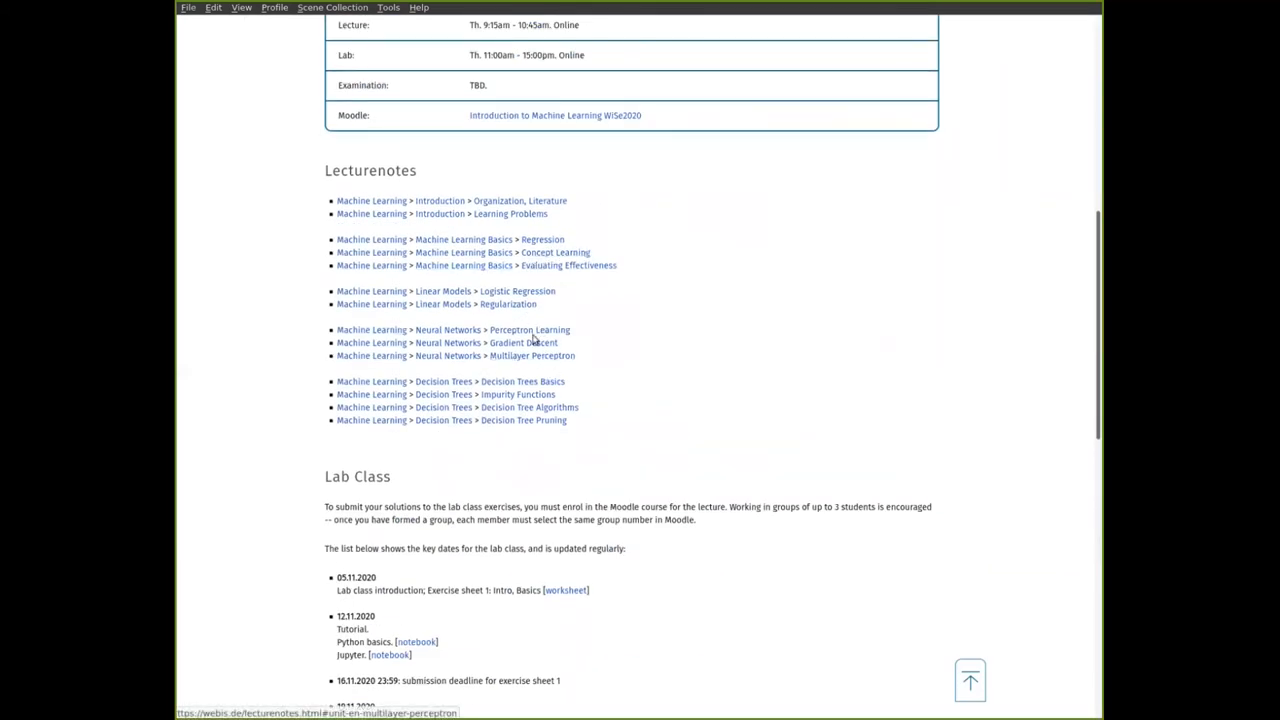
mouse_move(524, 342)
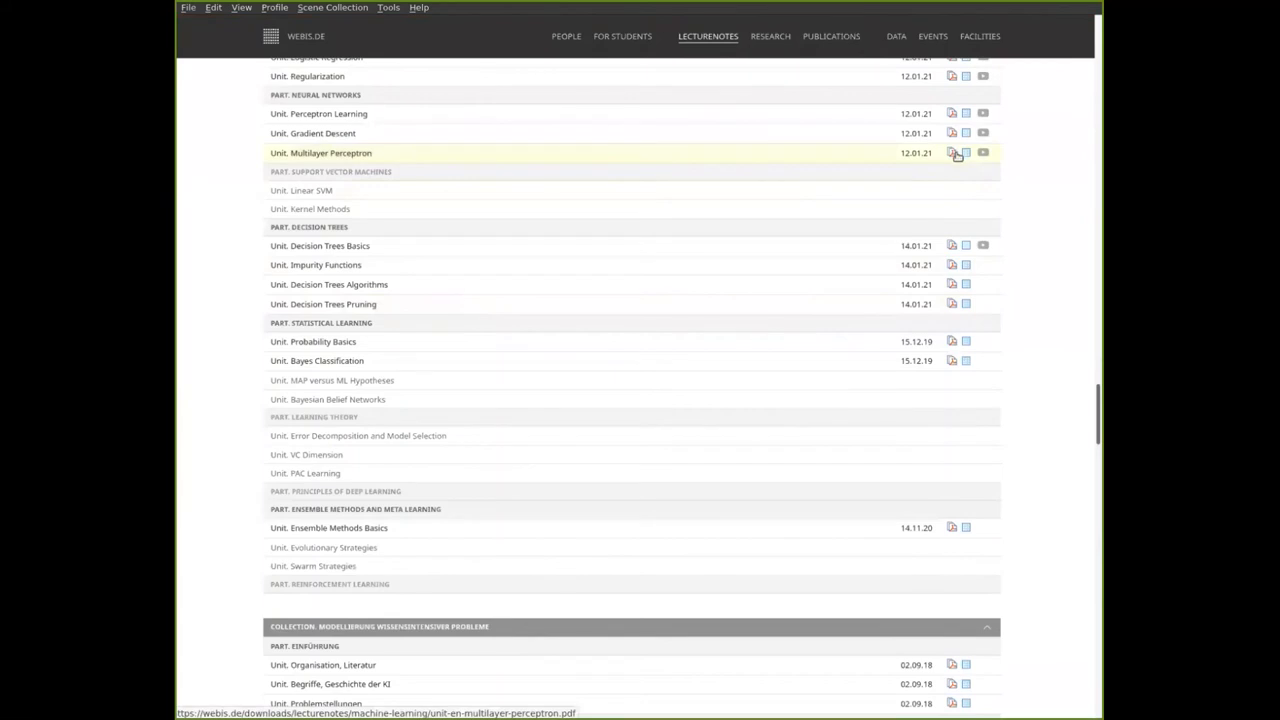
Open the Multilayer Perceptron slides and scroll to the 'Unrestricted Classification Problems' slide
click(952, 152)
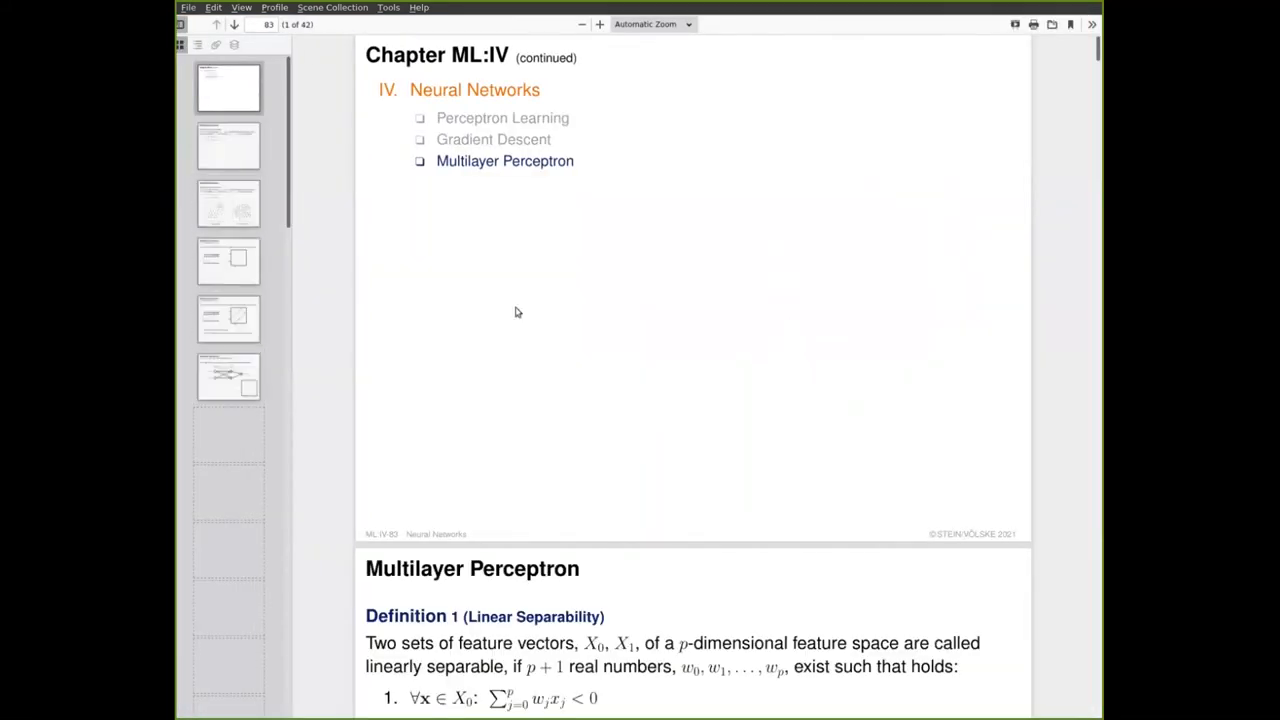
scroll(down, 3)
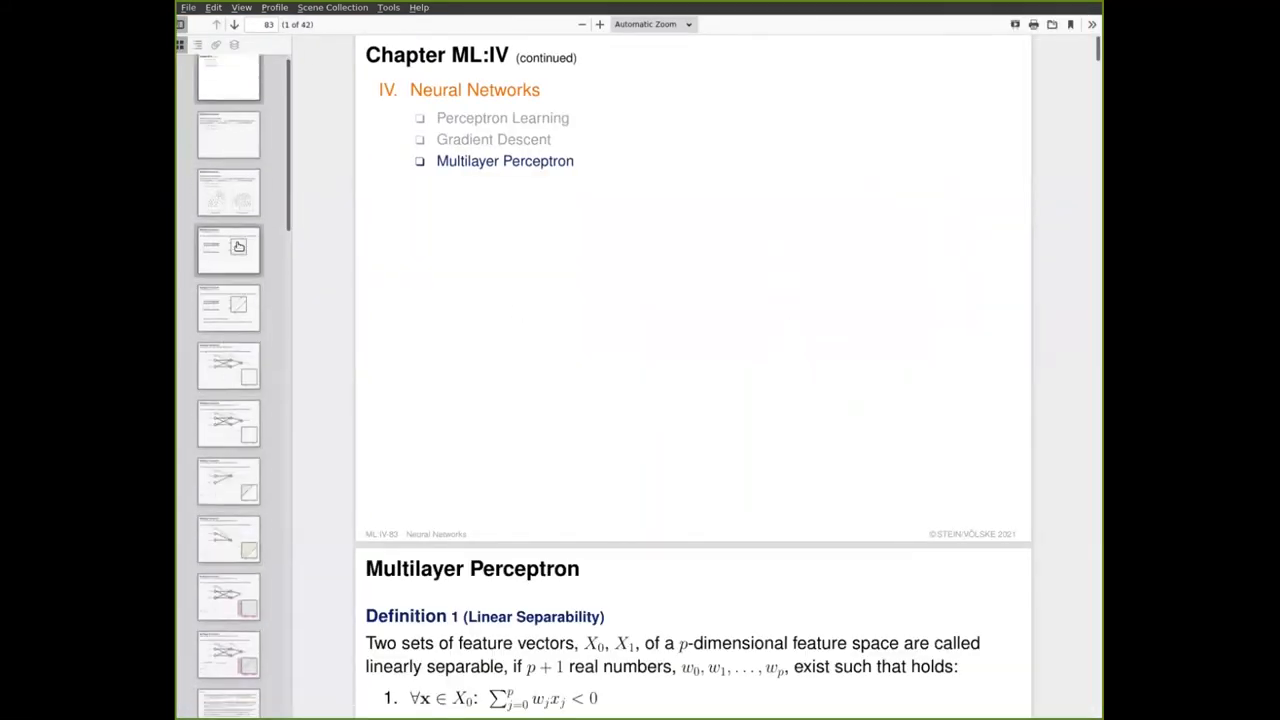
scroll(down, 3)
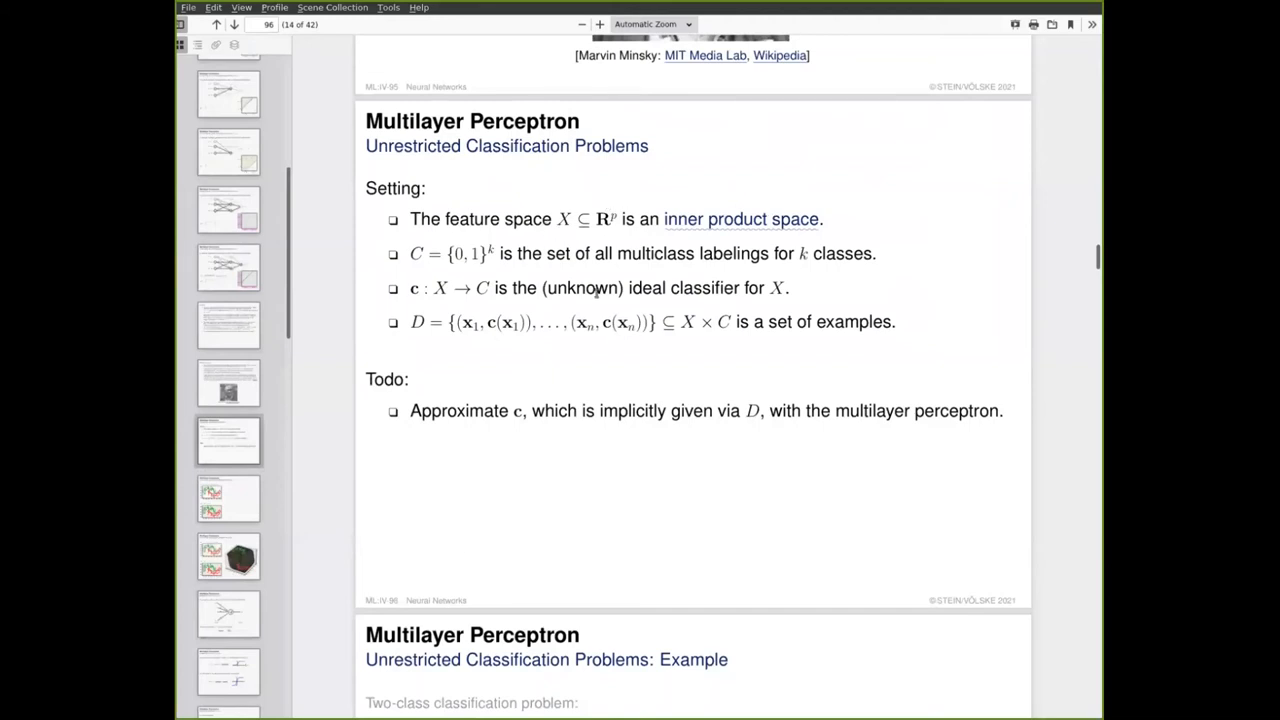
mouse_move(550, 220)
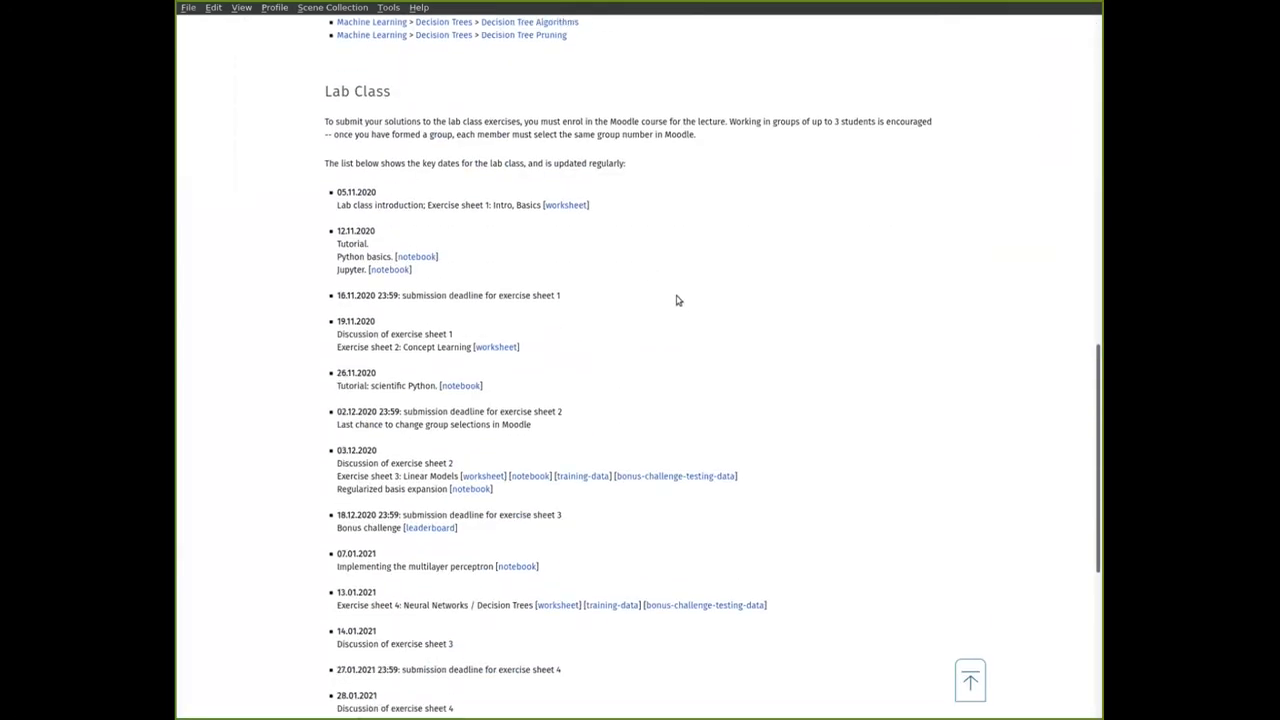
scroll(down, 3)
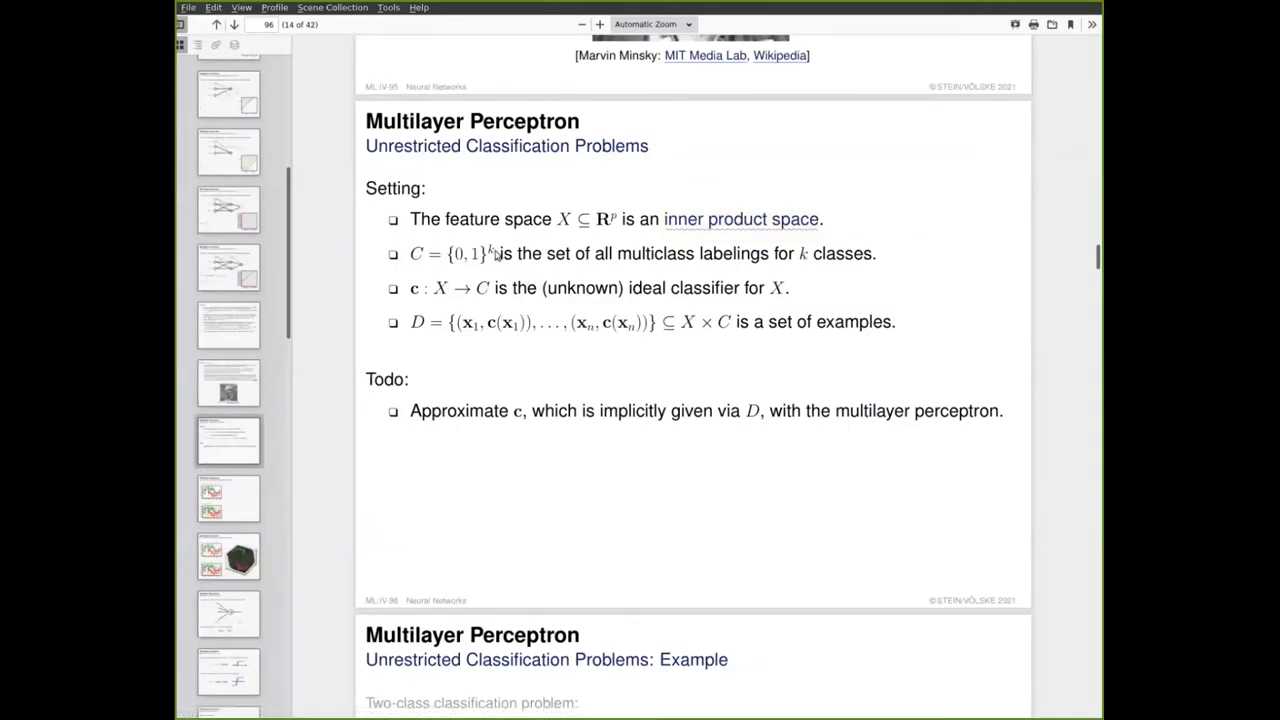
mouse_move(632, 278)
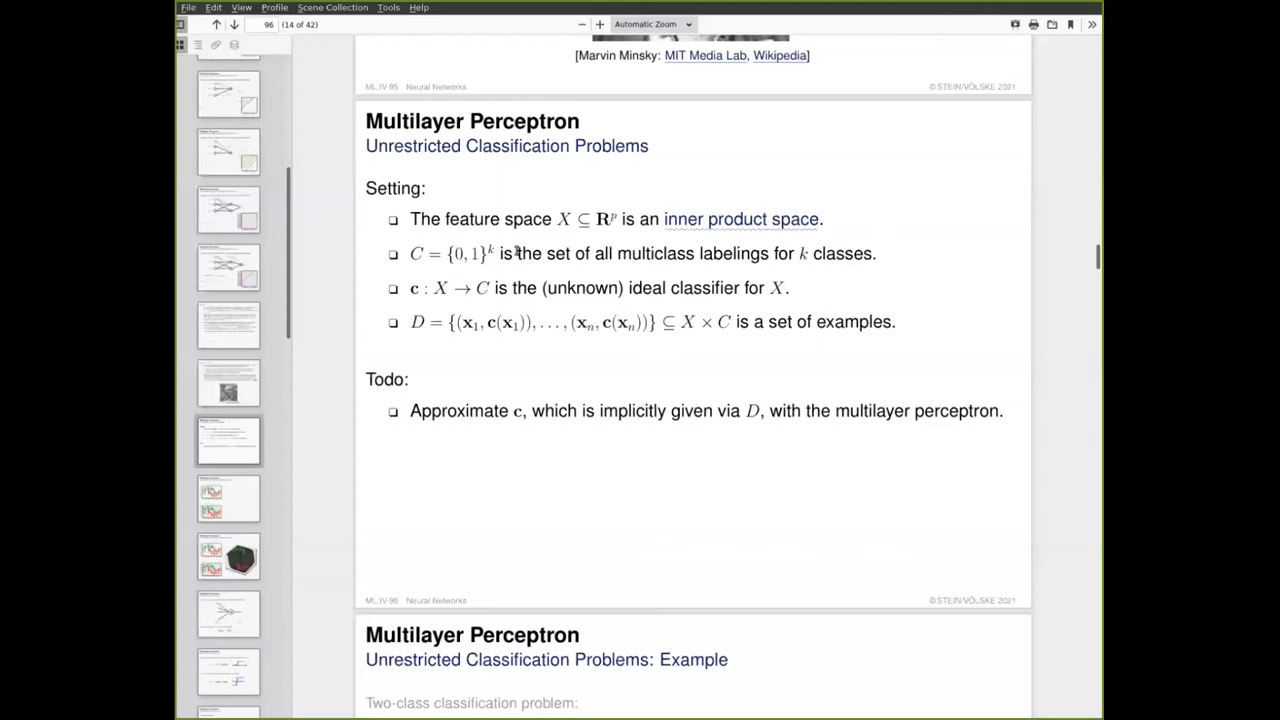
mouse_move(490, 272)
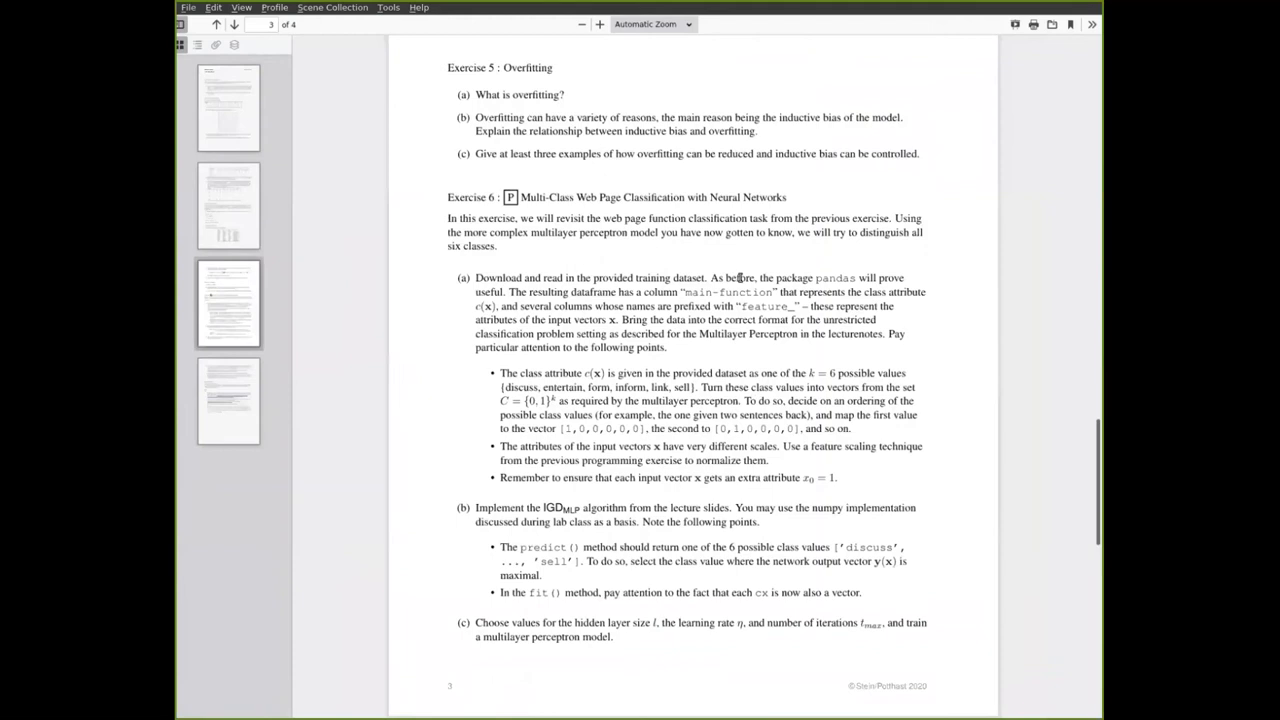
mouse_move(782, 316)
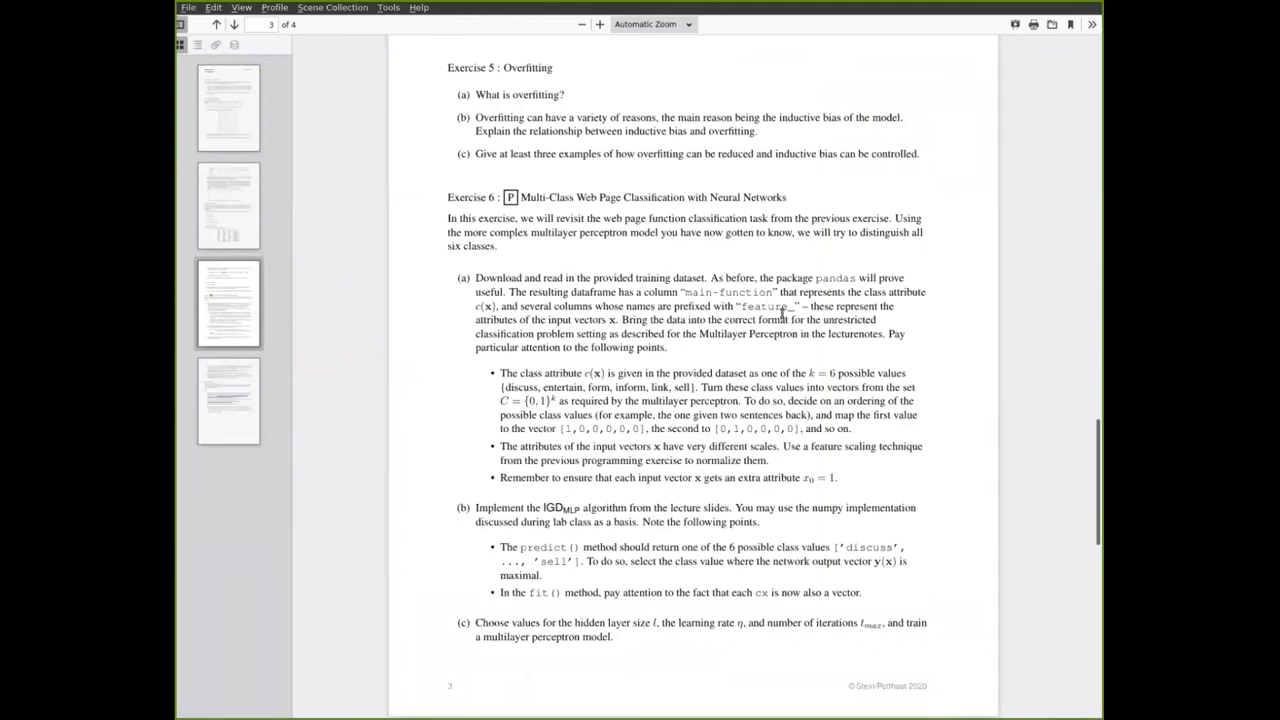
mouse_move(676, 276)
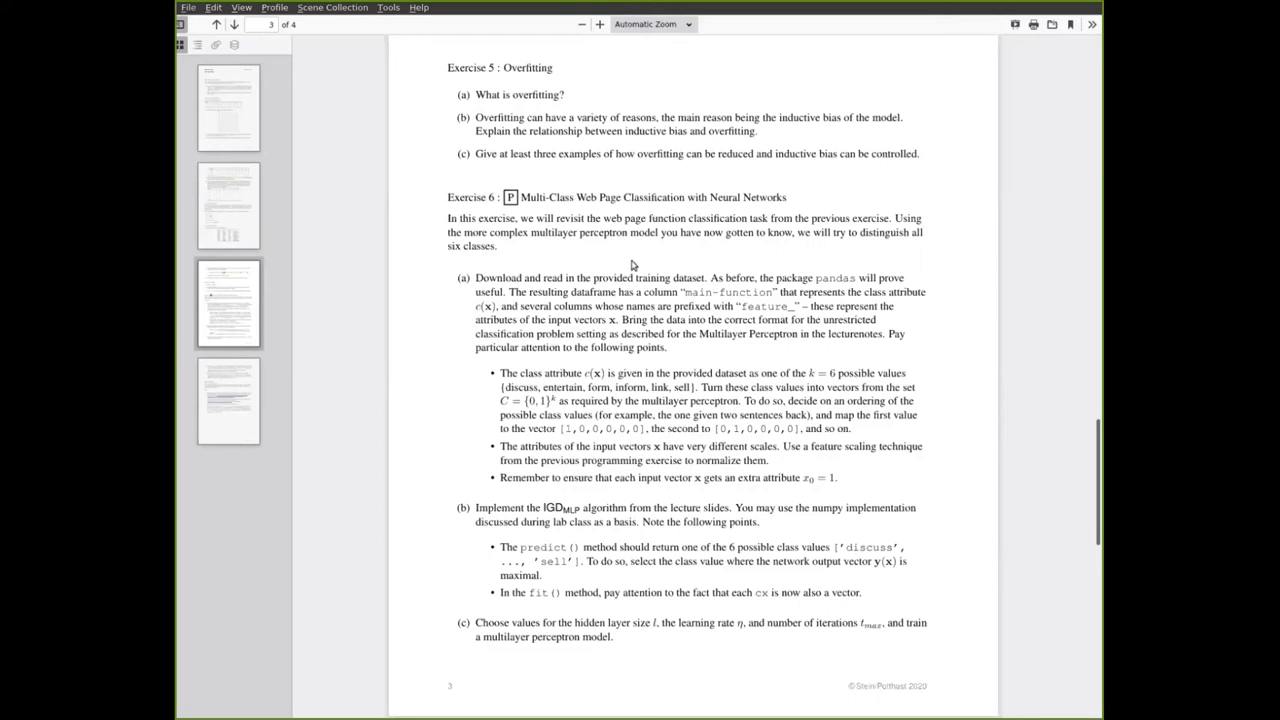
mouse_move(632, 248)
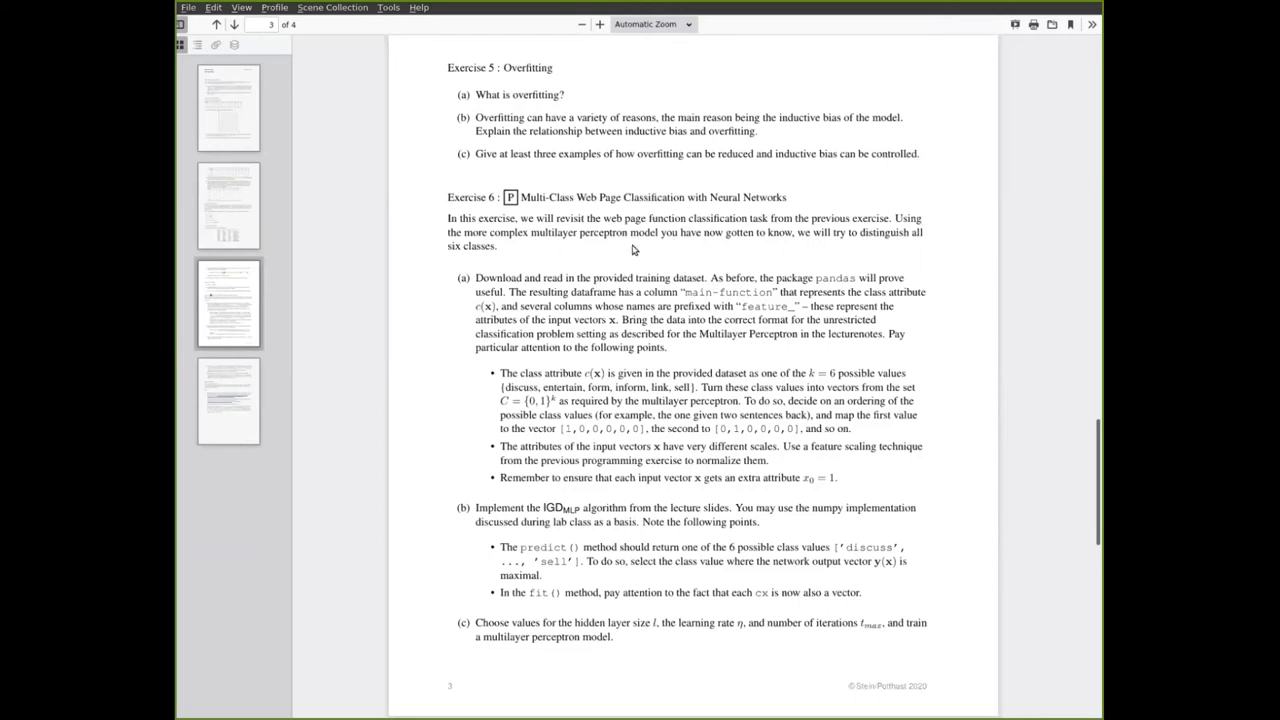
mouse_move(792, 528)
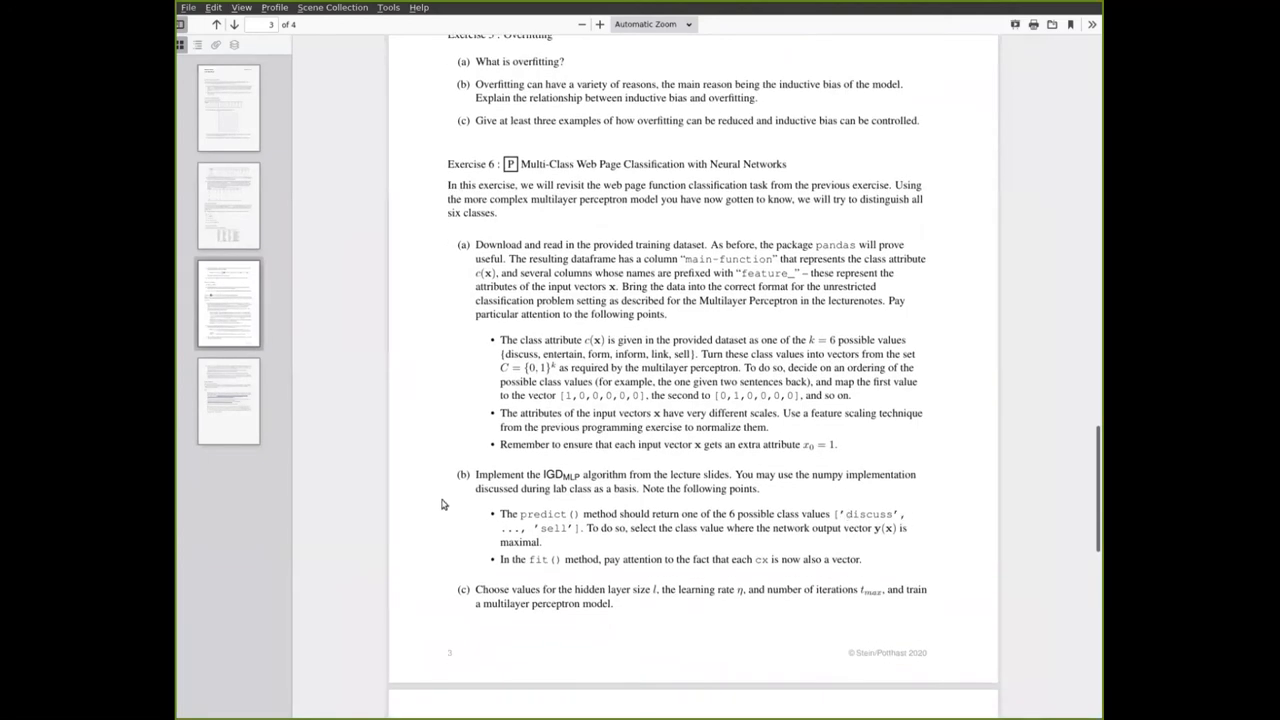
Scroll through Exercise 6 parts (a)-(c) of the exercise sheet
scroll(down, 3)
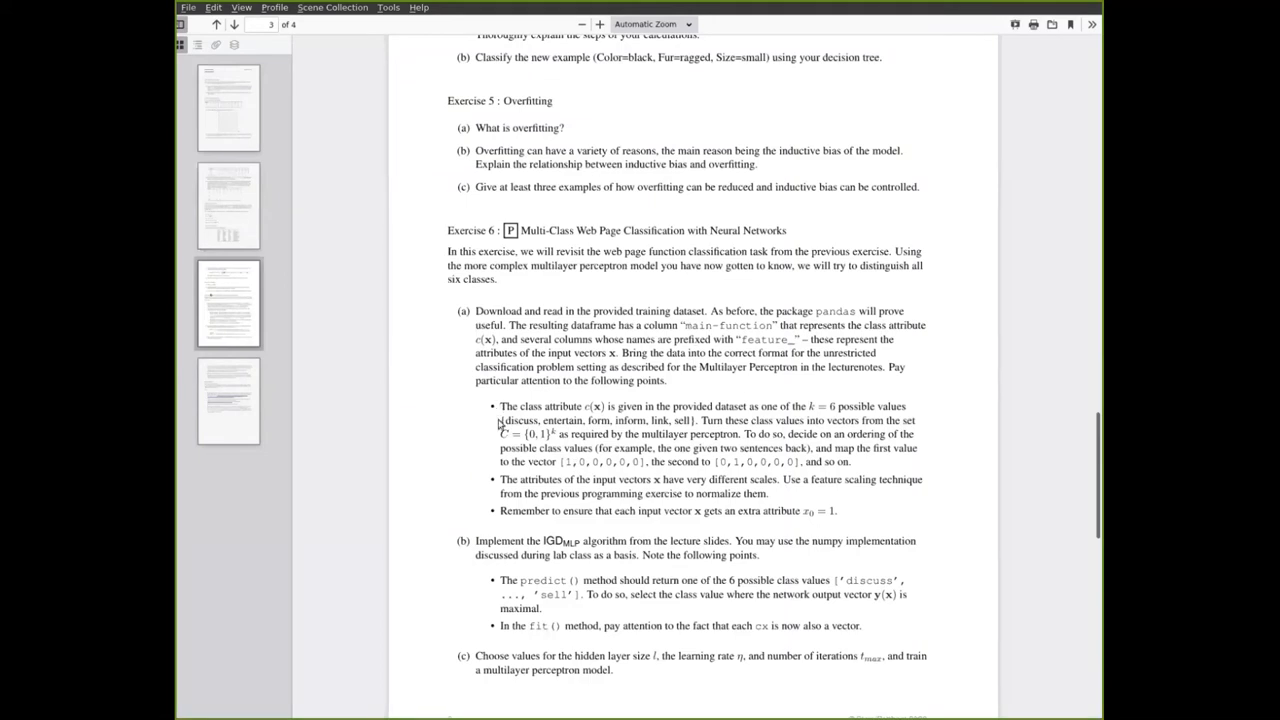
mouse_move(530, 424)
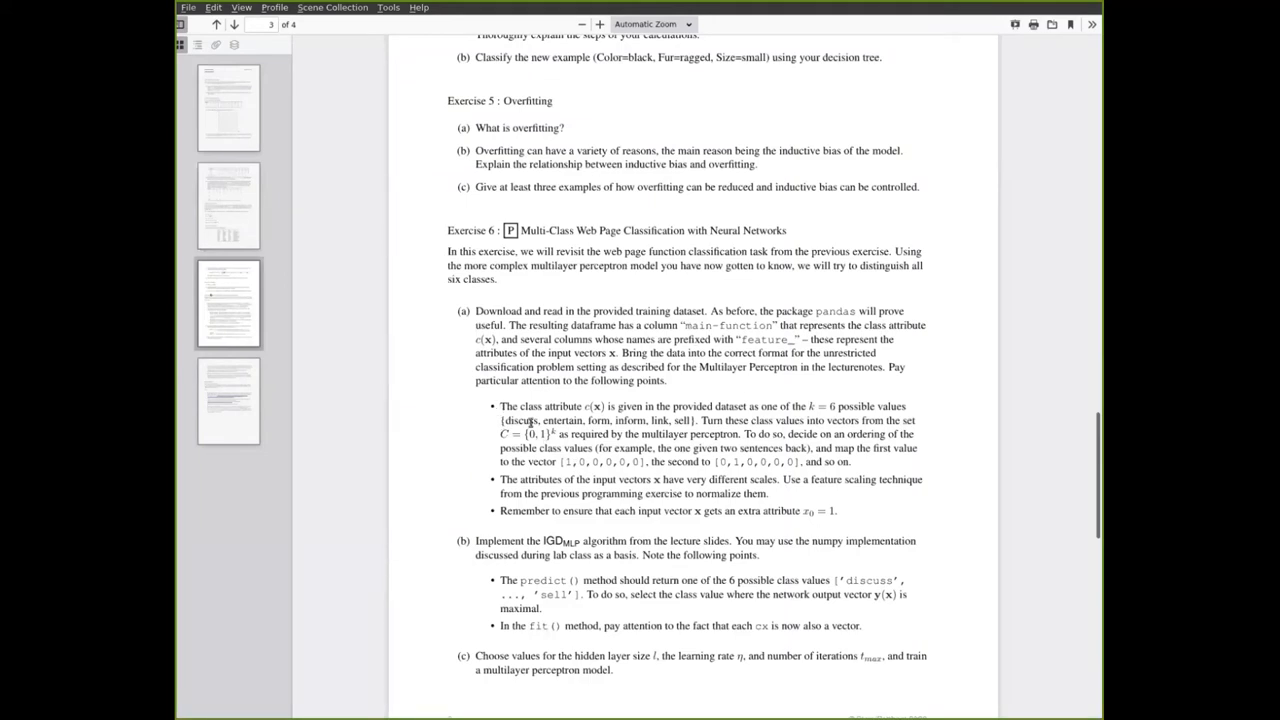
scroll(down, 3)
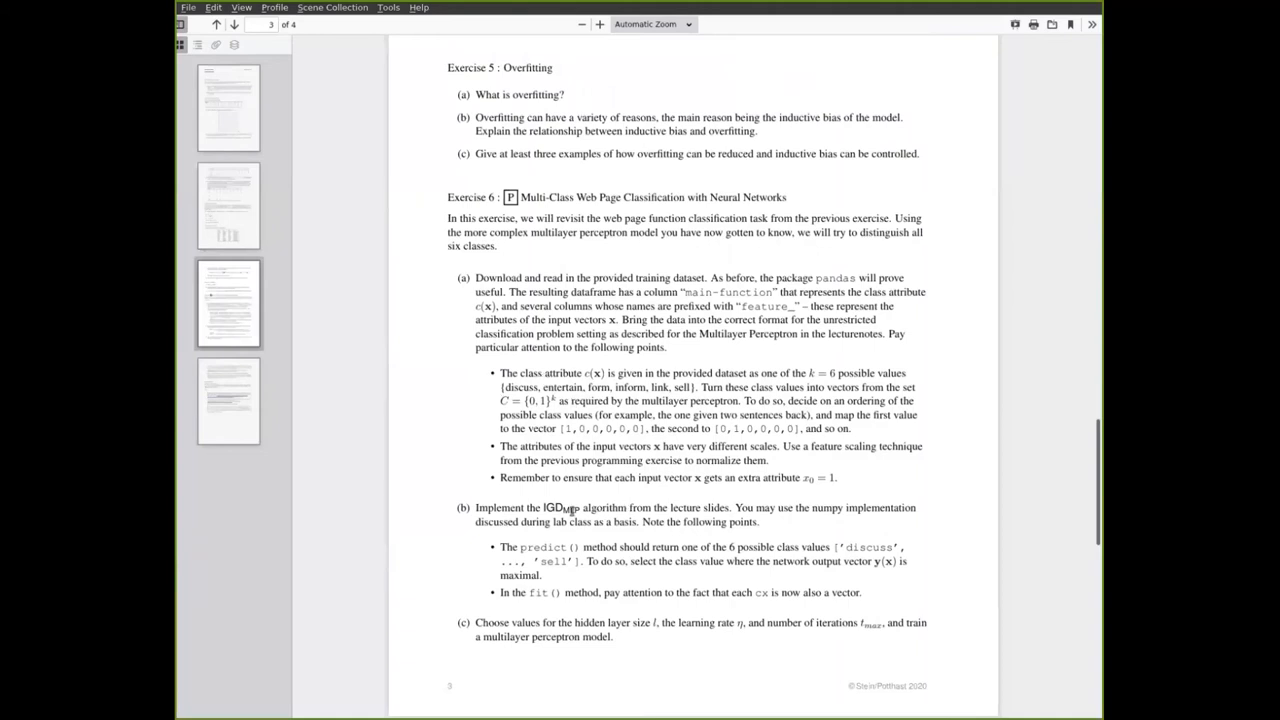
mouse_move(558, 512)
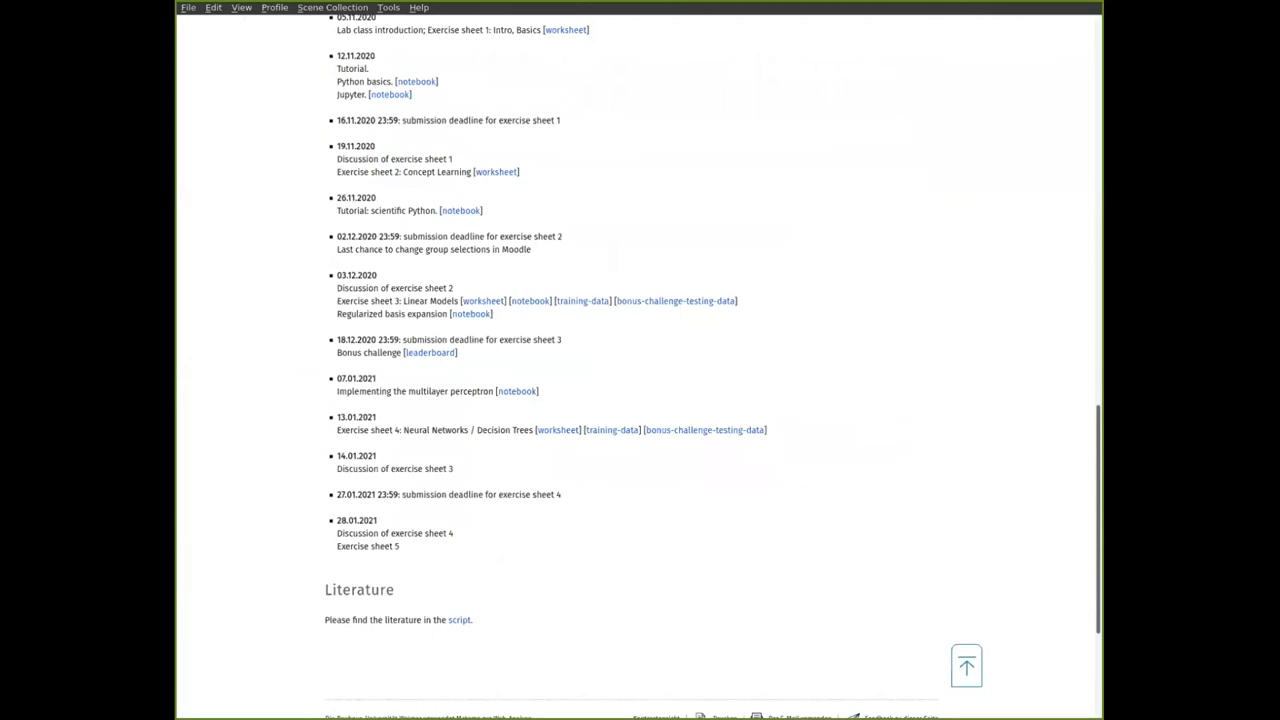
Switch to the slides, then open the multilayer perceptron implementation notebook from the course page
click(516, 390)
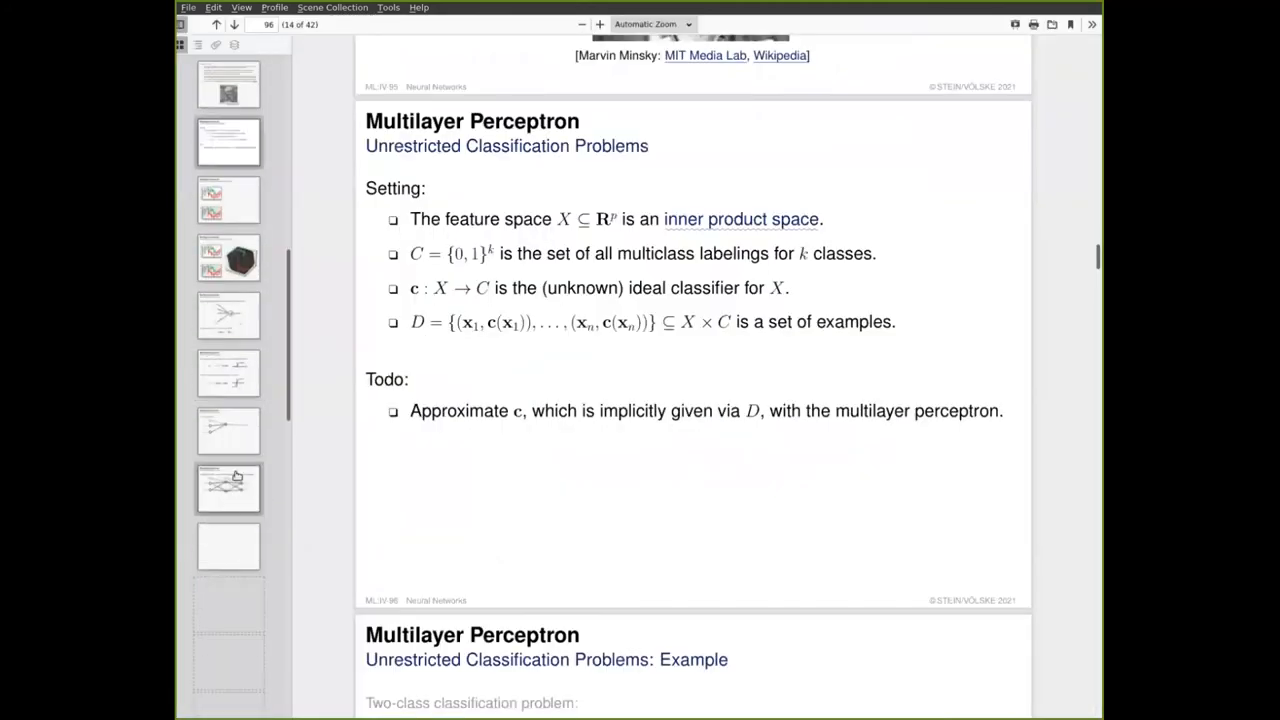
scroll(down, 3)
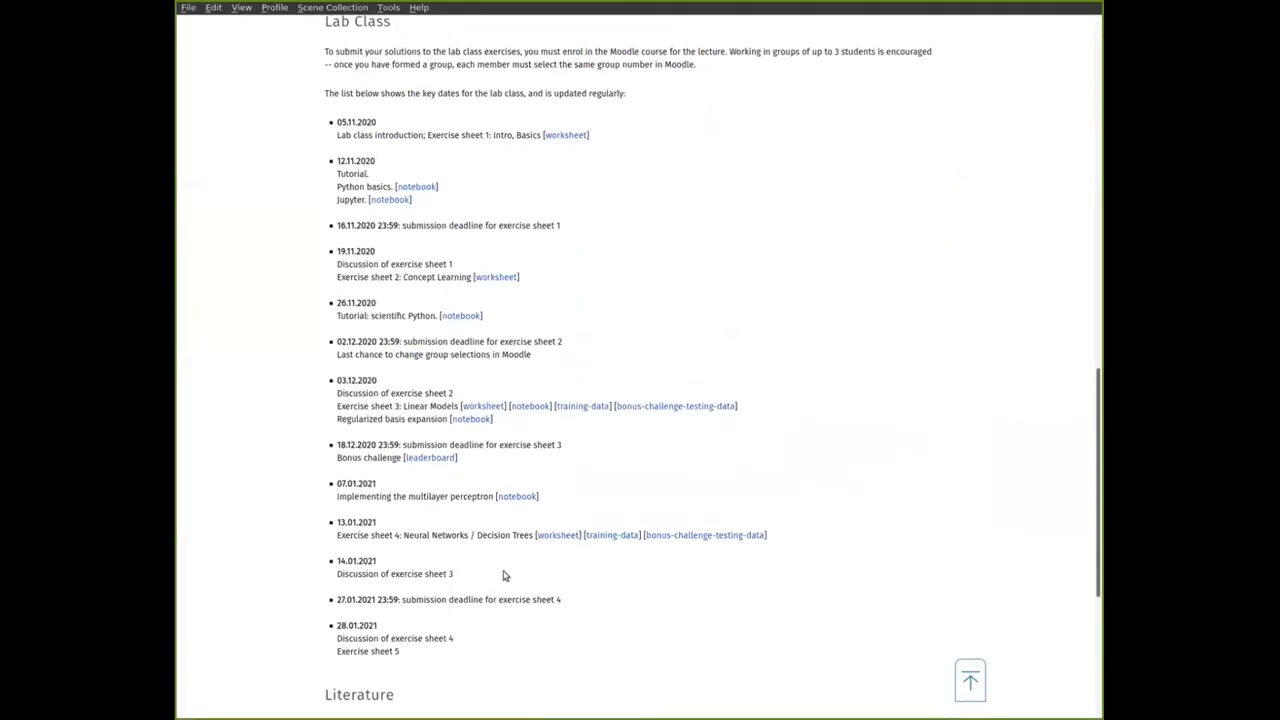
mouse_move(516, 496)
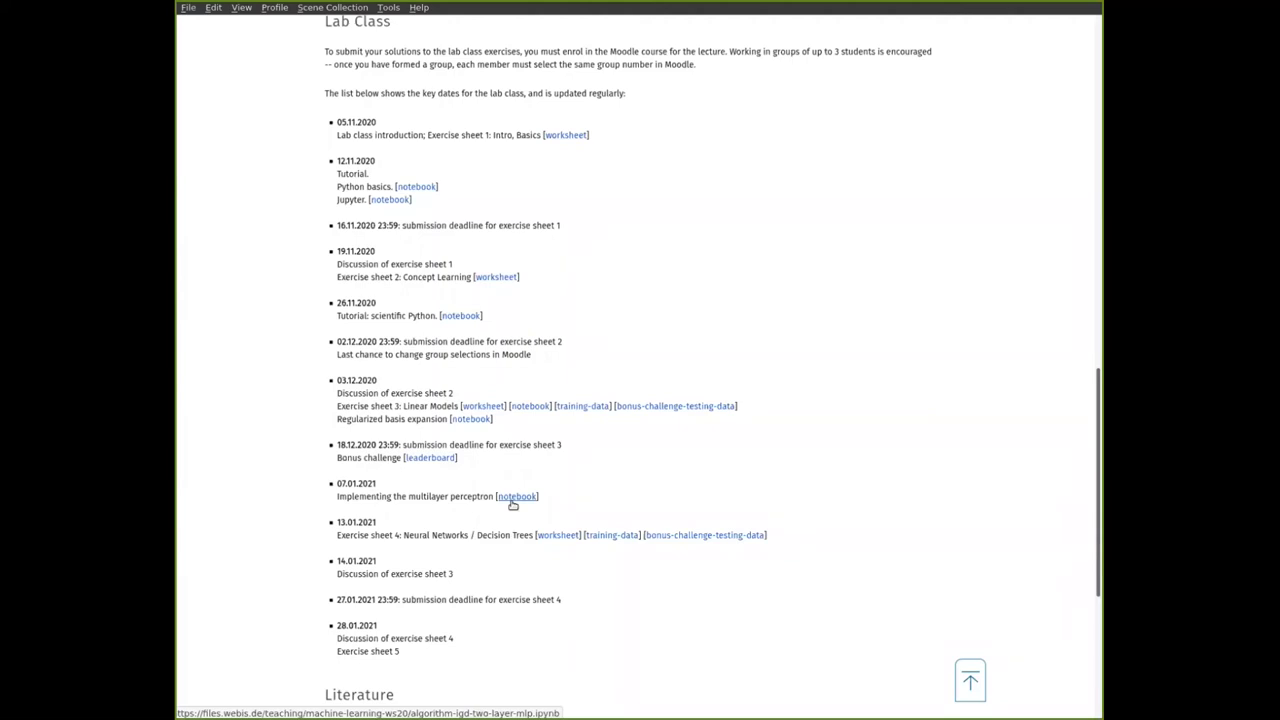
mouse_move(550, 496)
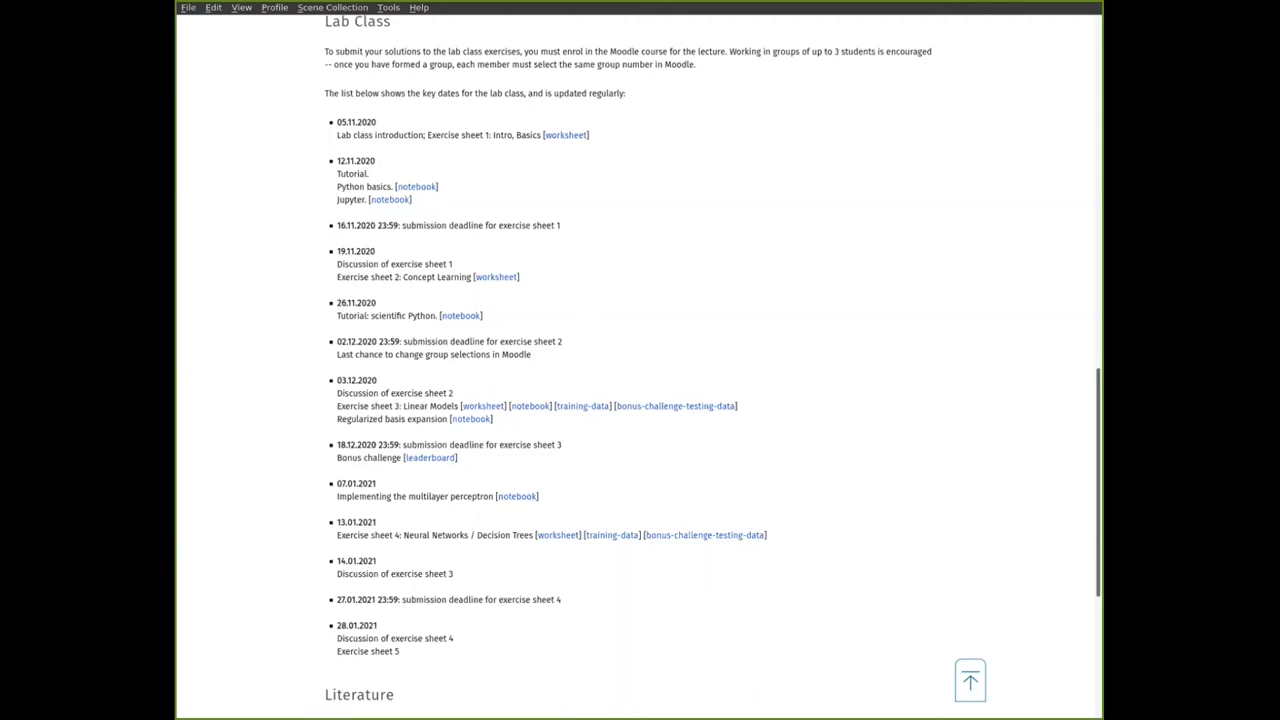
click(484, 404)
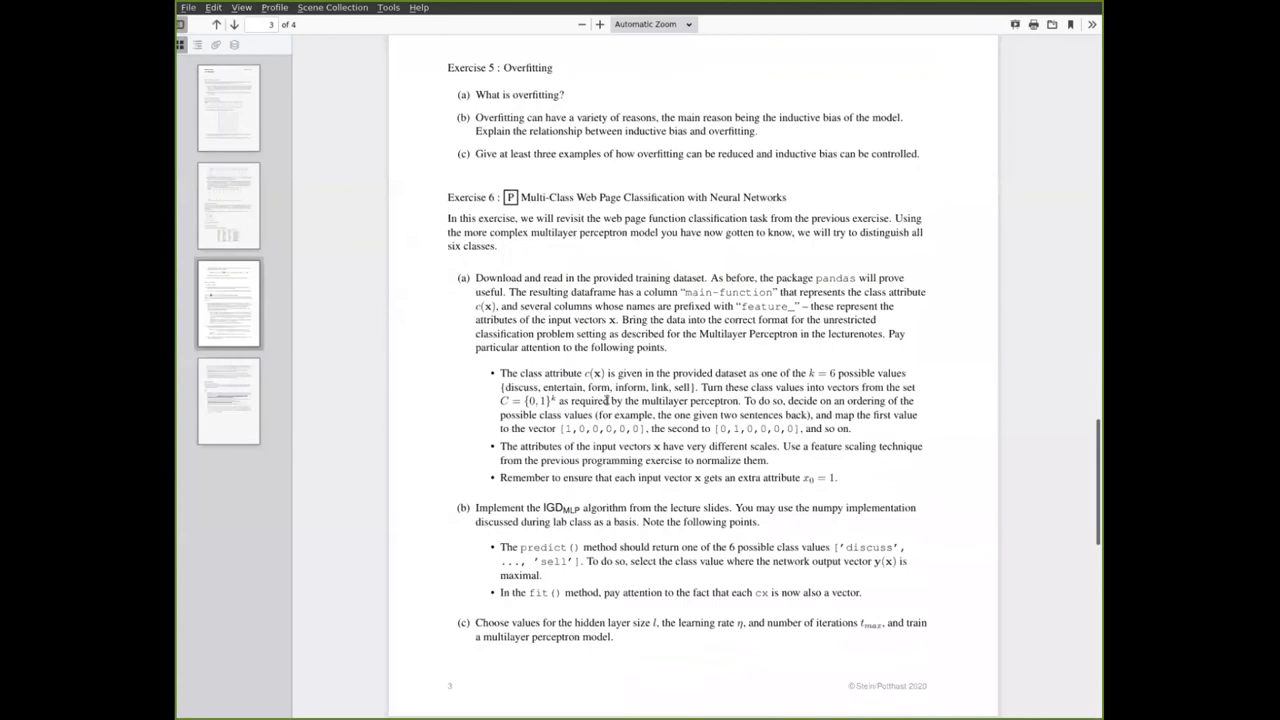
mouse_move(780, 566)
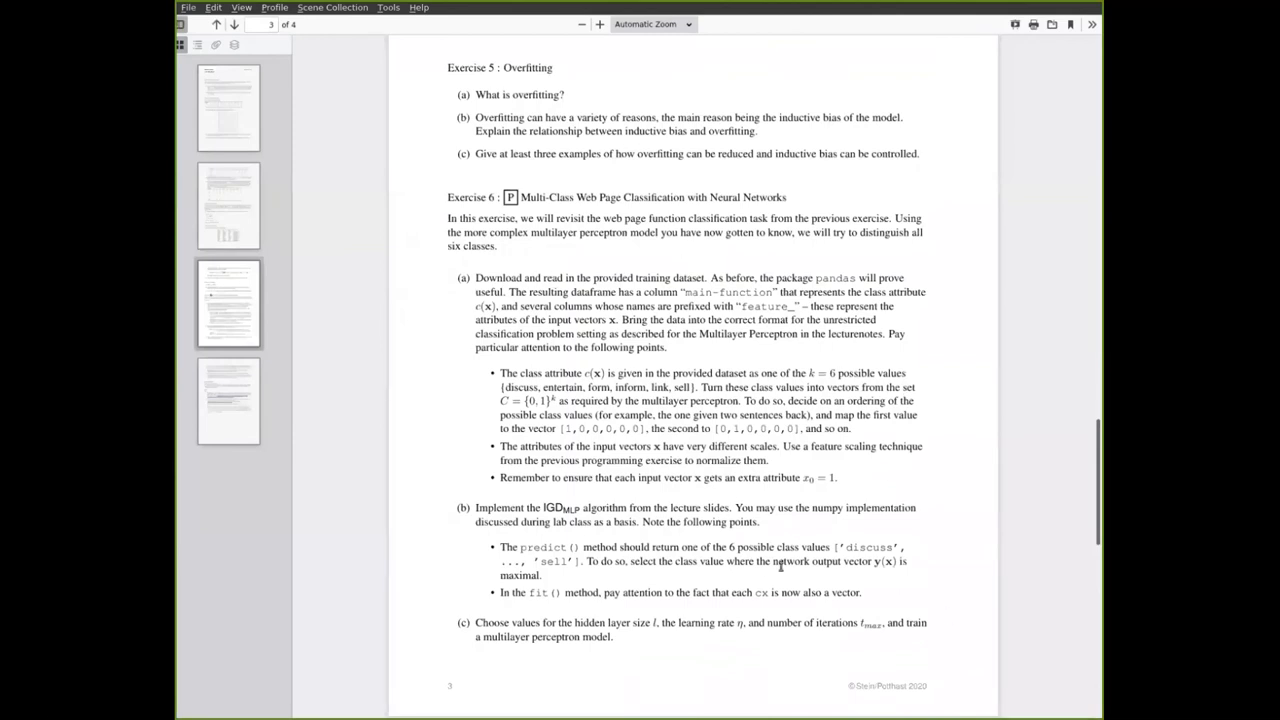
mouse_move(400, 334)
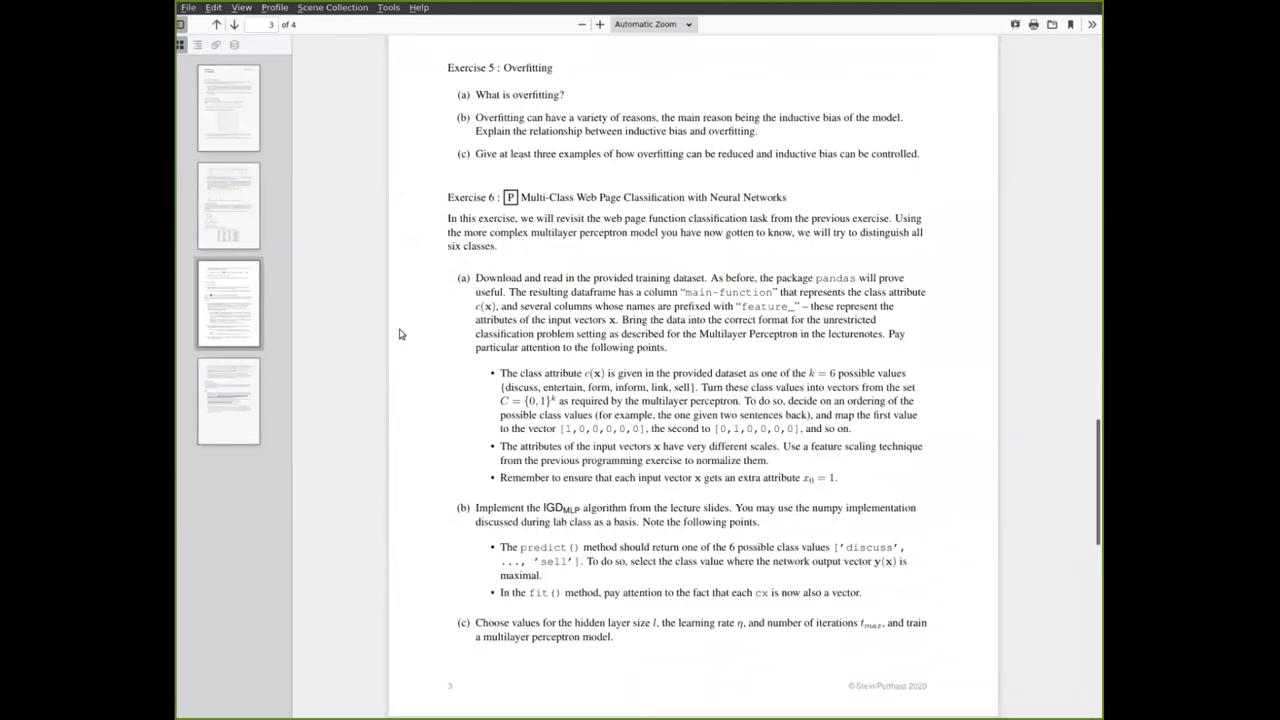
mouse_move(496, 504)
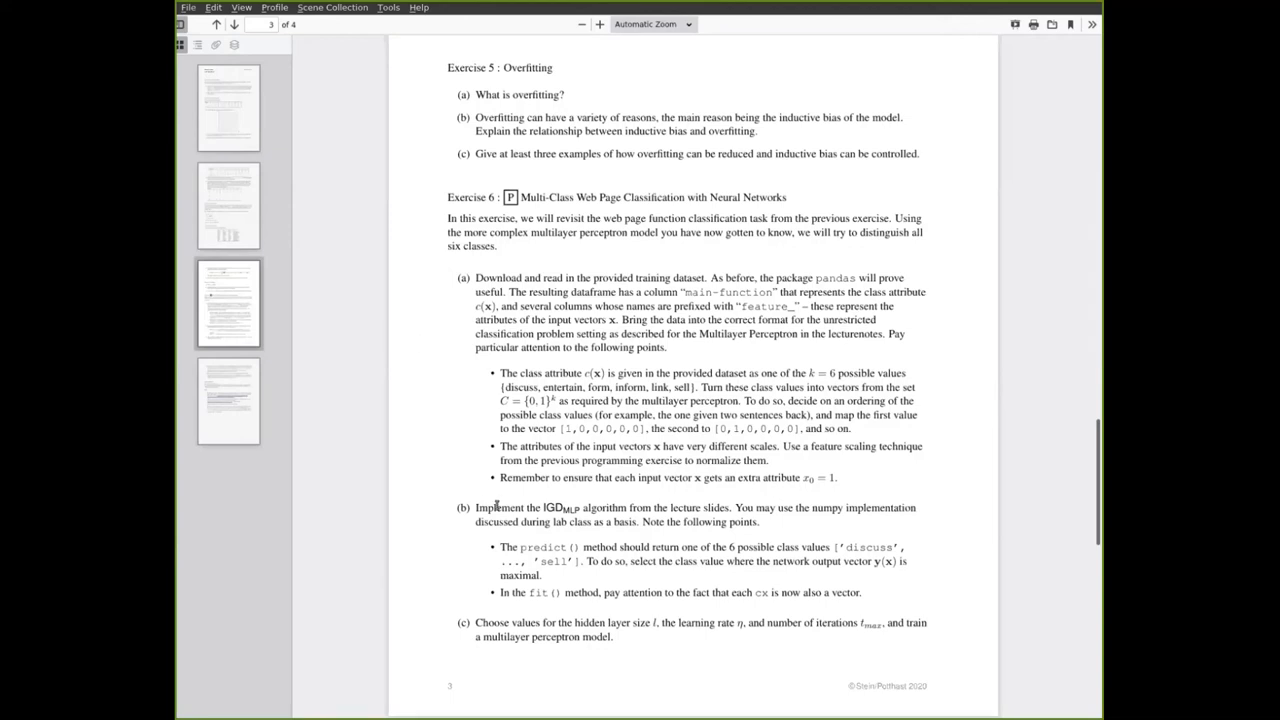
mouse_move(444, 536)
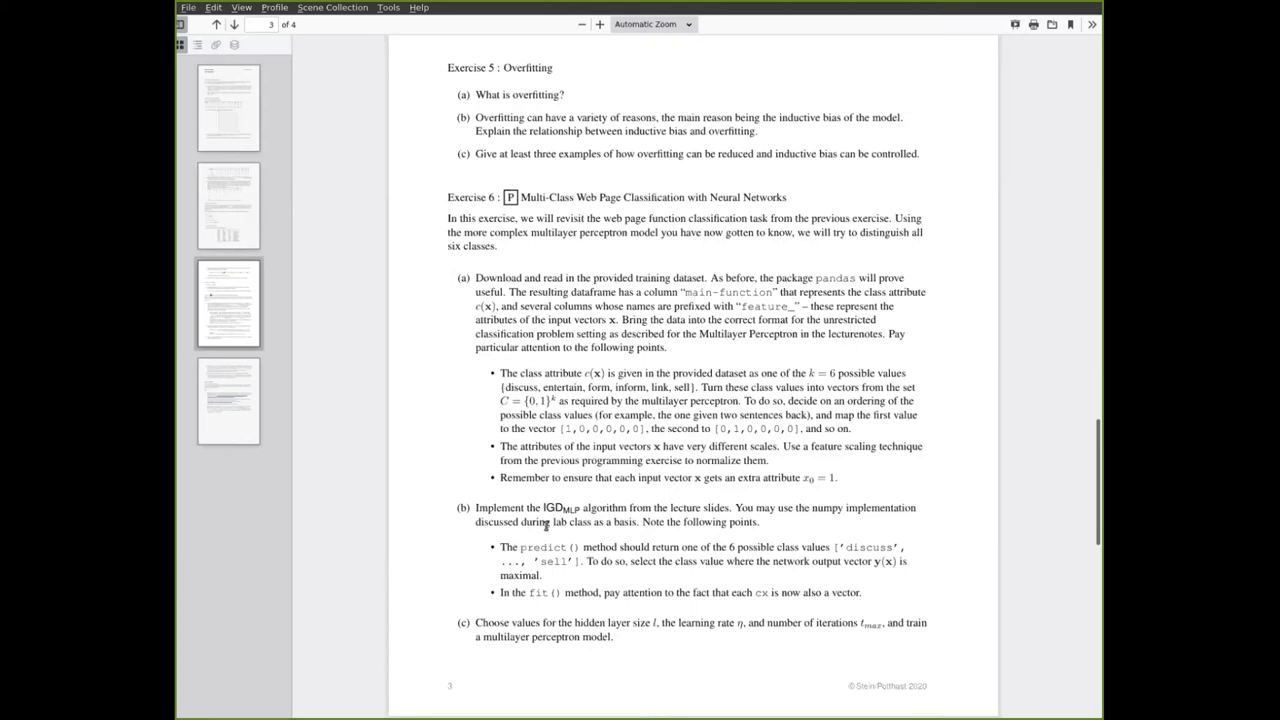
mouse_move(664, 578)
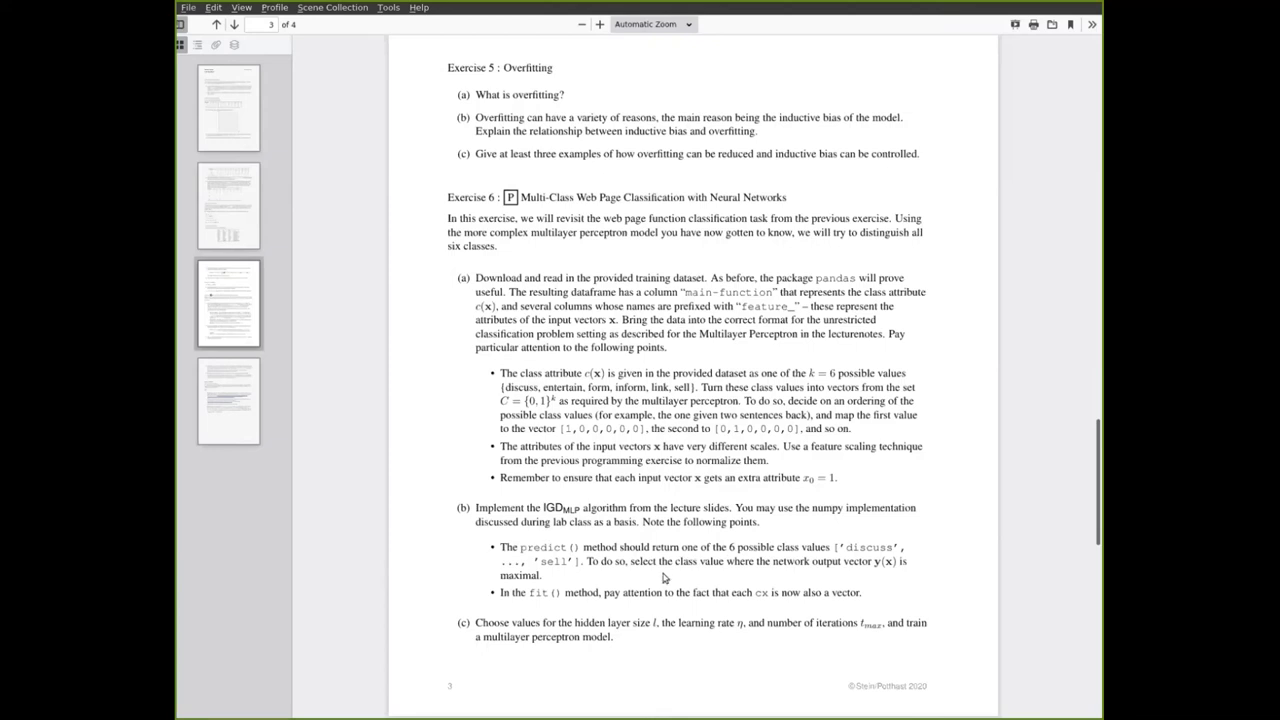
Select text in Exercise 6 part (c) and scroll on to parts (d) and (e)
double_click(542, 548)
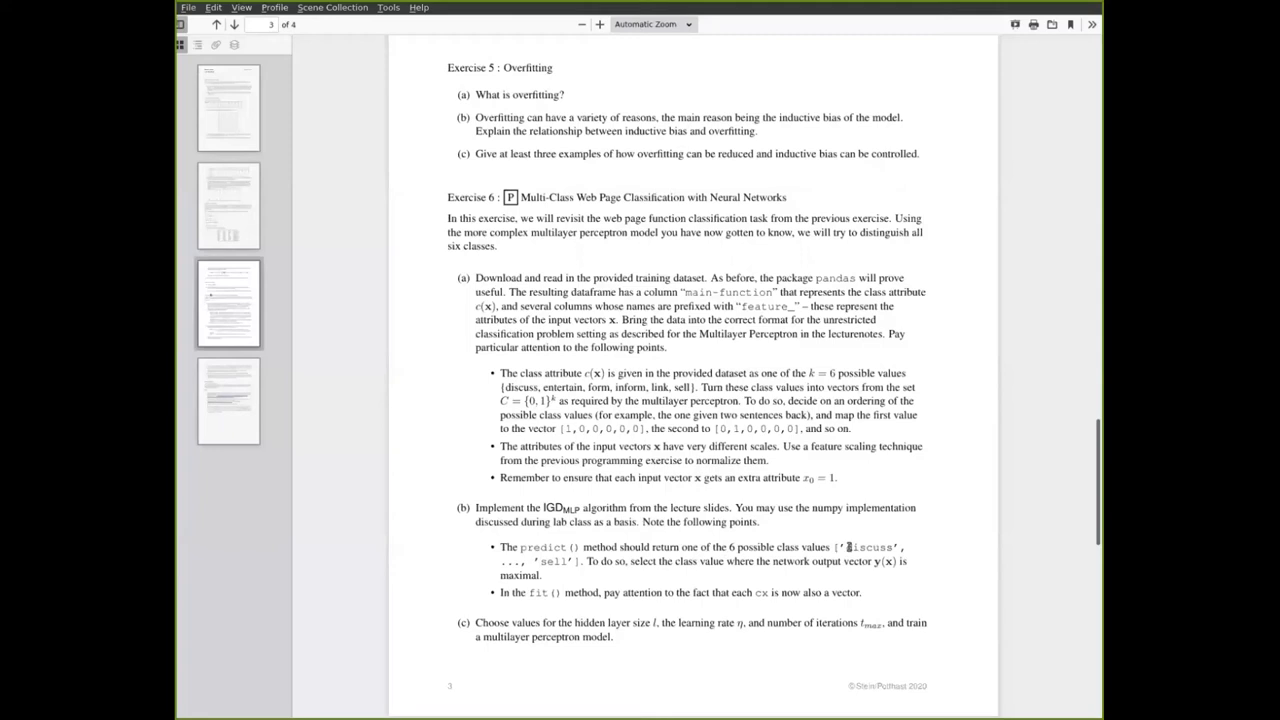
mouse_move(696, 490)
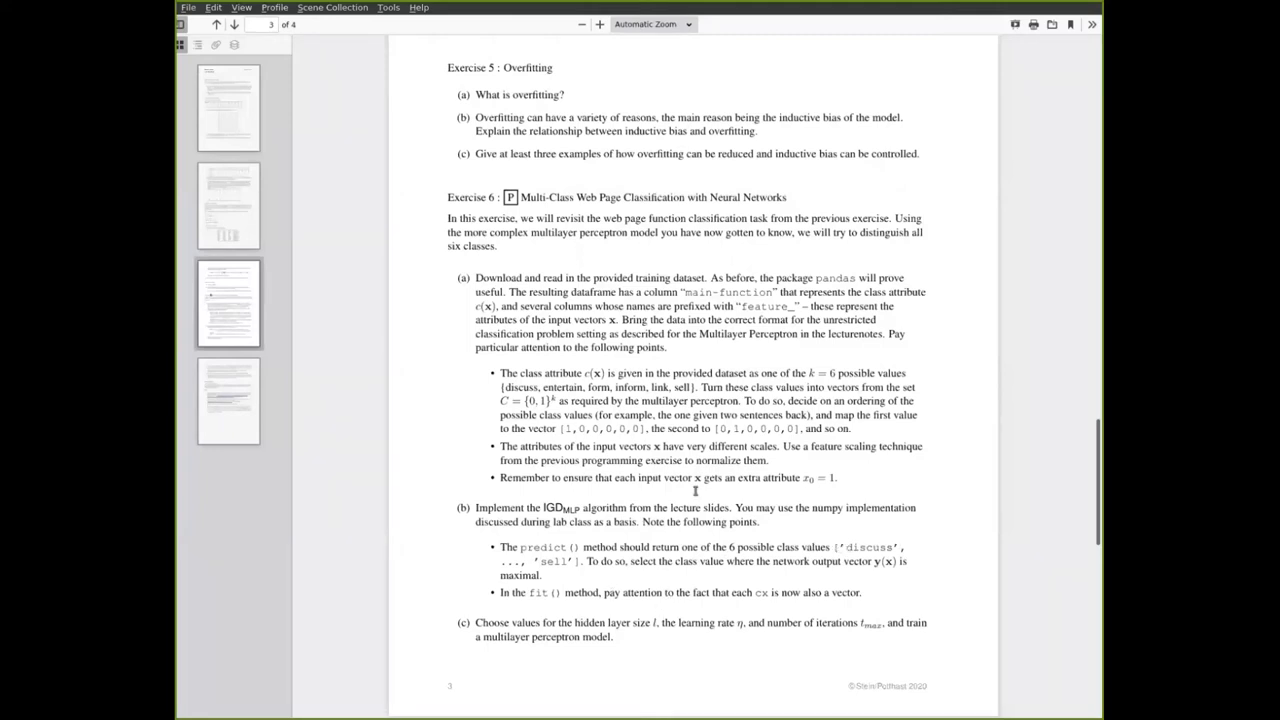
drag(448, 68, 648, 428)
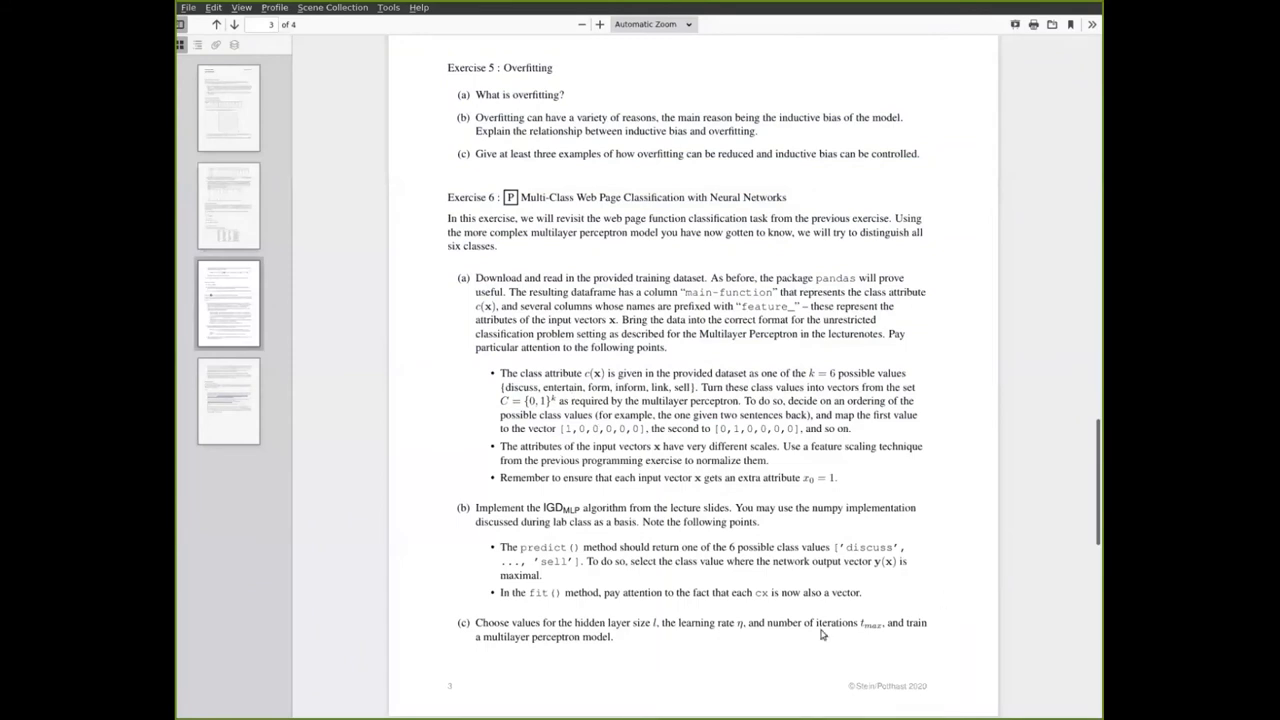
mouse_move(588, 552)
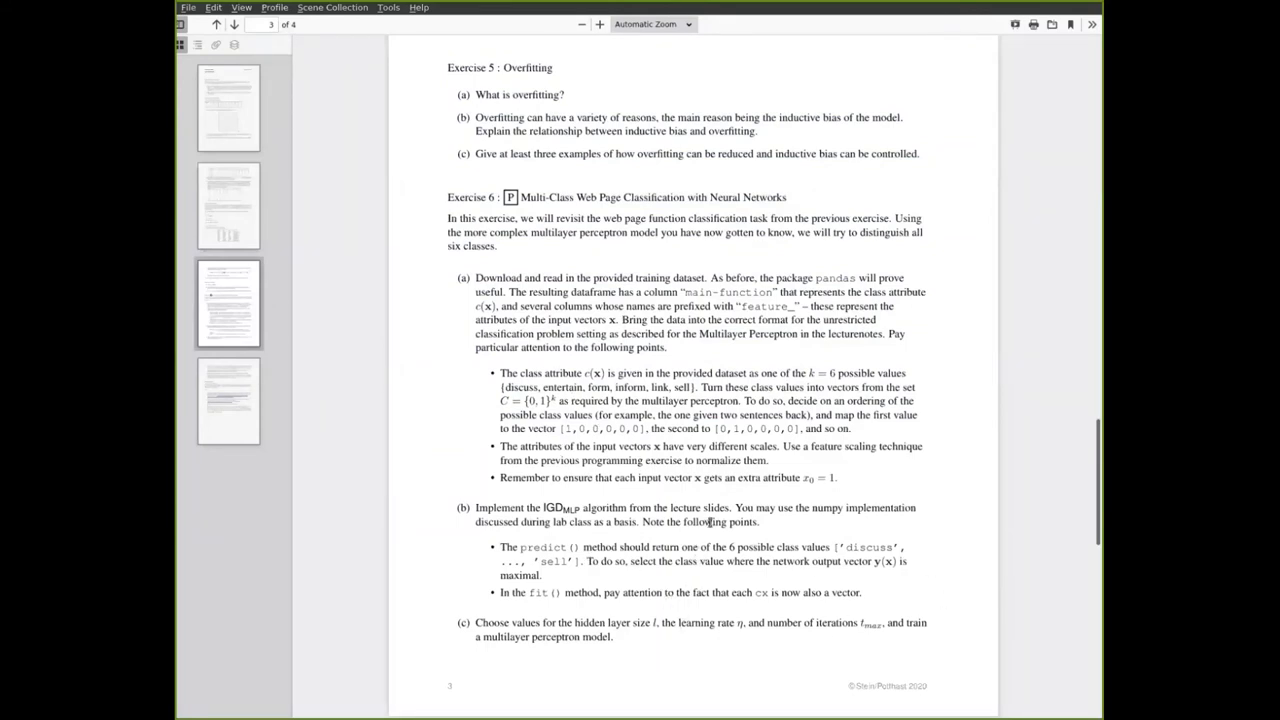
scroll(down, 3)
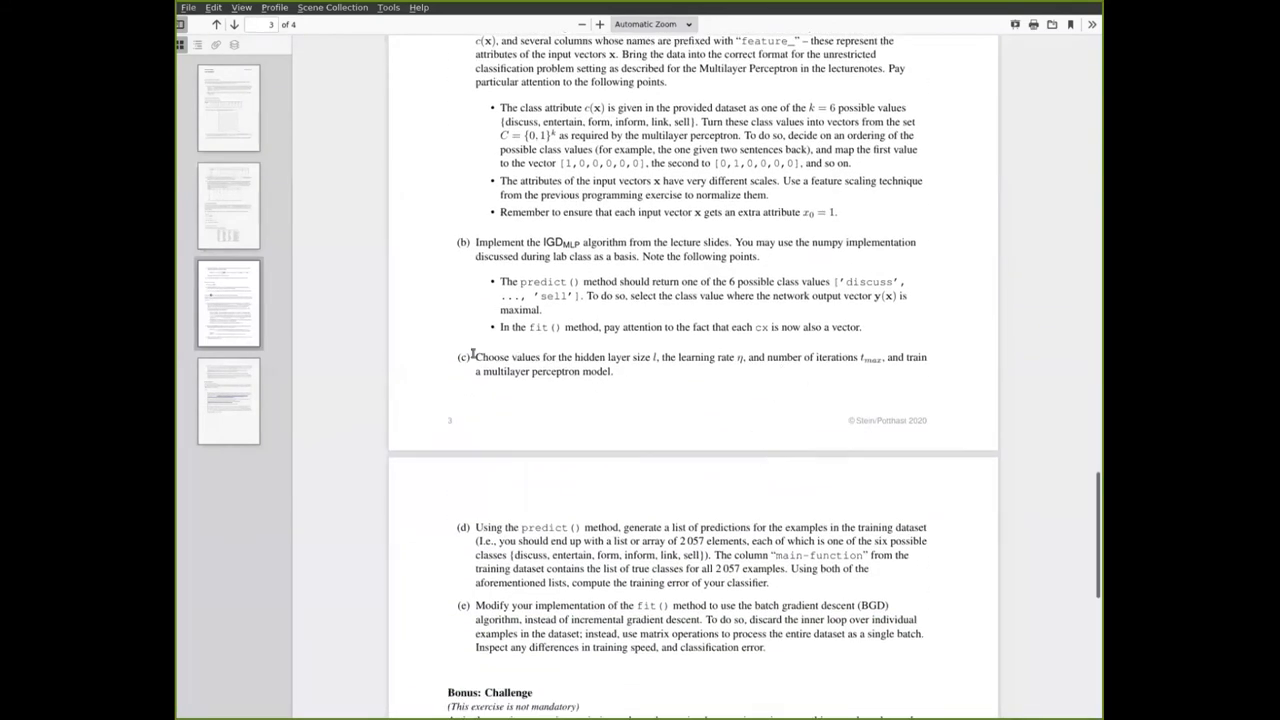
mouse_move(620, 402)
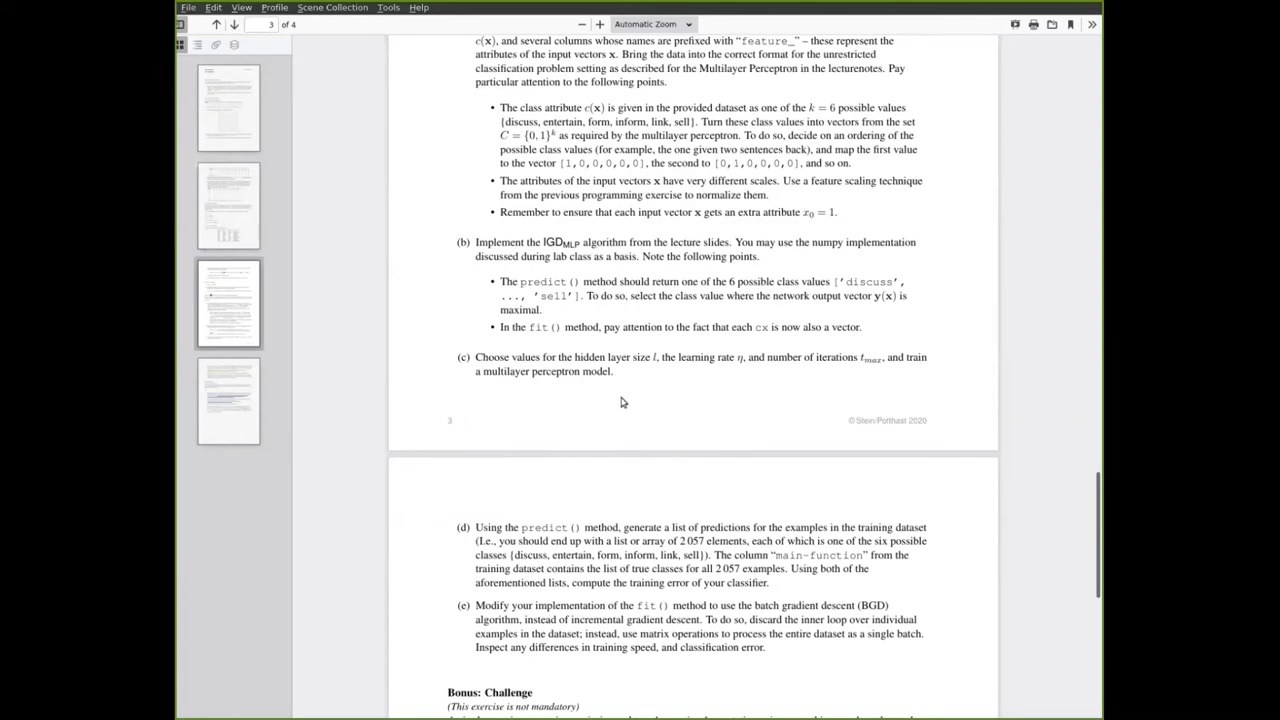
Scroll down the exercise sheet through parts (d), (e) and the Bonus Challenge hints
scroll(down, 3)
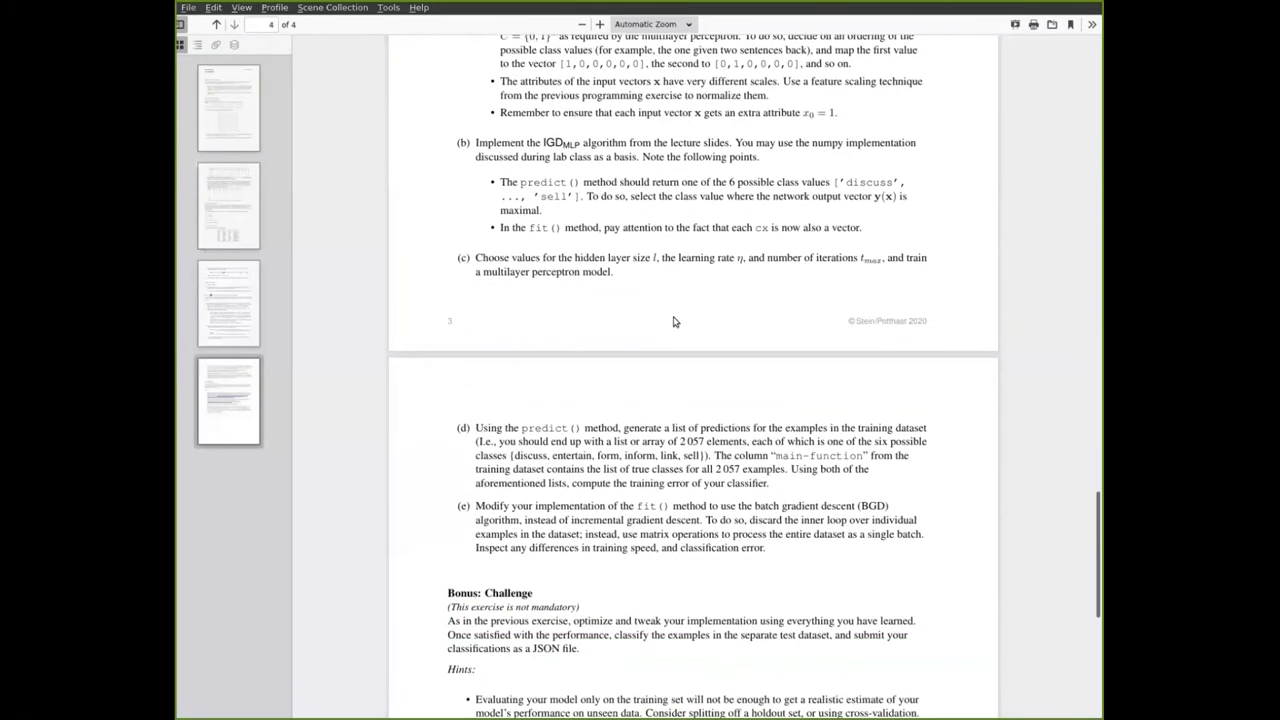
mouse_move(680, 344)
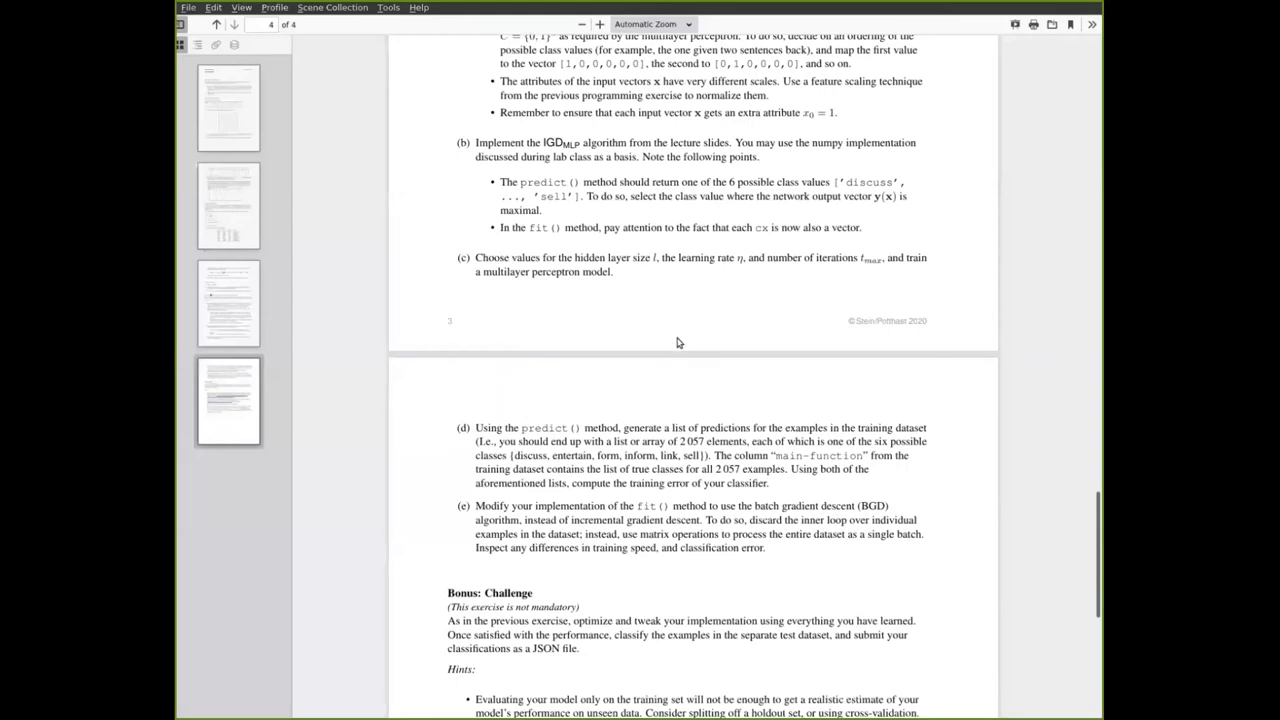
mouse_move(560, 440)
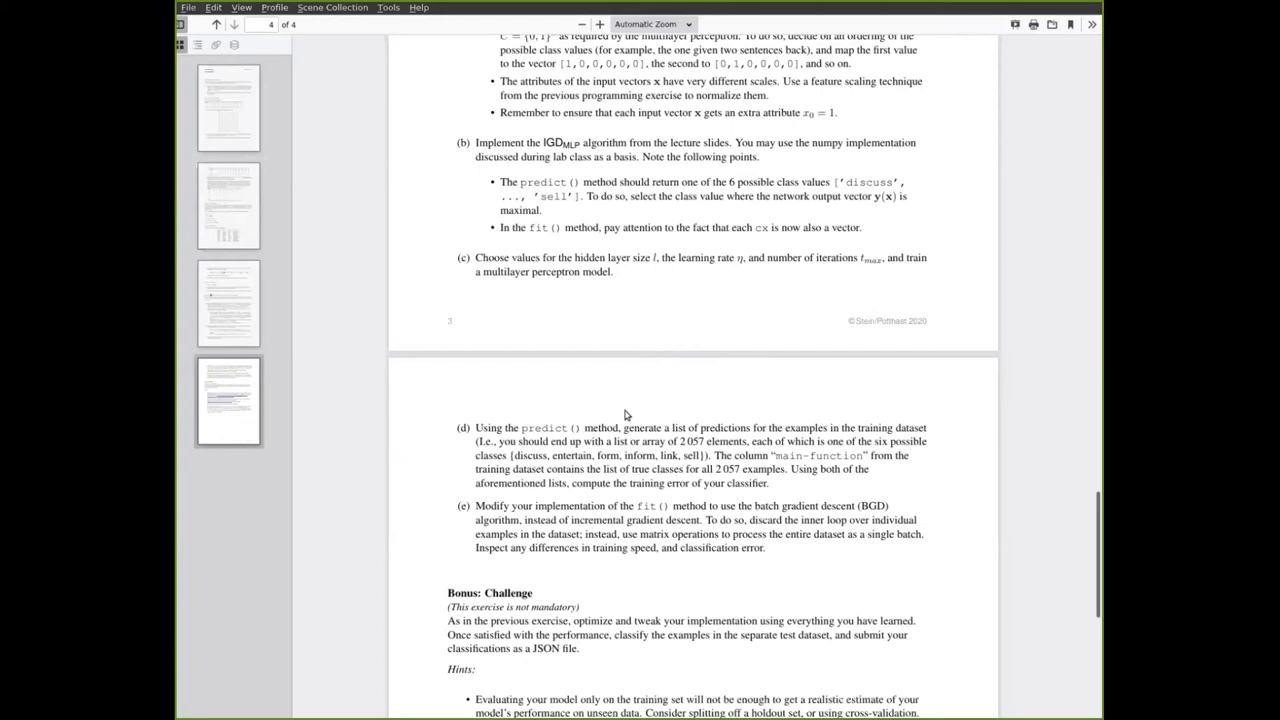
mouse_move(608, 448)
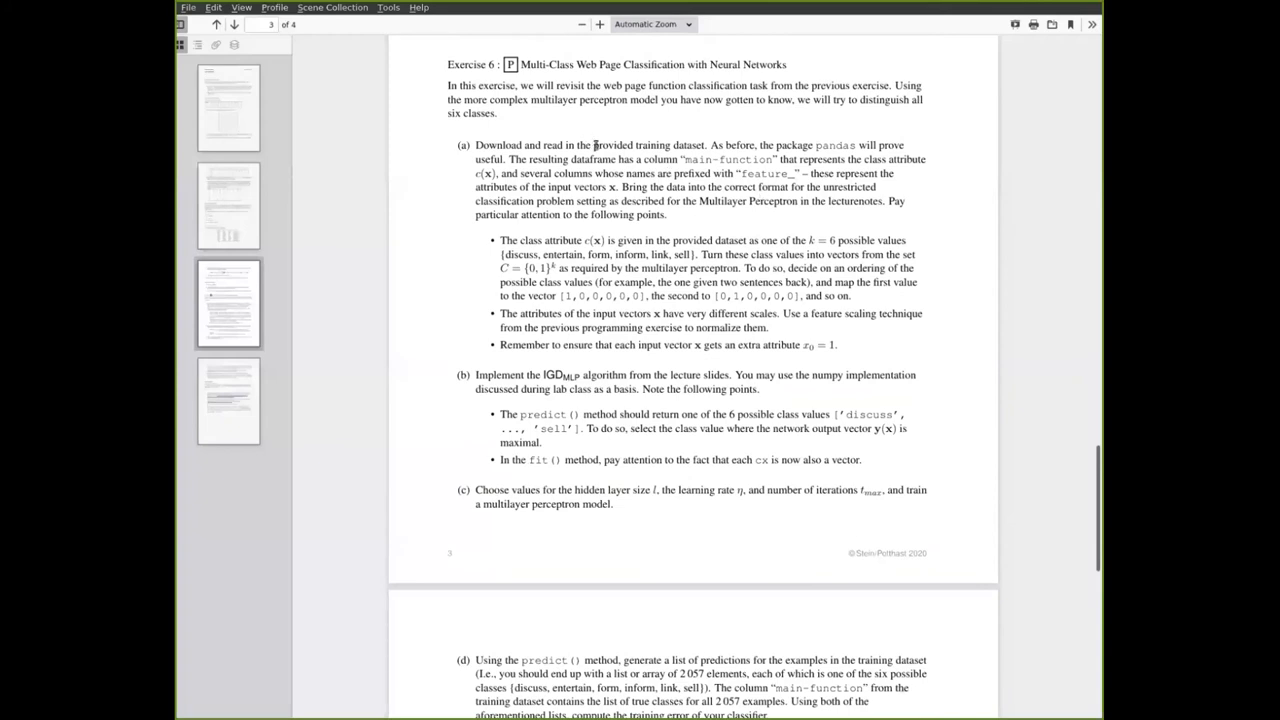
mouse_move(810, 234)
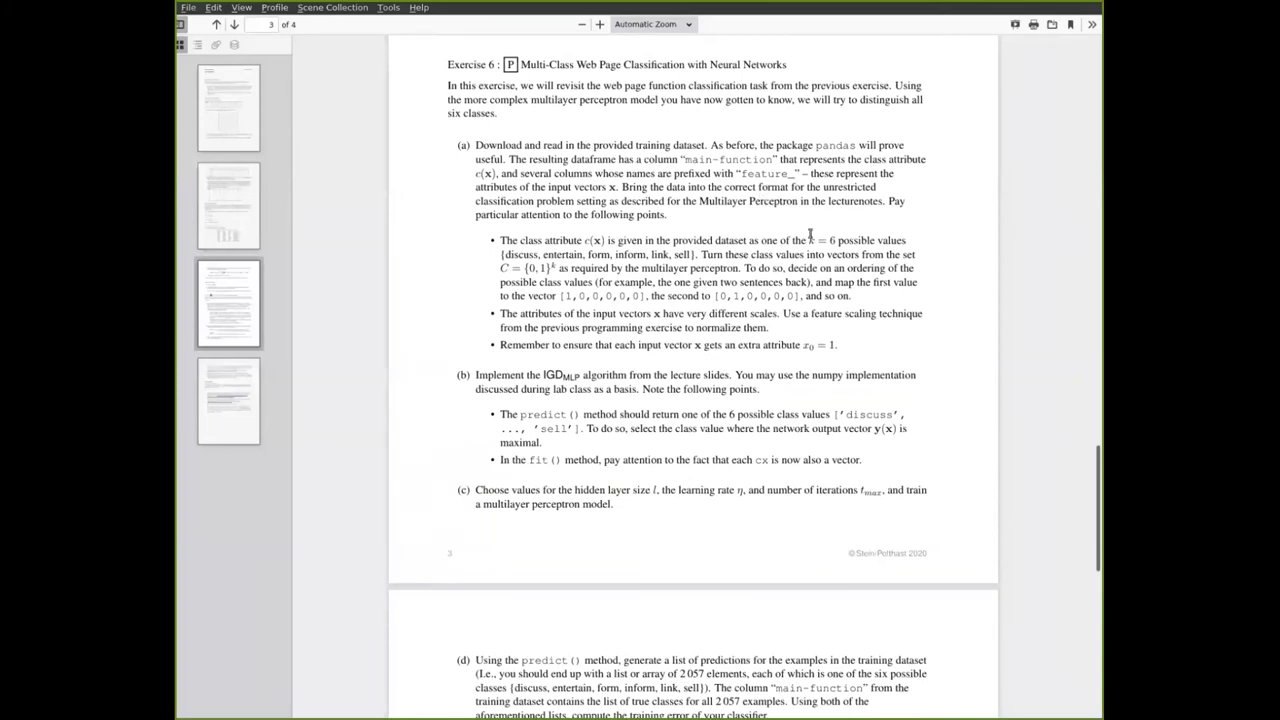
mouse_move(812, 140)
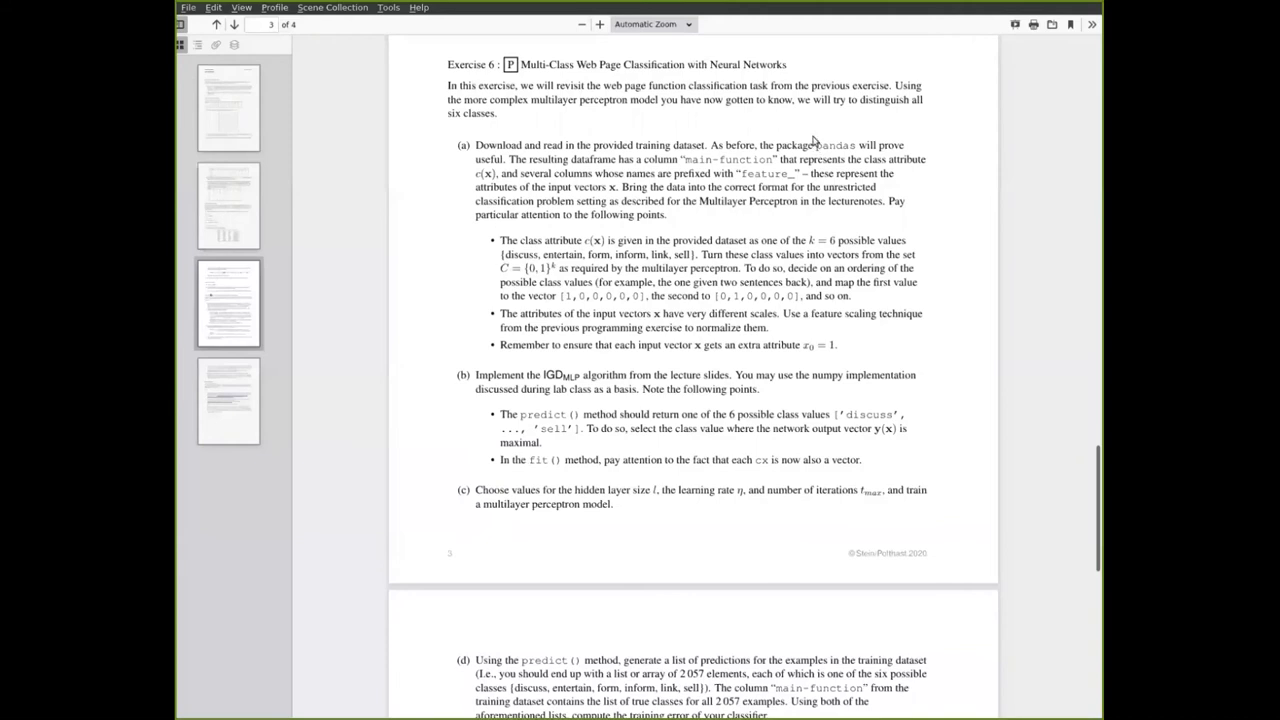
mouse_move(828, 224)
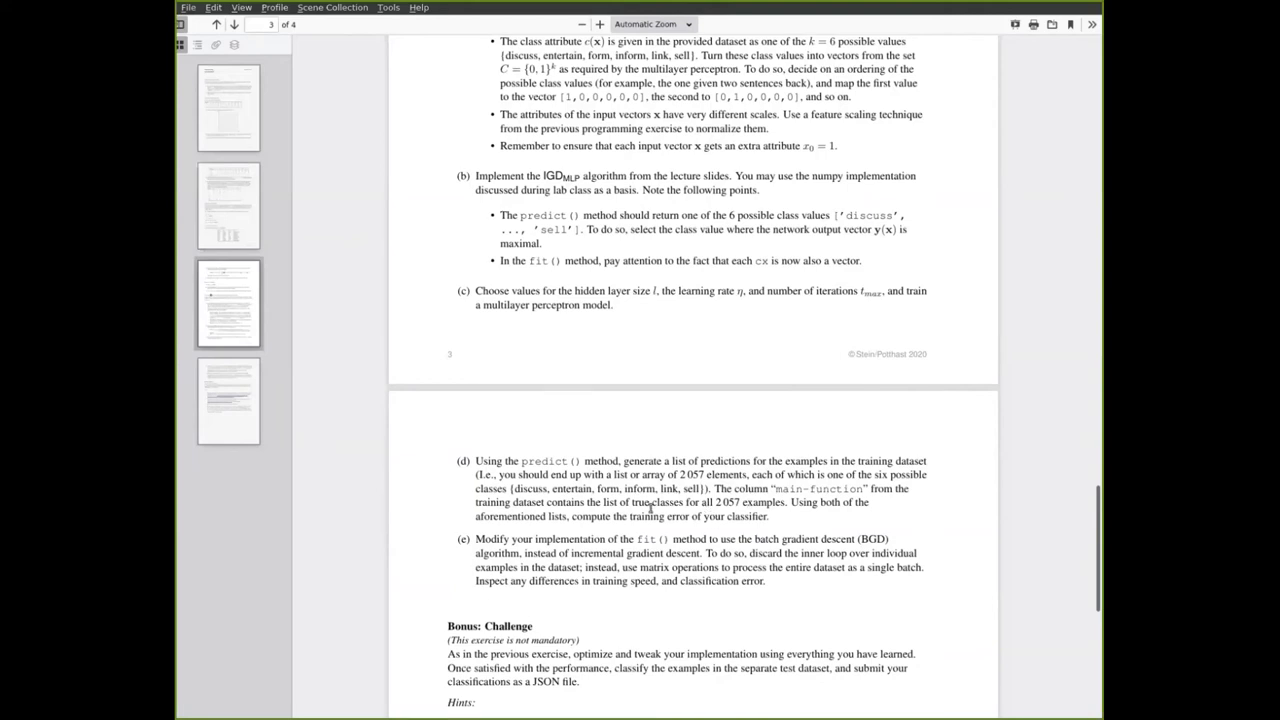
mouse_move(590, 490)
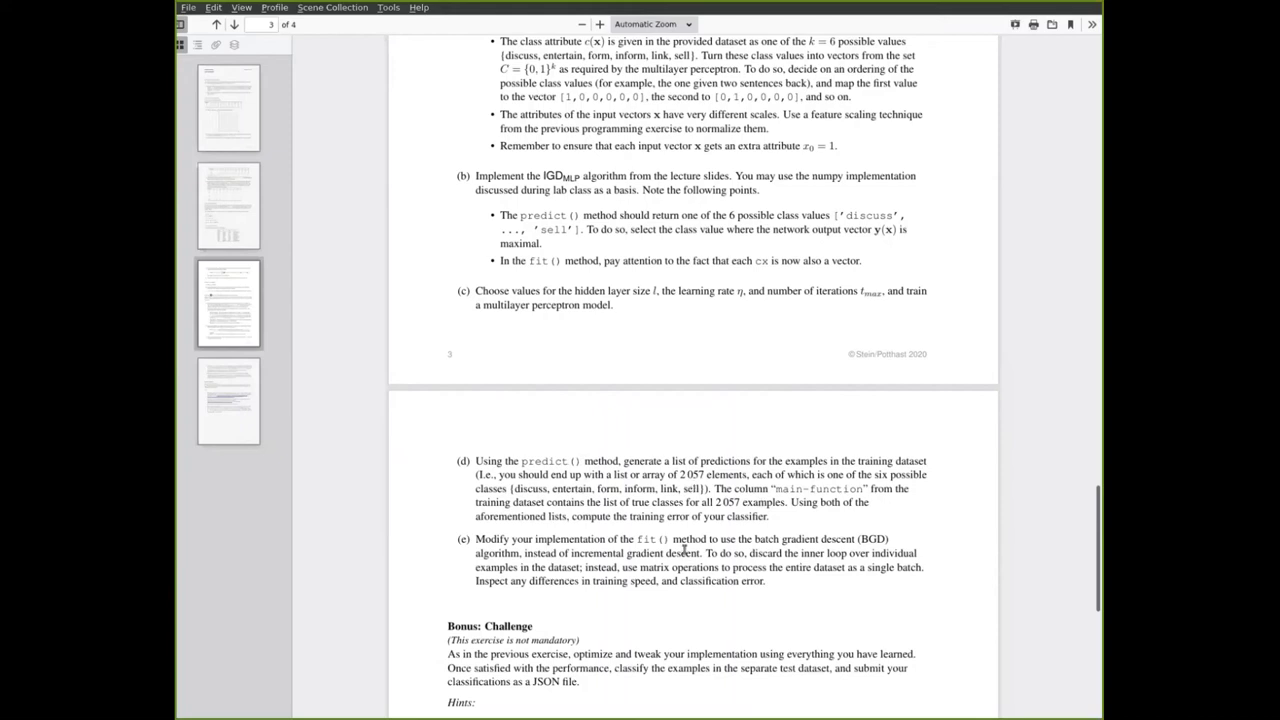
mouse_move(738, 456)
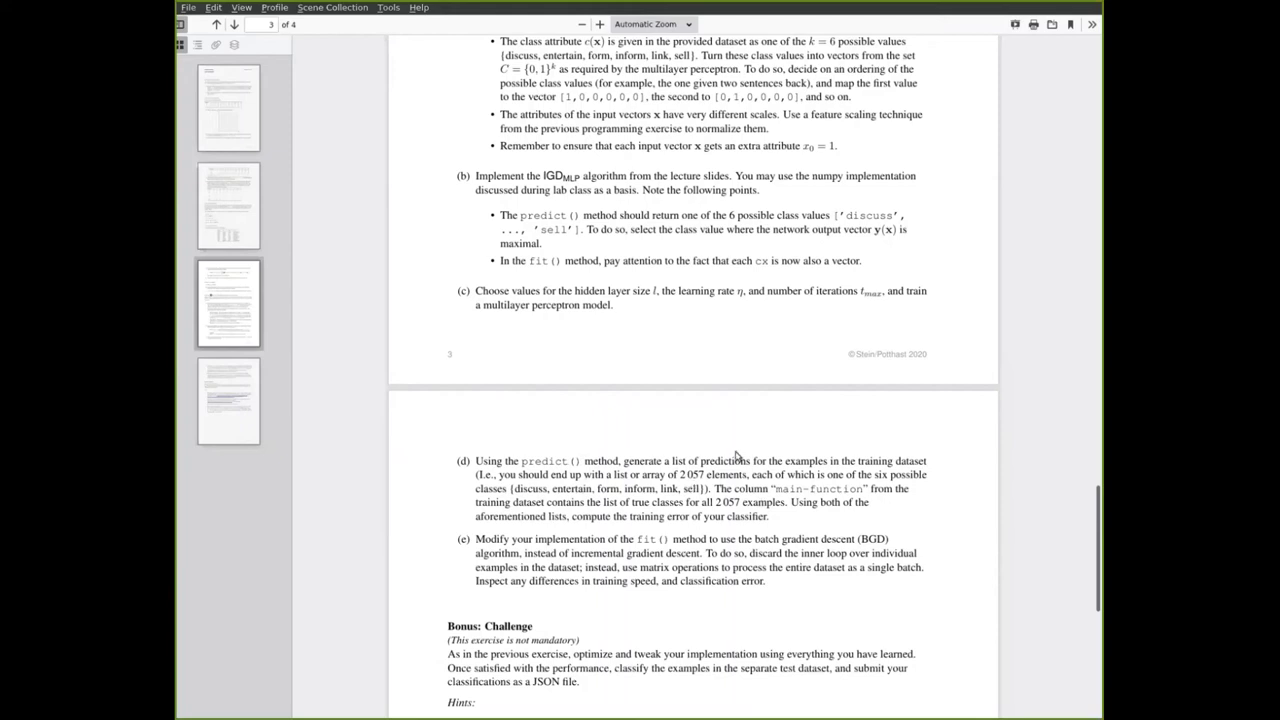
mouse_move(784, 398)
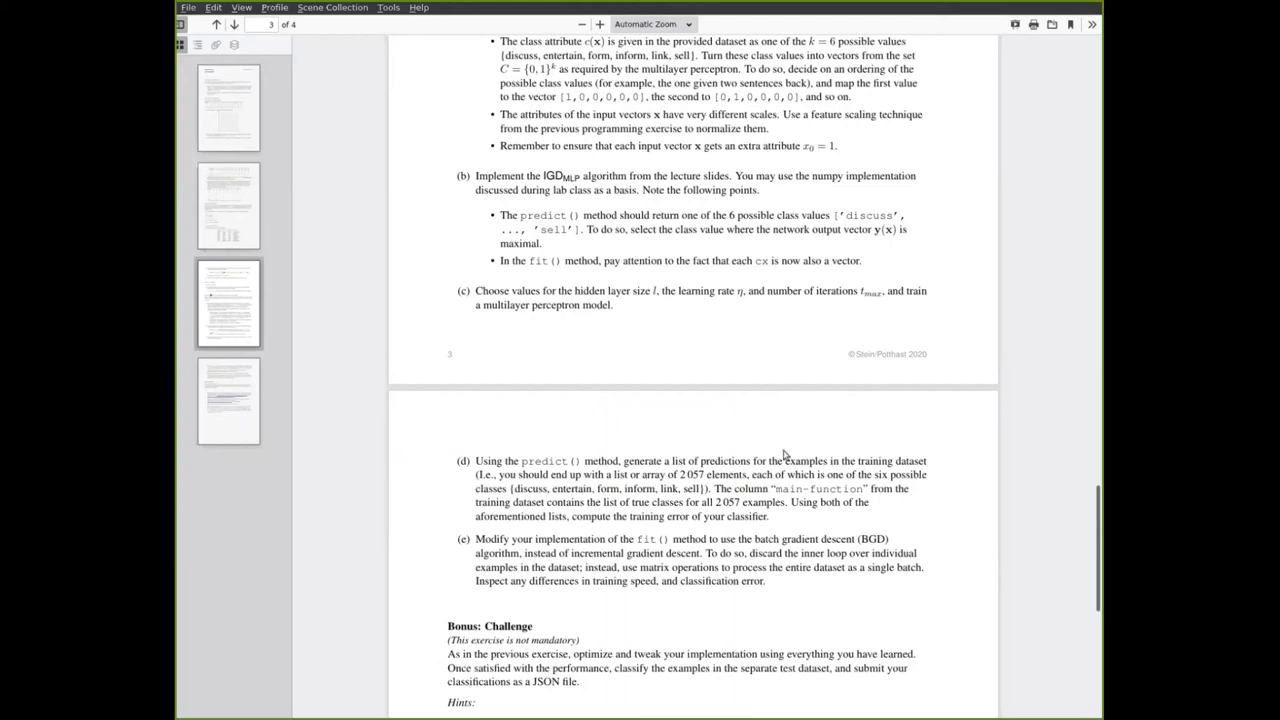
mouse_move(668, 442)
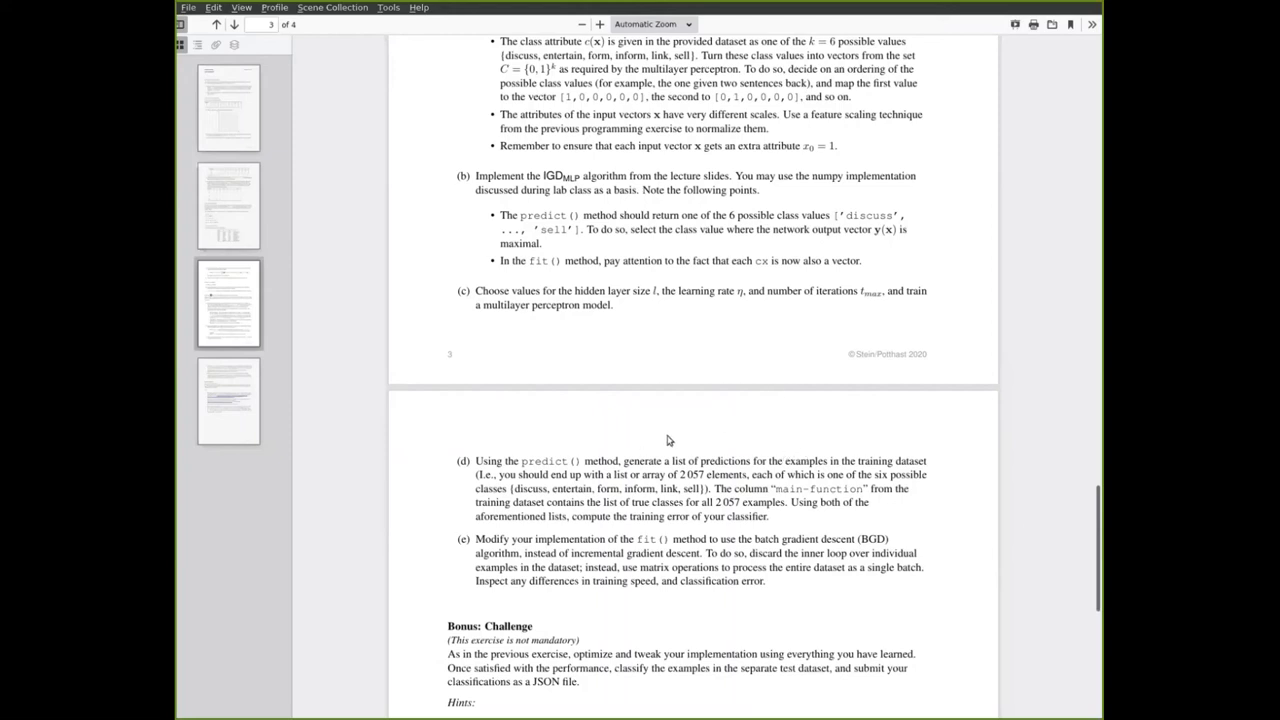
mouse_move(812, 420)
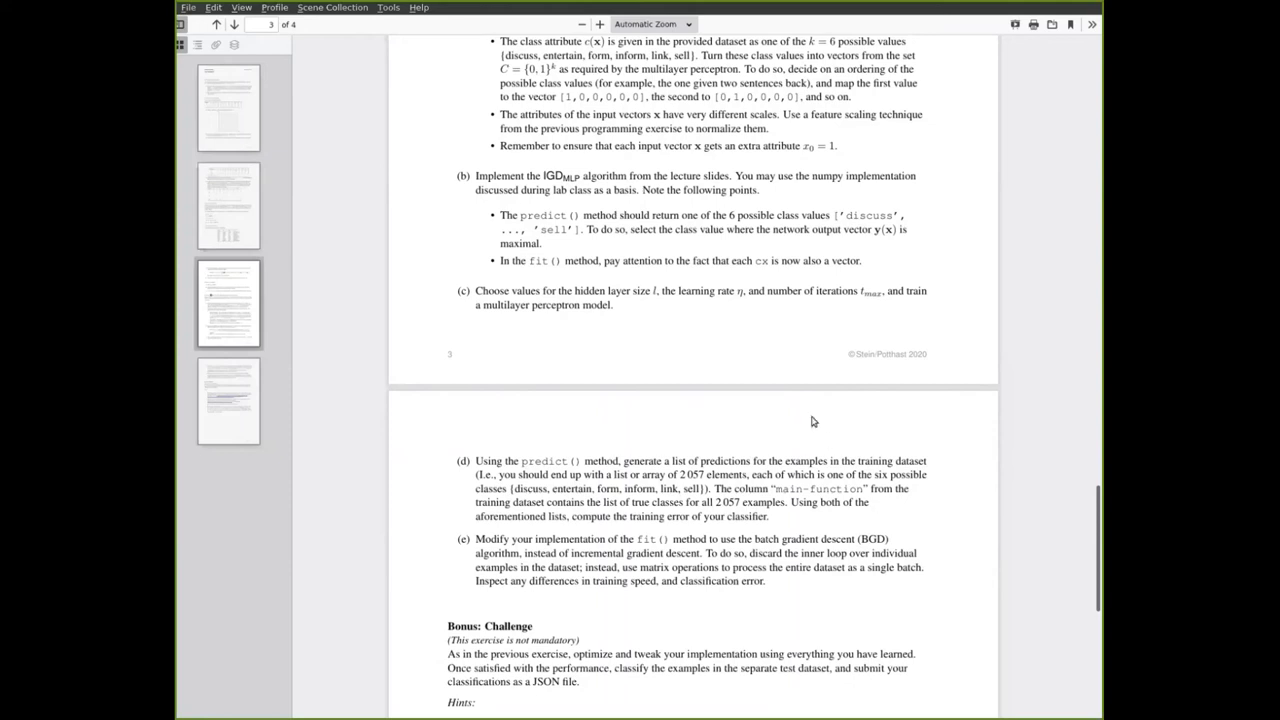
mouse_move(768, 472)
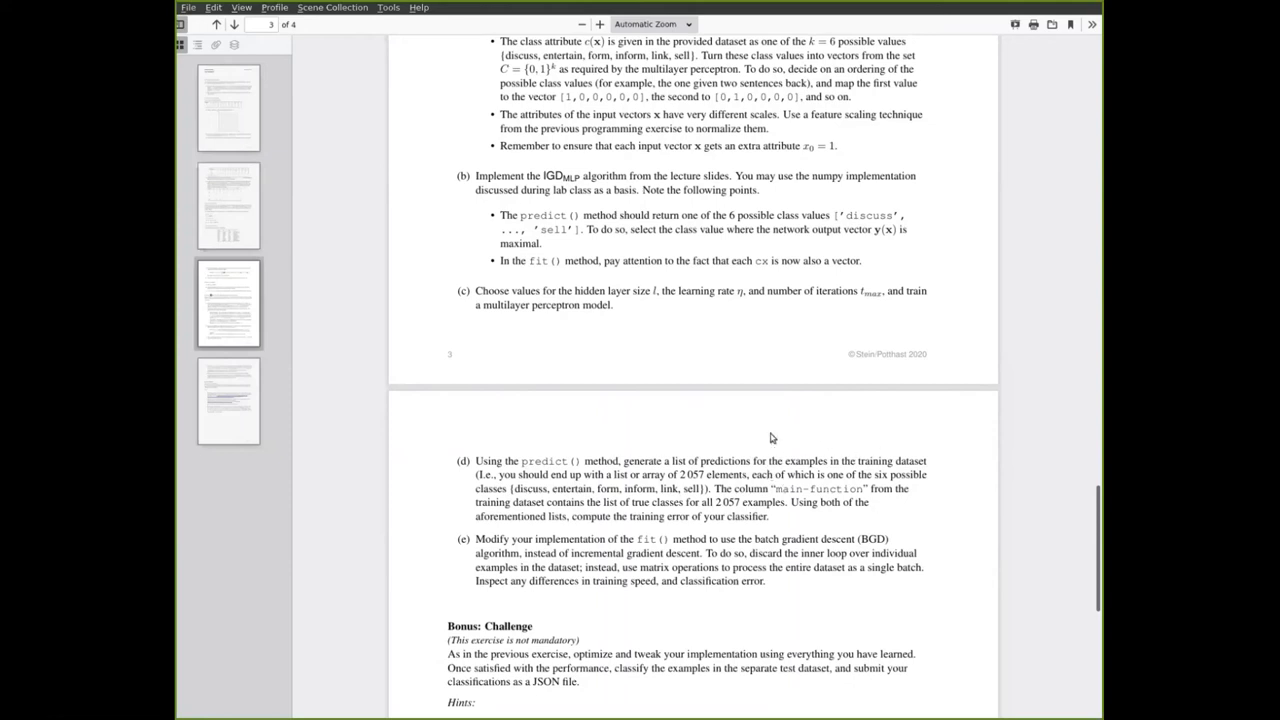
scroll(down, 3)
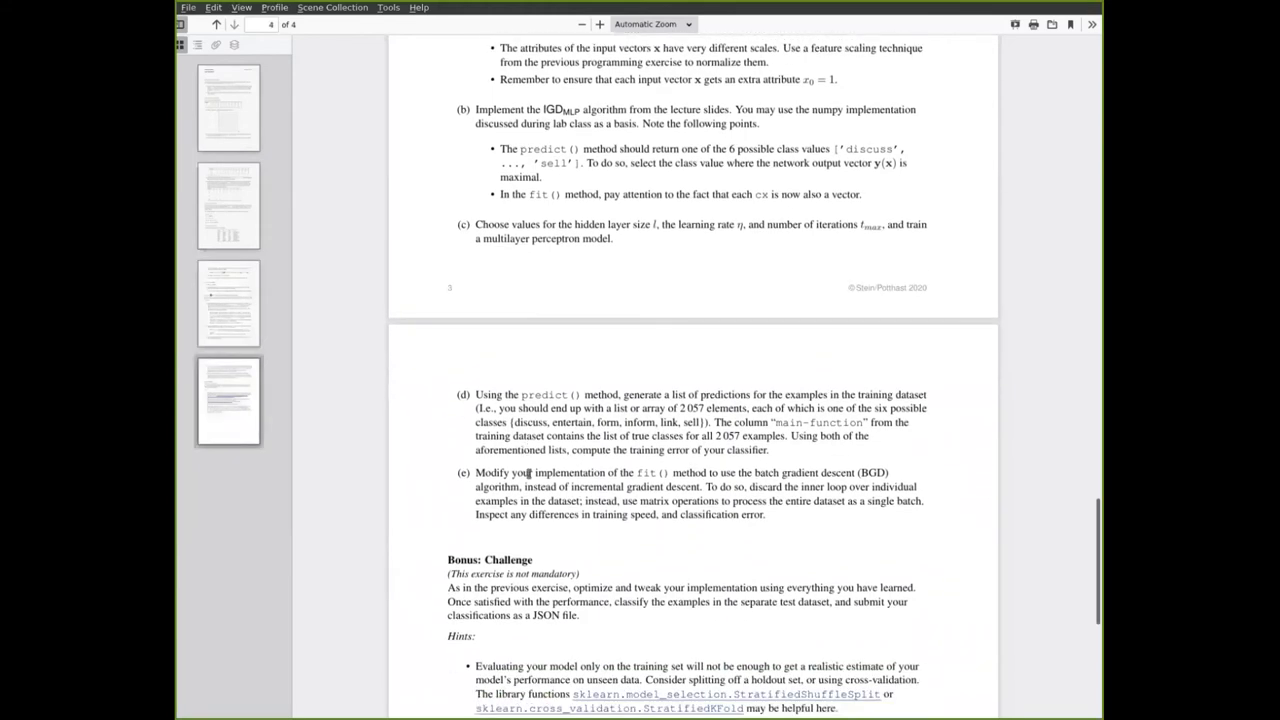
mouse_move(670, 496)
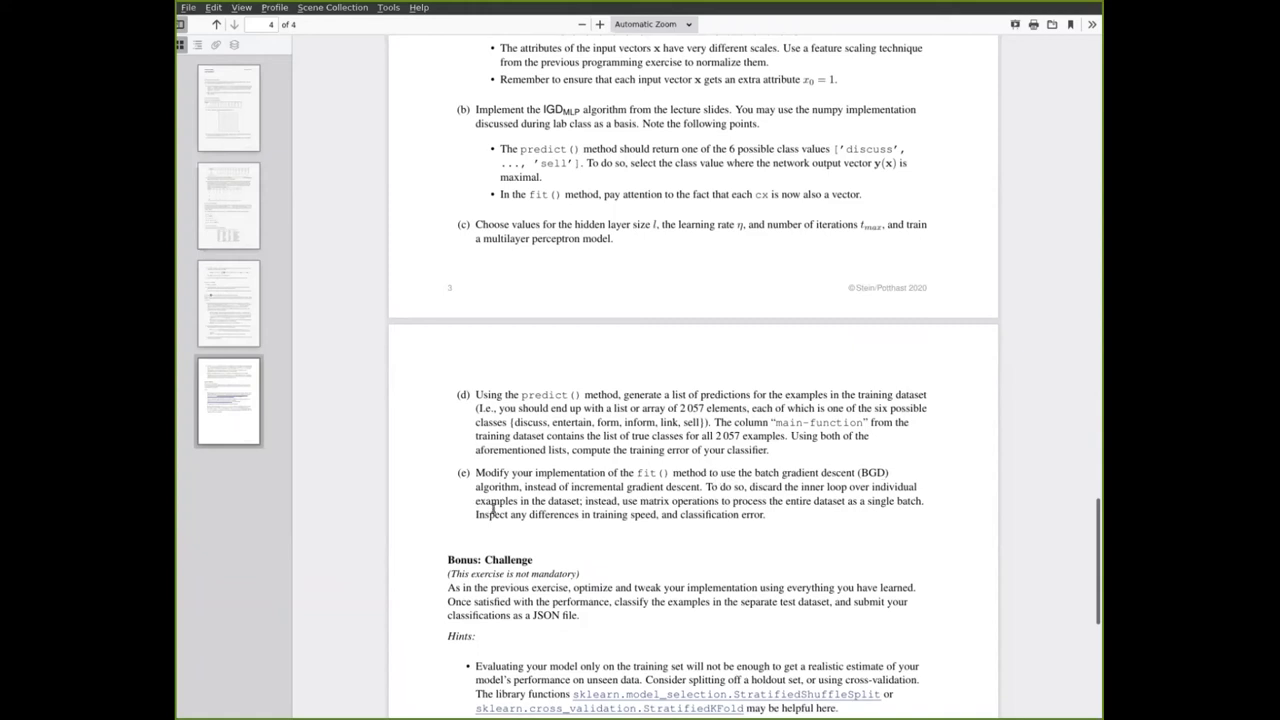
mouse_move(552, 238)
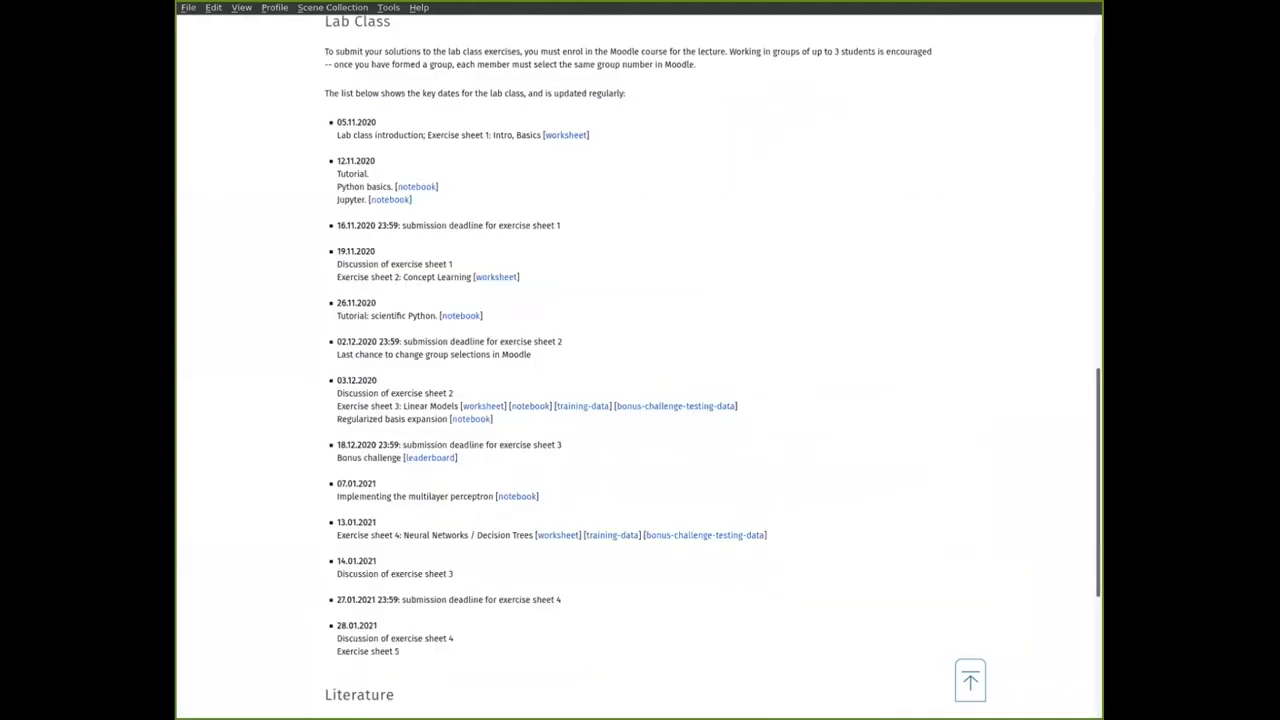
Scroll the Lab Class list on the course webpage before moving to the slides
scroll(up, 3)
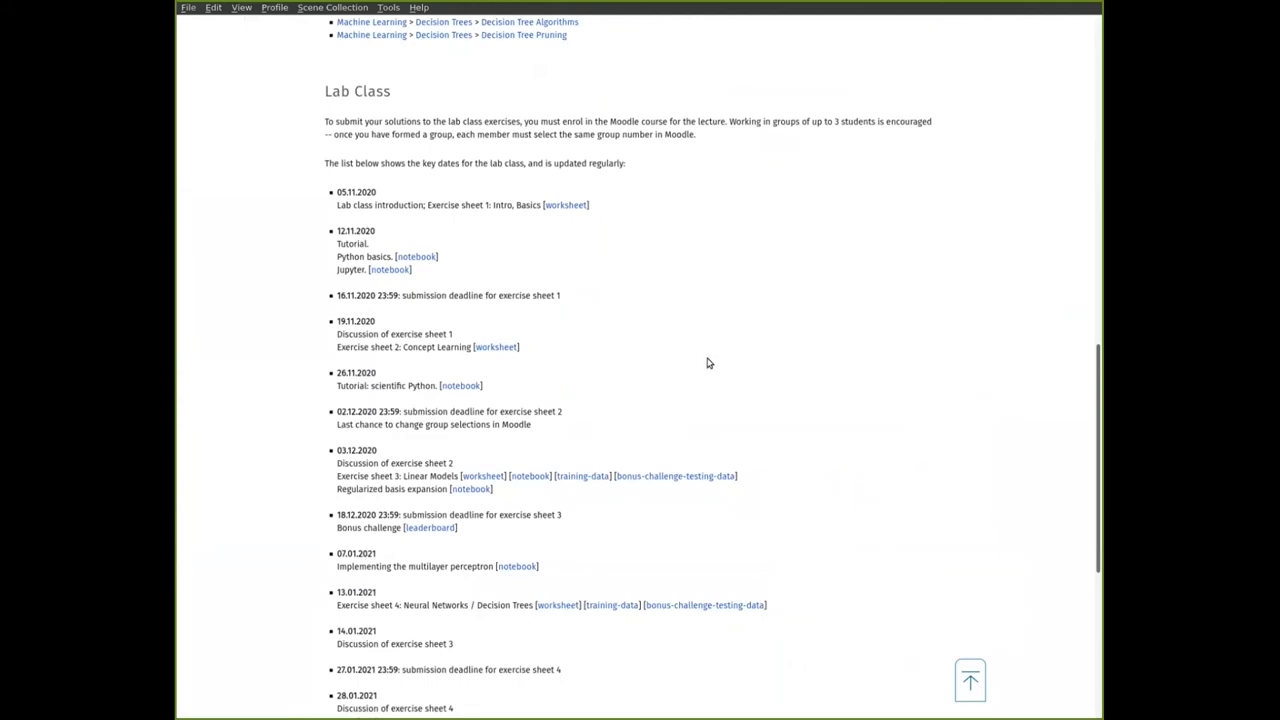
scroll(down, 3)
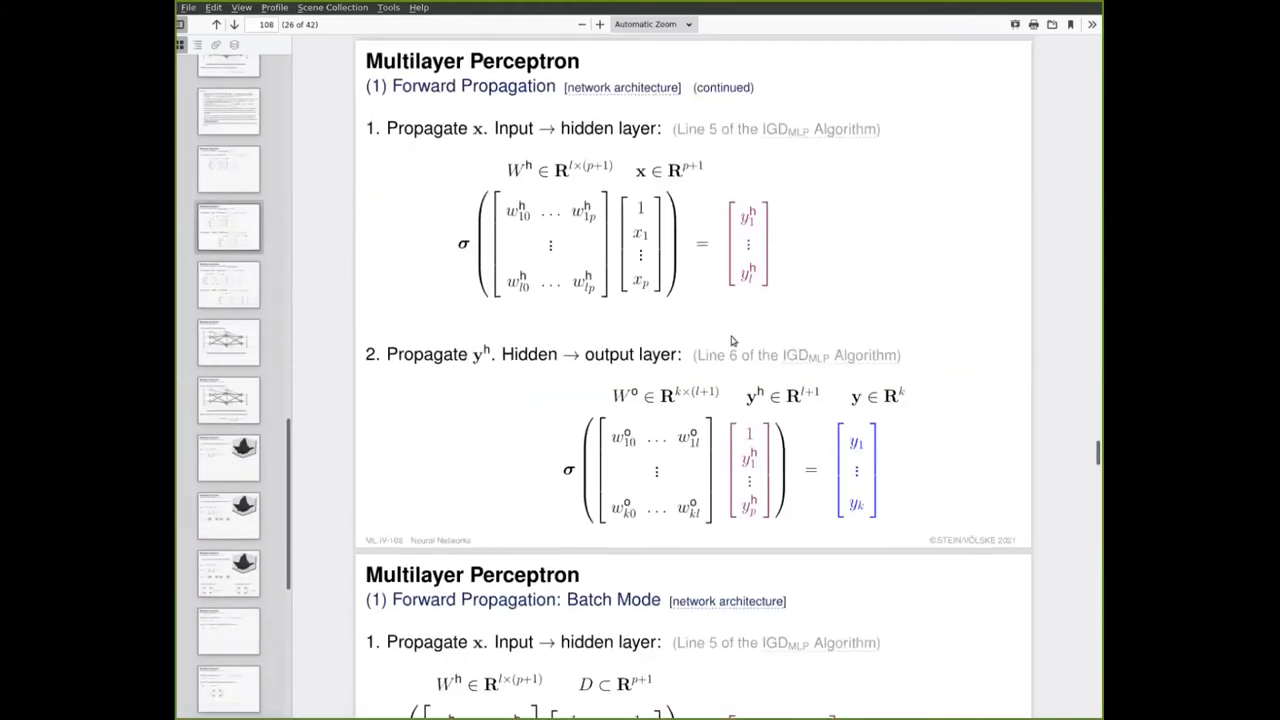
Scroll the Forward Propagation slide to glimpse the Batch Mode slide and back
scroll(down, 3)
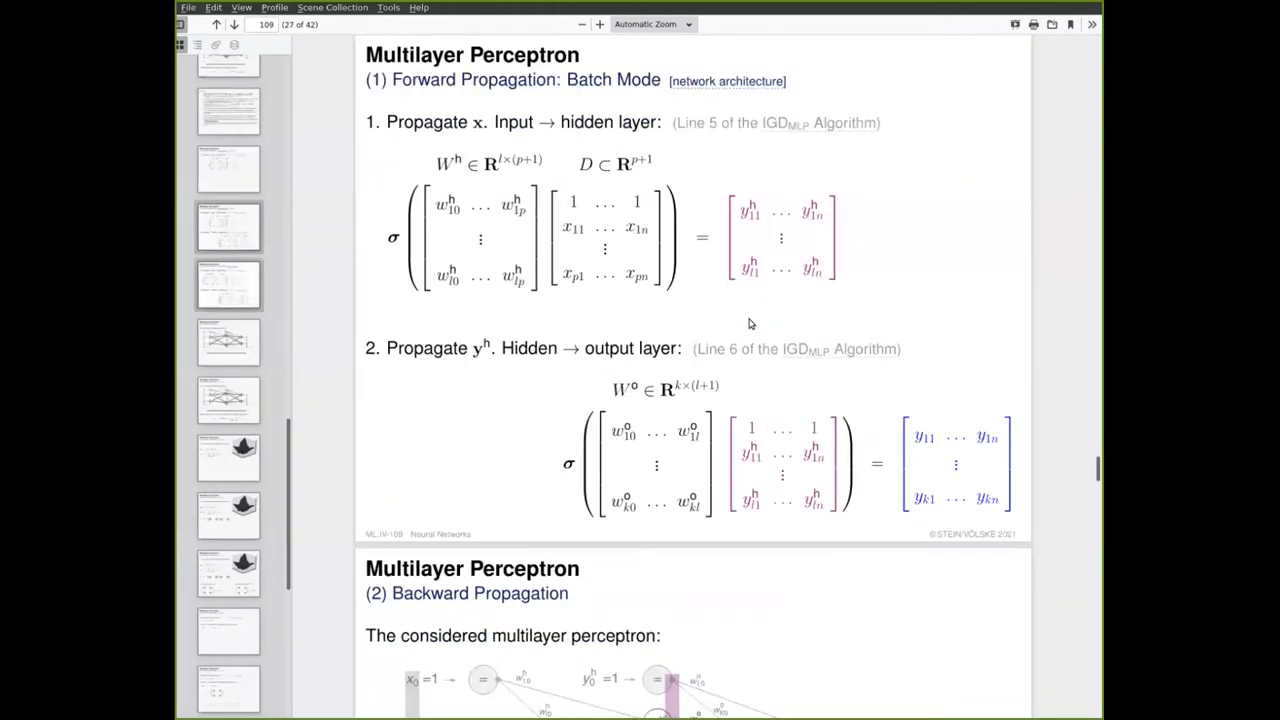
scroll(up, 3)
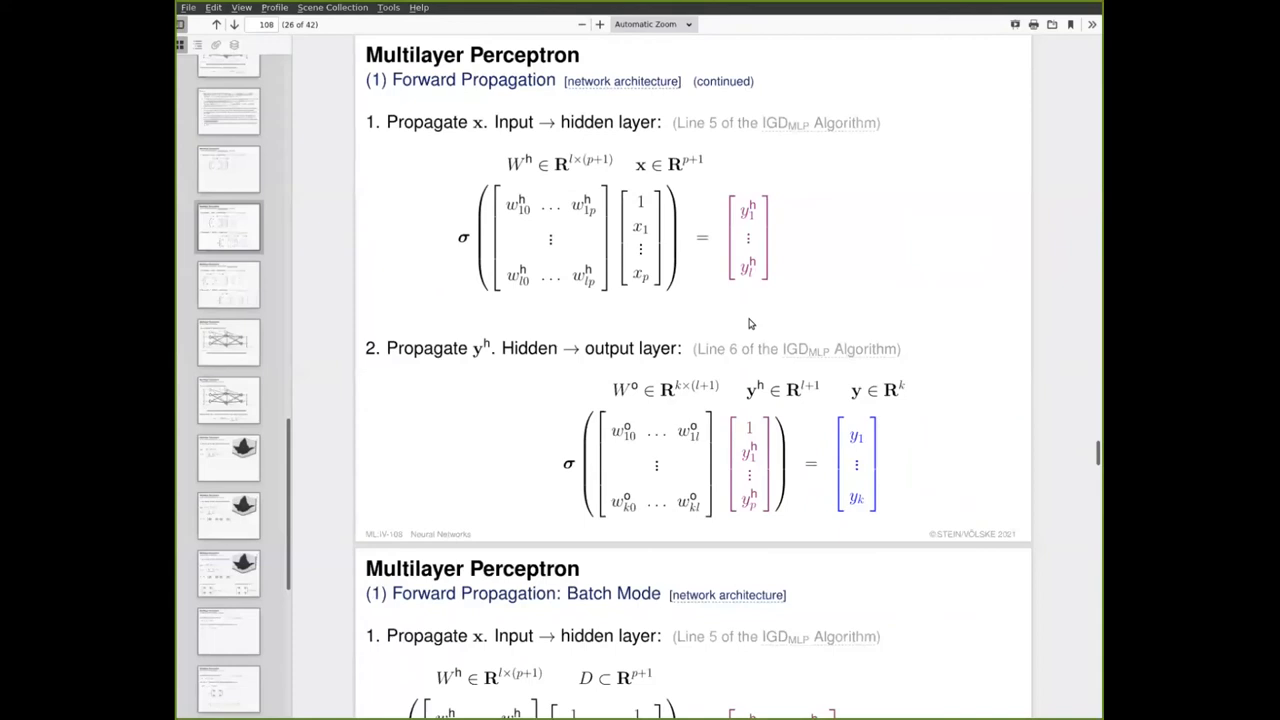
mouse_move(630, 124)
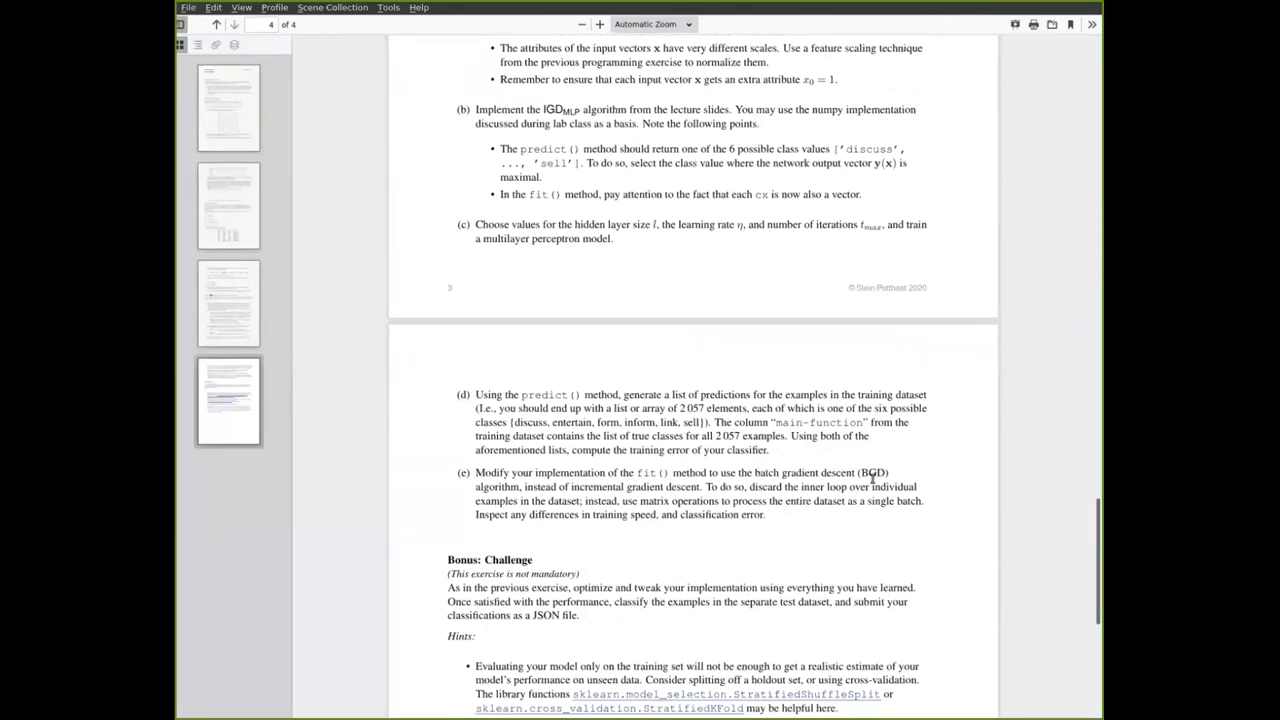
Scroll the course webpage down toward the Lab Class schedule
scroll(down, 3)
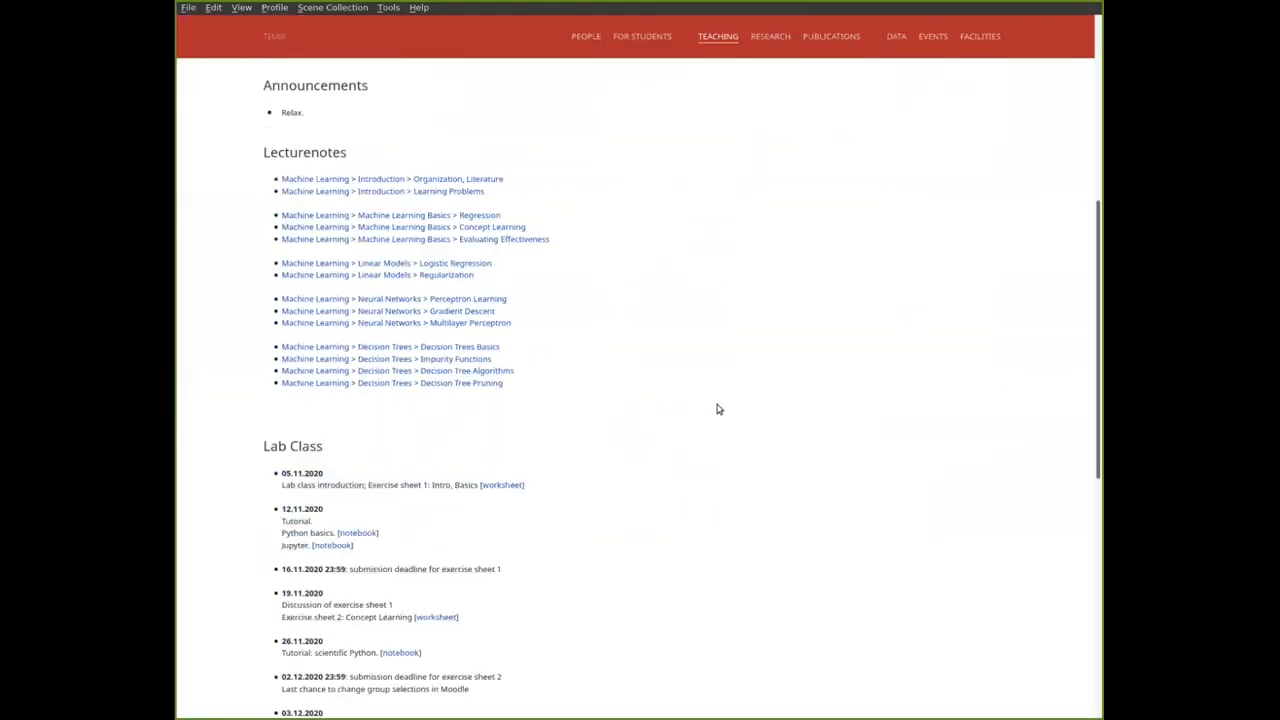
Scroll down to the full Lab Class schedule ending with the 28.01.2021 discussion
scroll(down, 3)
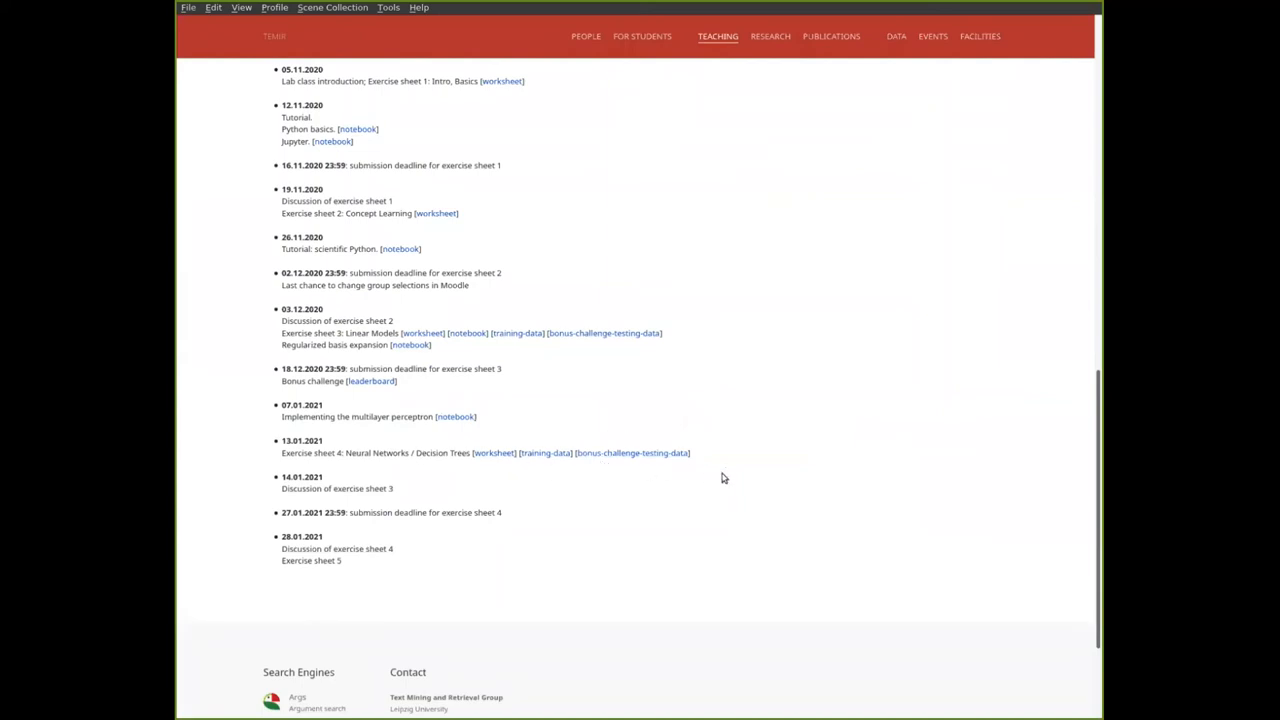
mouse_move(642, 464)
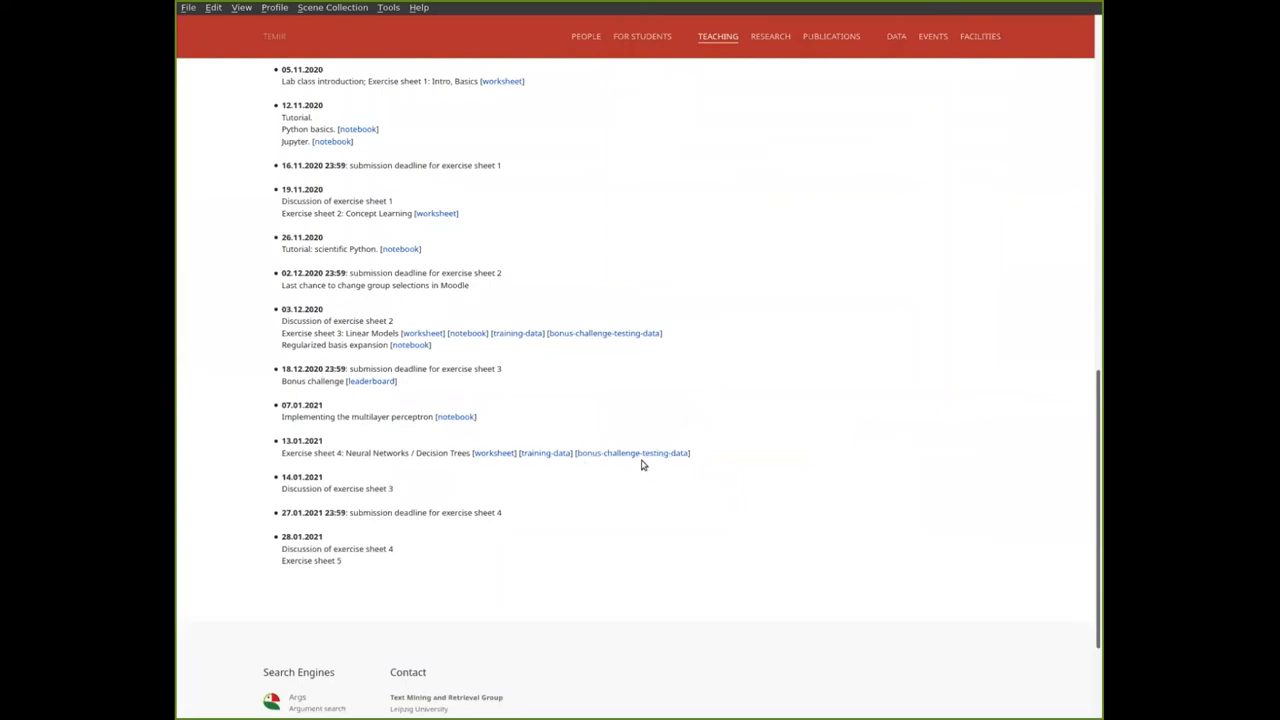
mouse_move(632, 452)
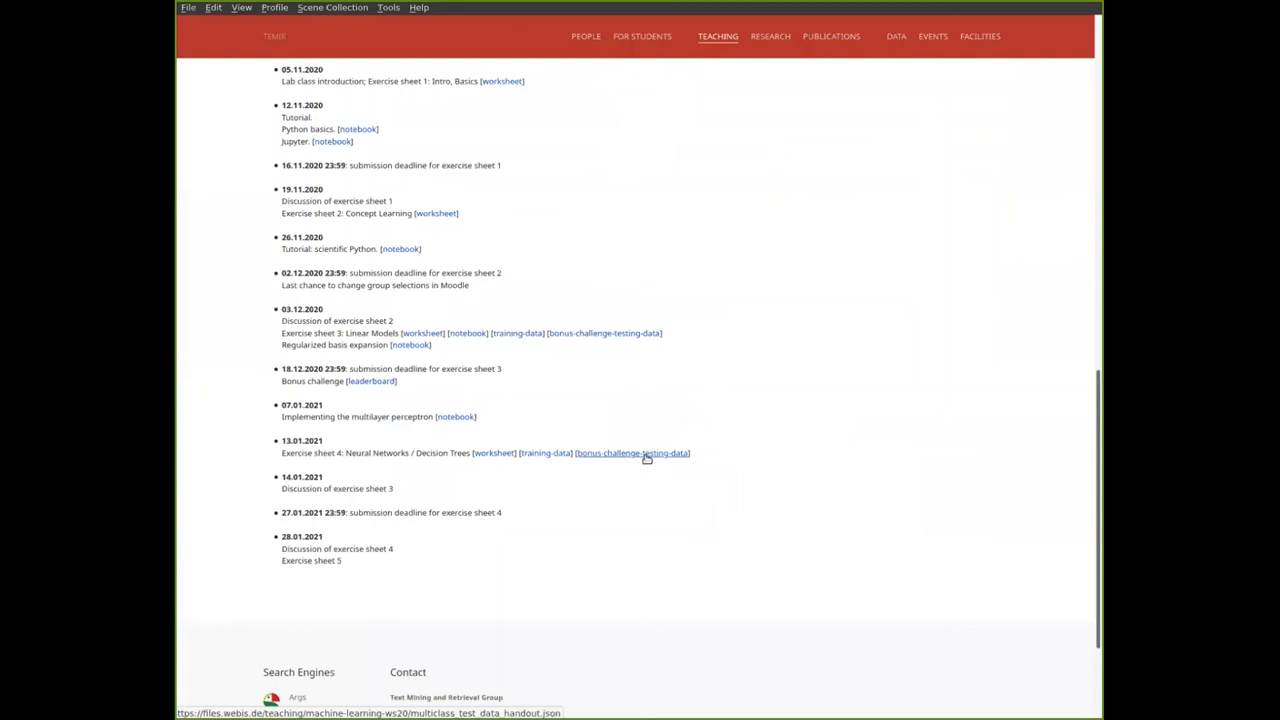
mouse_move(668, 460)
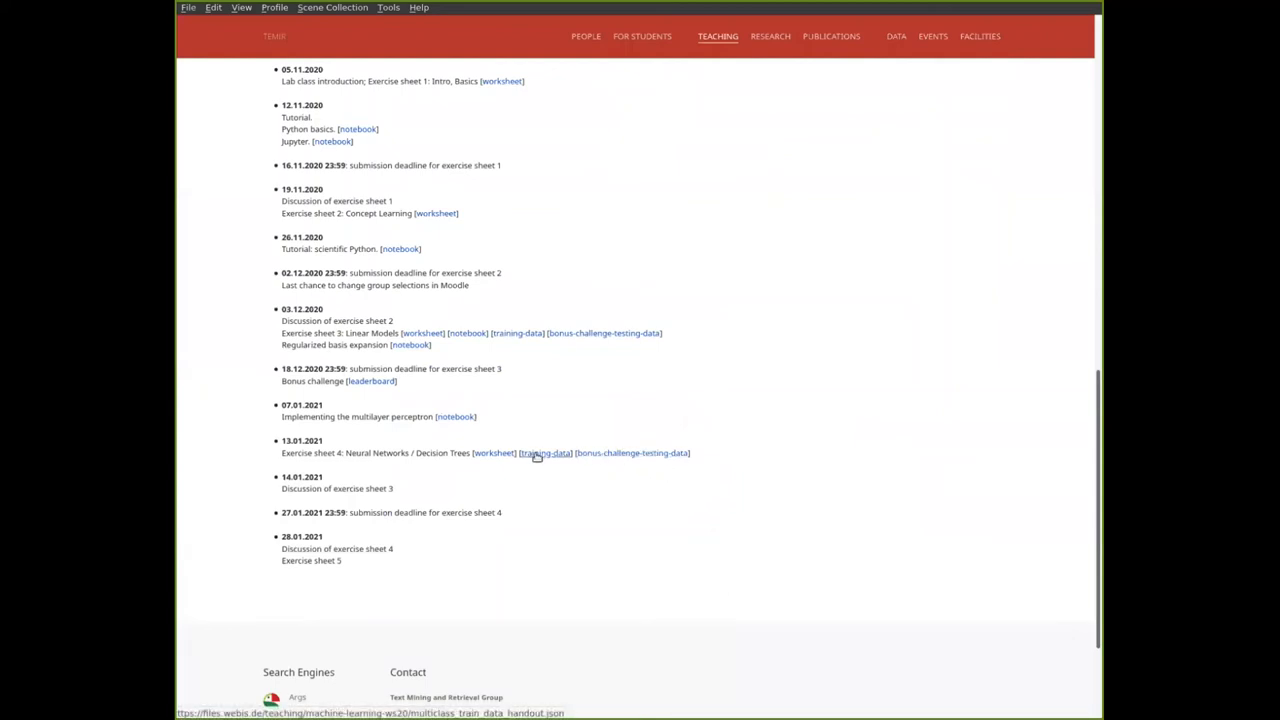
mouse_move(584, 452)
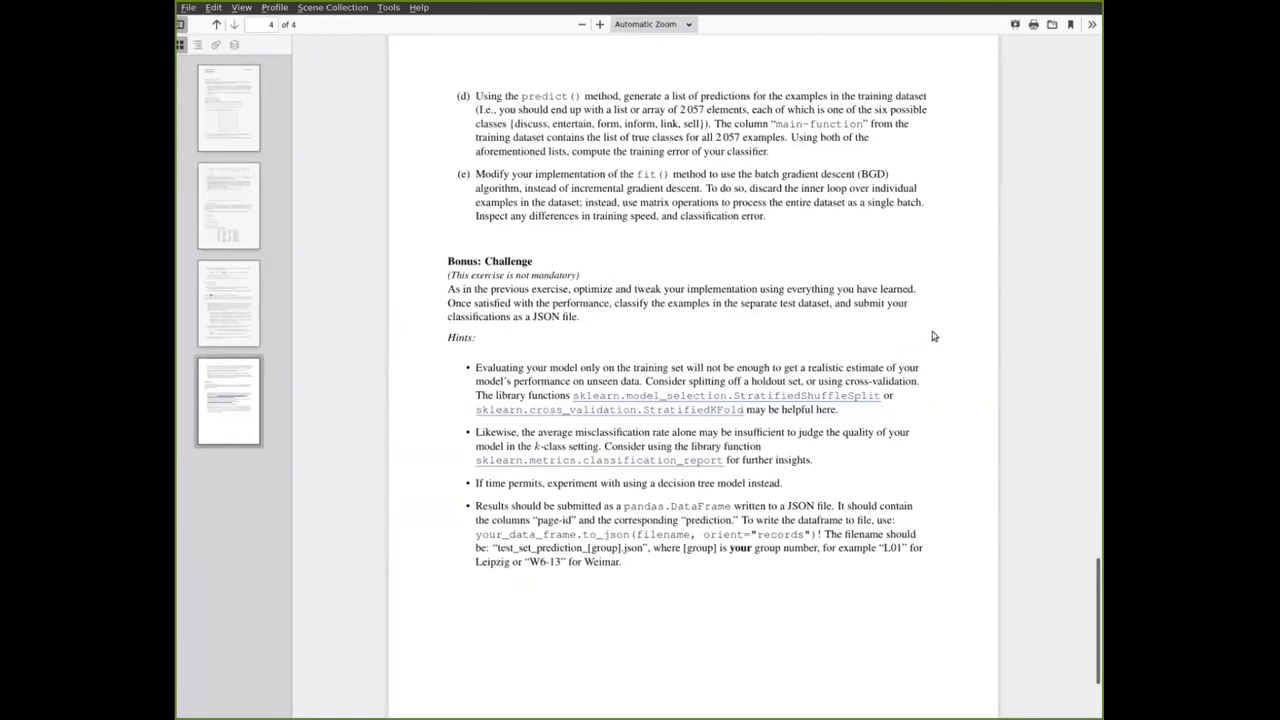
mouse_move(904, 324)
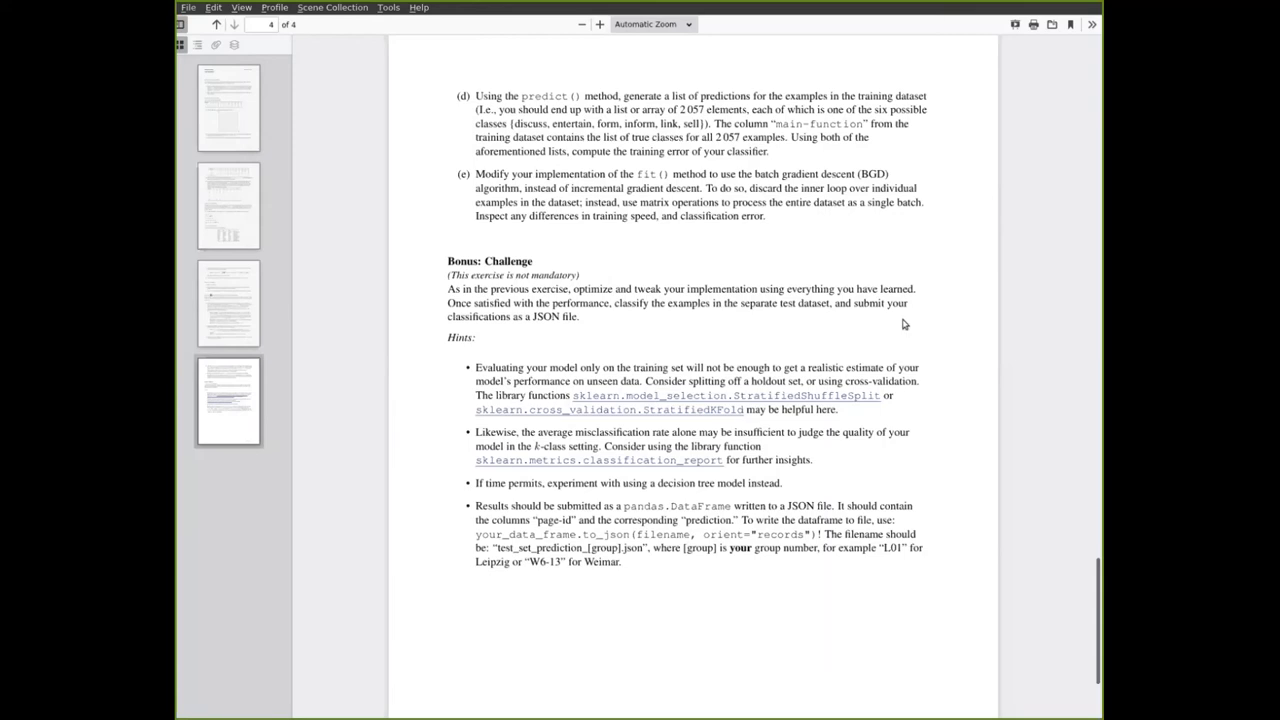
mouse_move(932, 298)
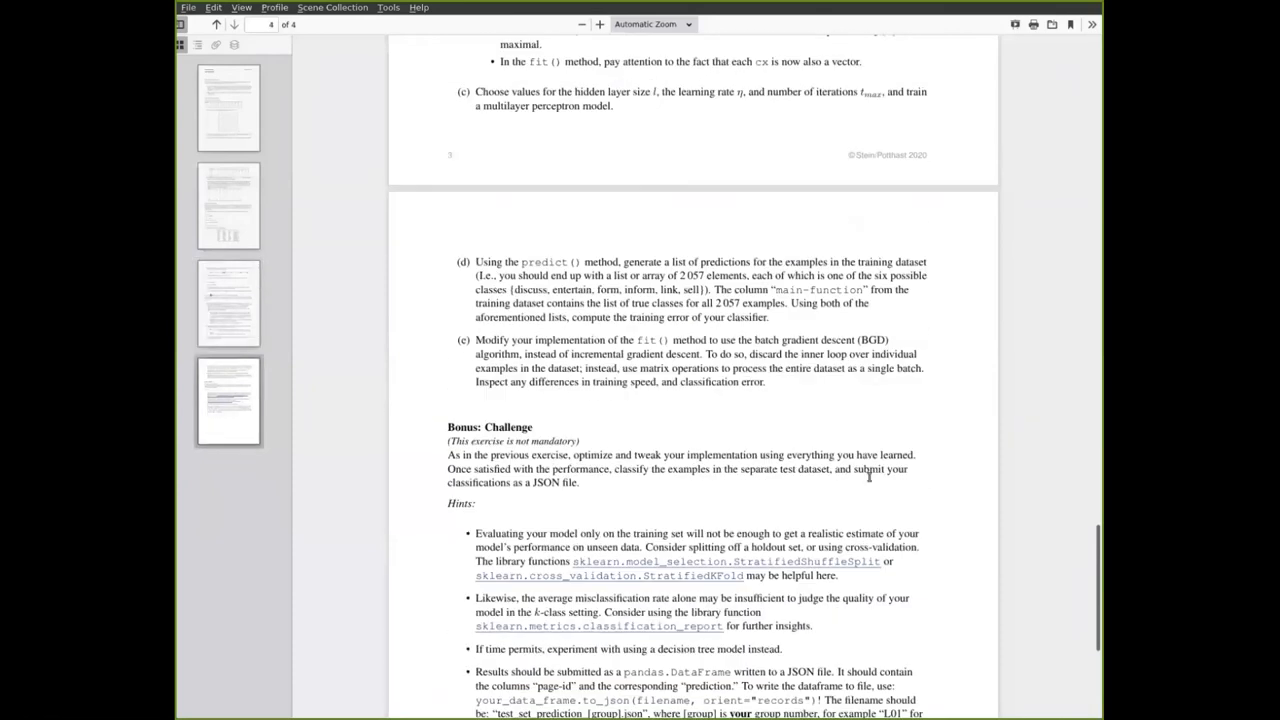
scroll(down, 3)
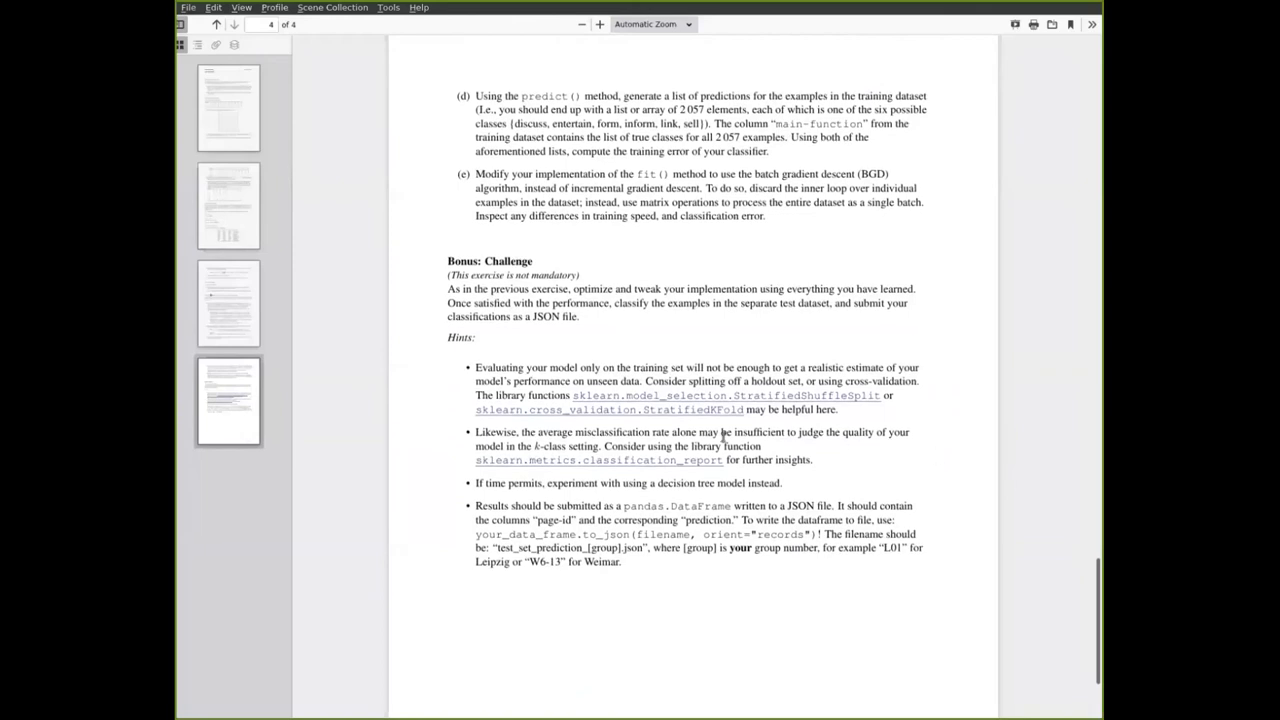
mouse_move(836, 448)
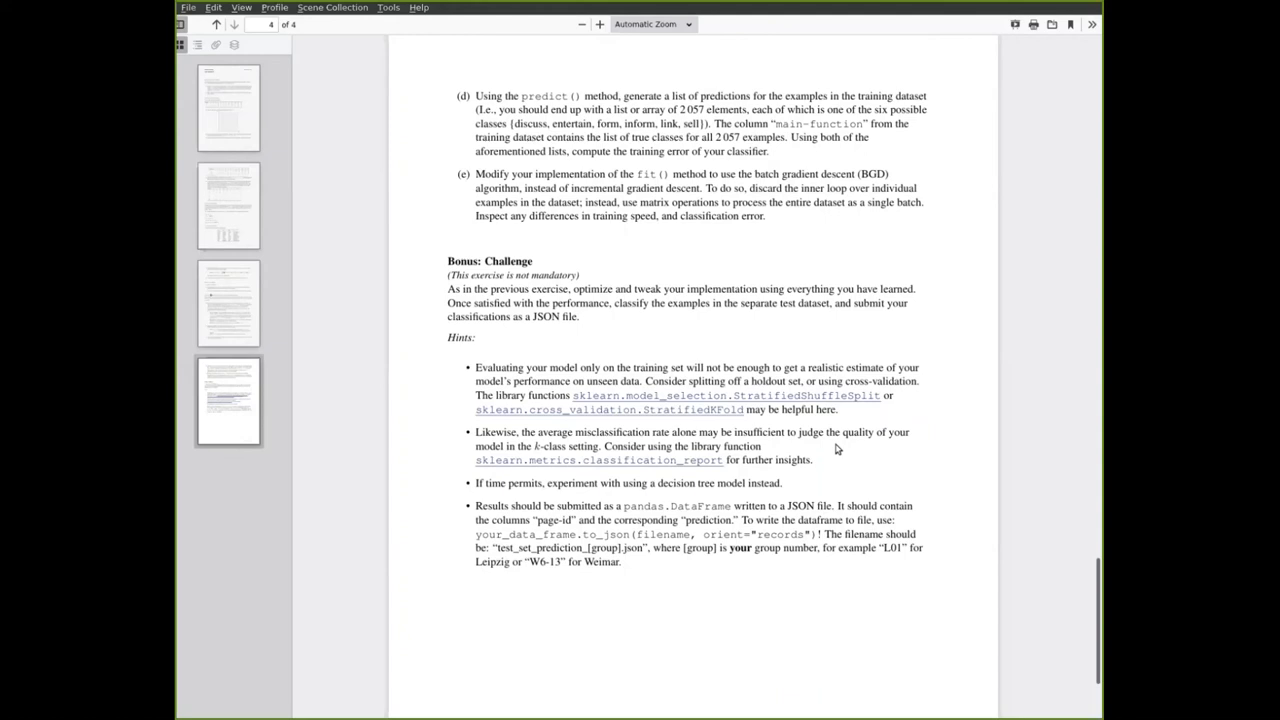
mouse_move(952, 362)
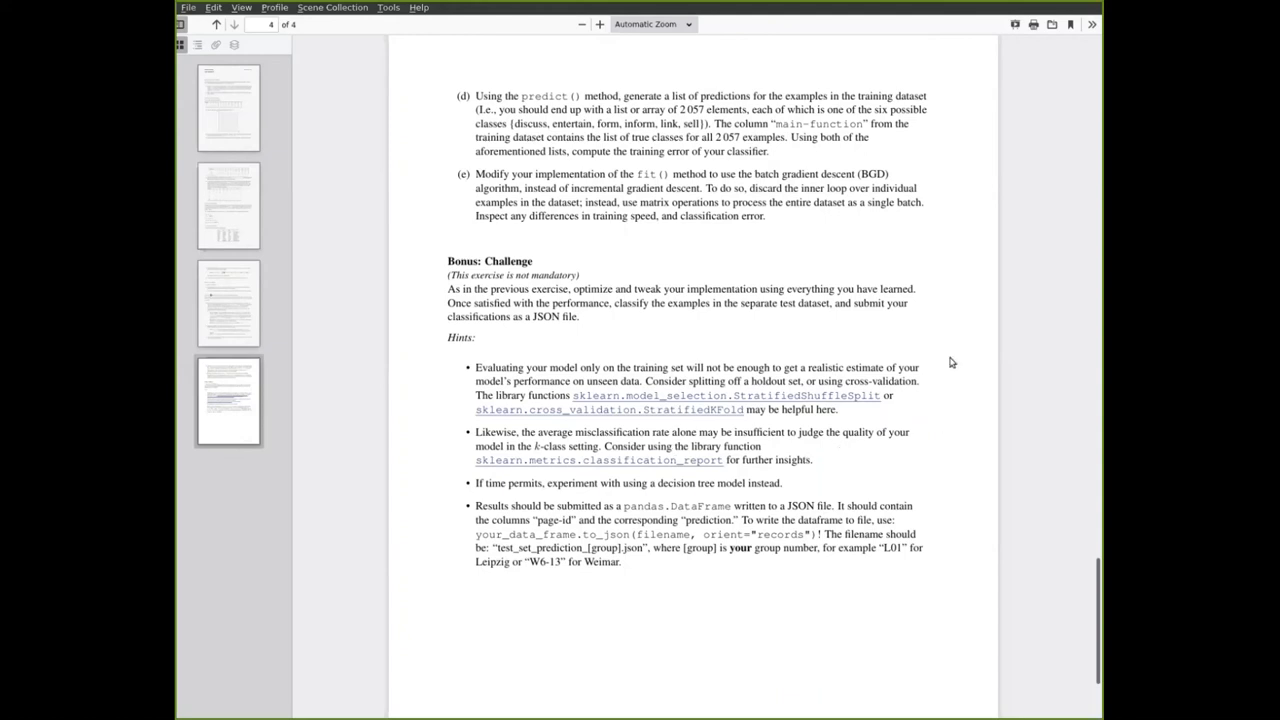
mouse_move(950, 180)
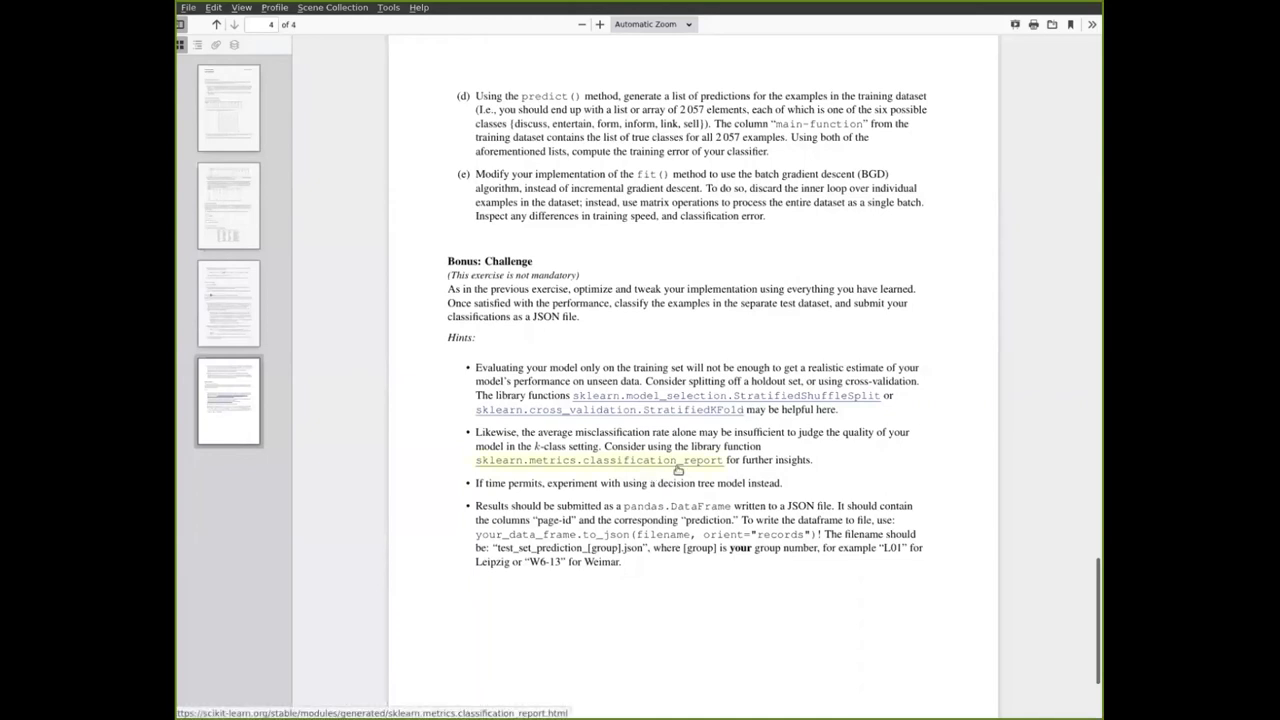
click(598, 460)
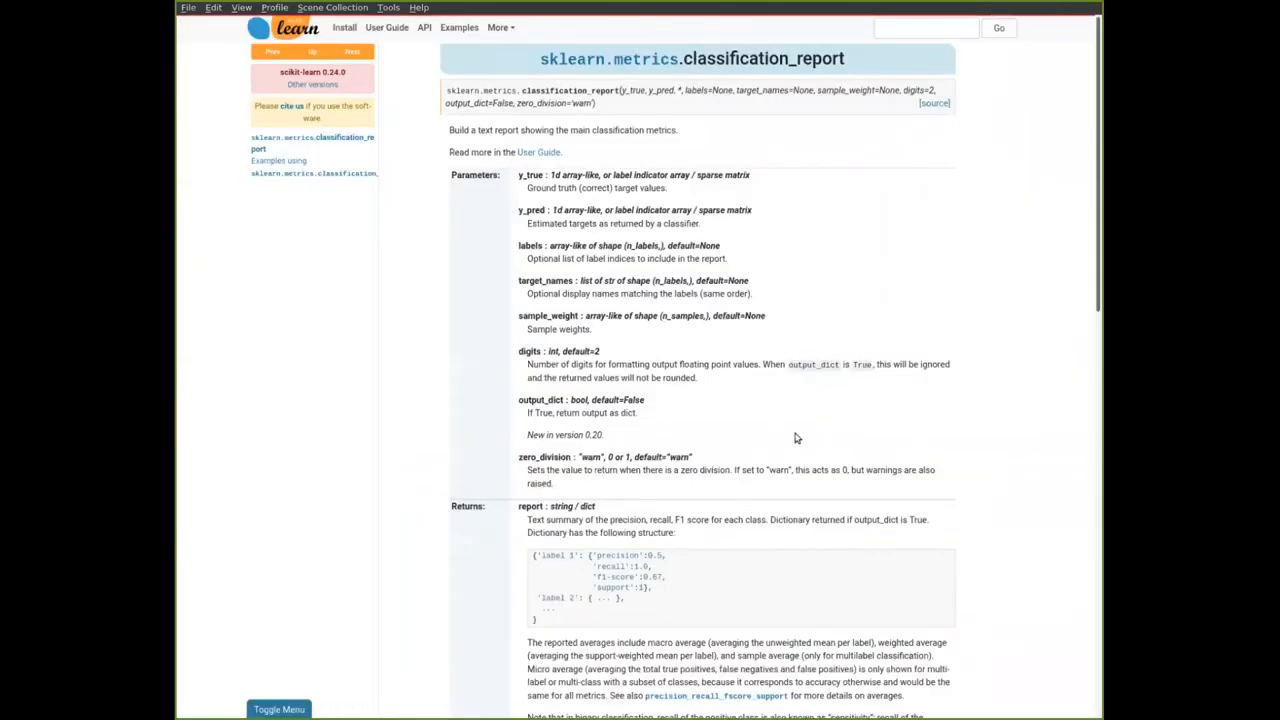
scroll(down, 3)
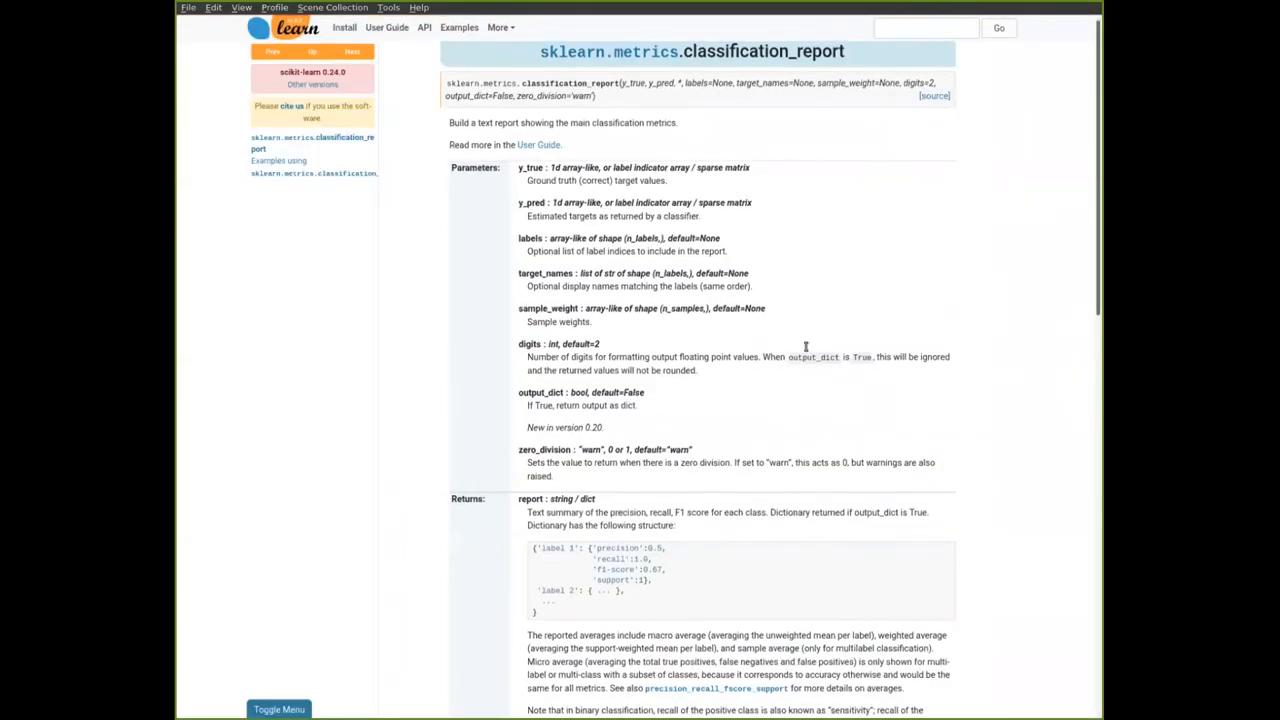
scroll(down, 3)
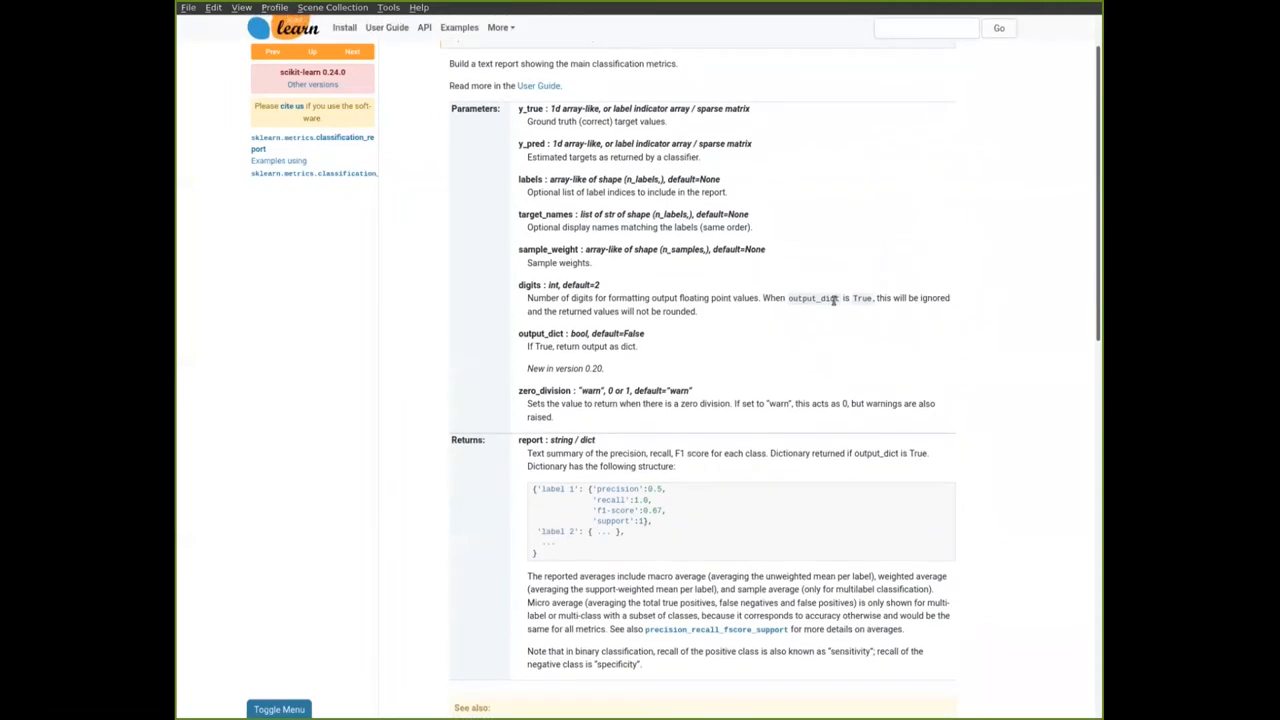
mouse_move(664, 282)
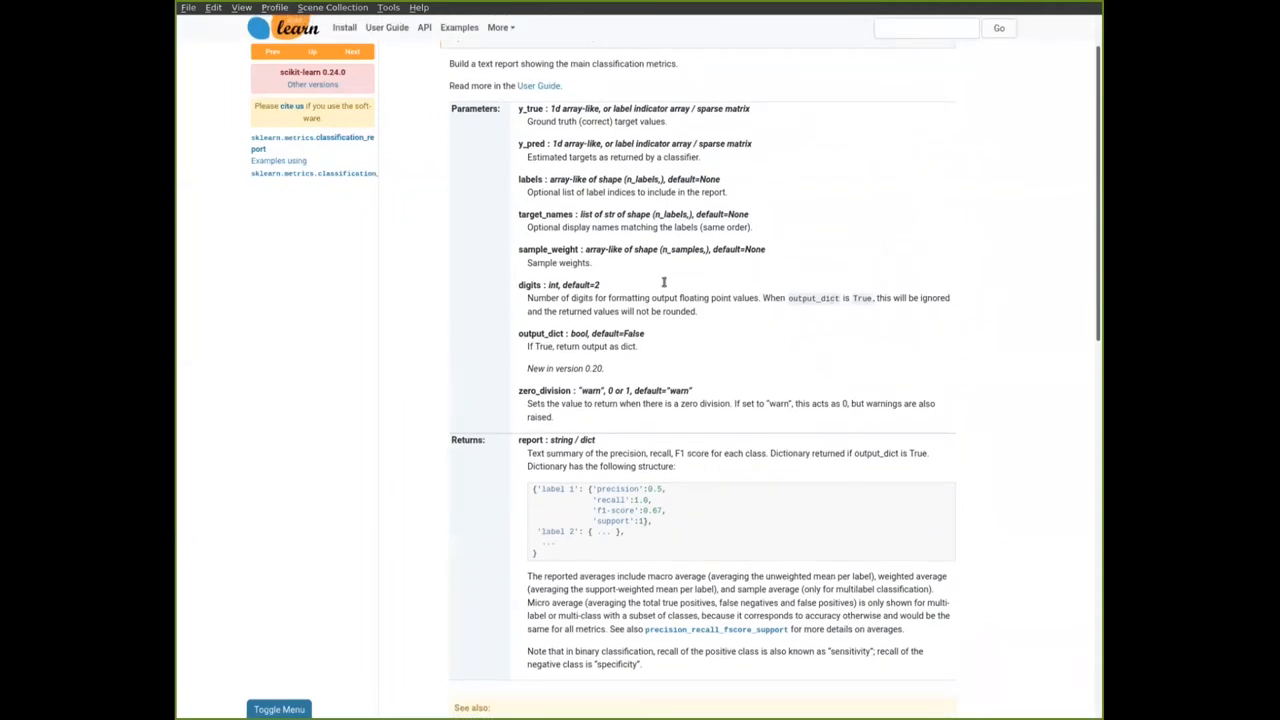
mouse_move(796, 380)
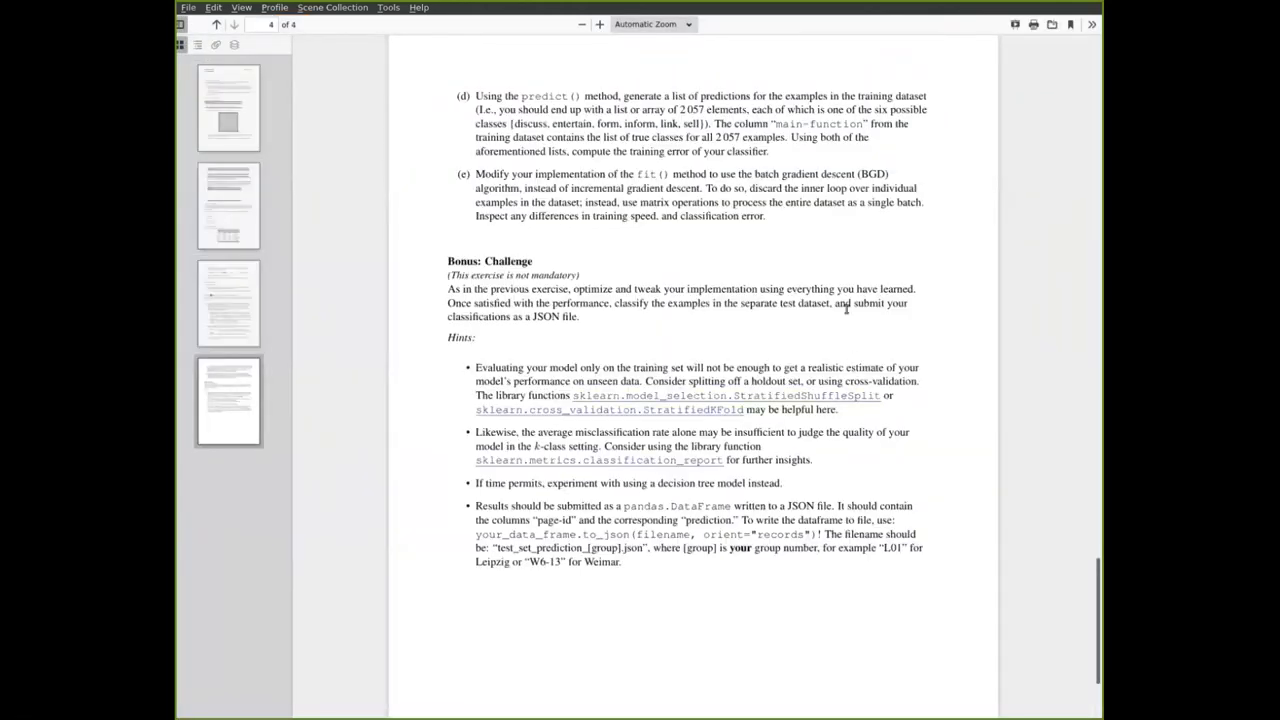
mouse_move(878, 288)
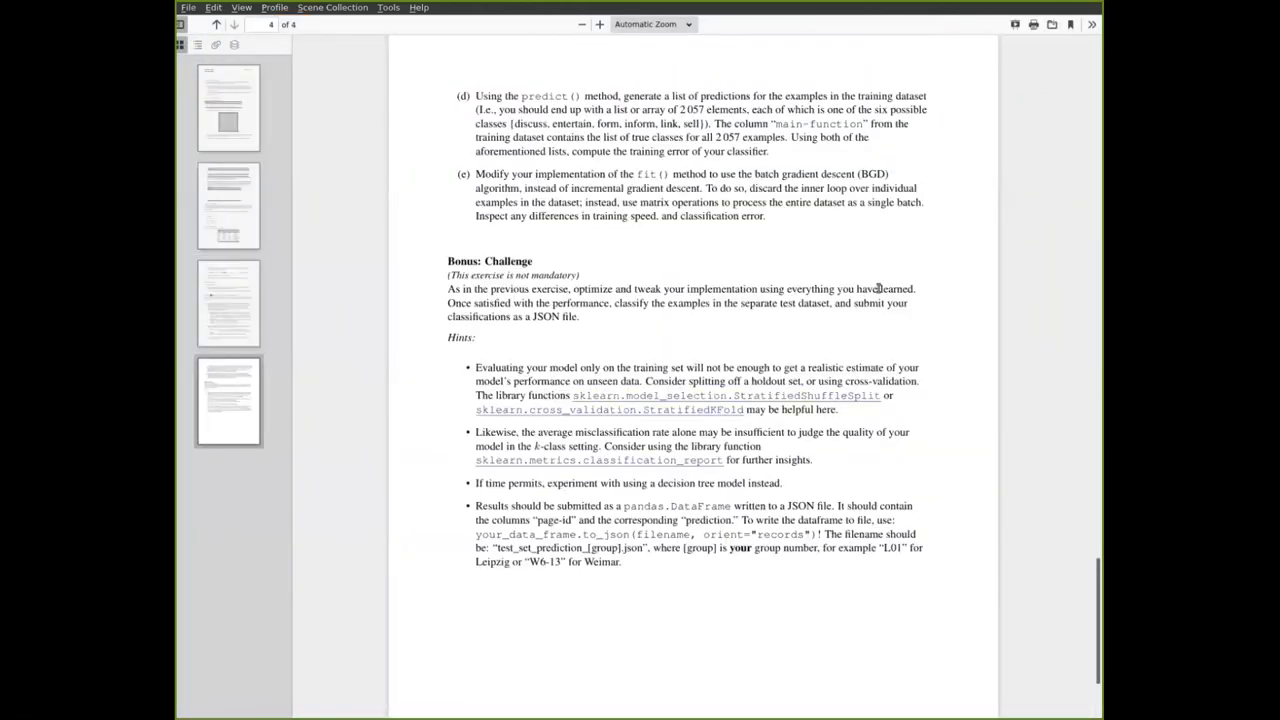
mouse_move(830, 440)
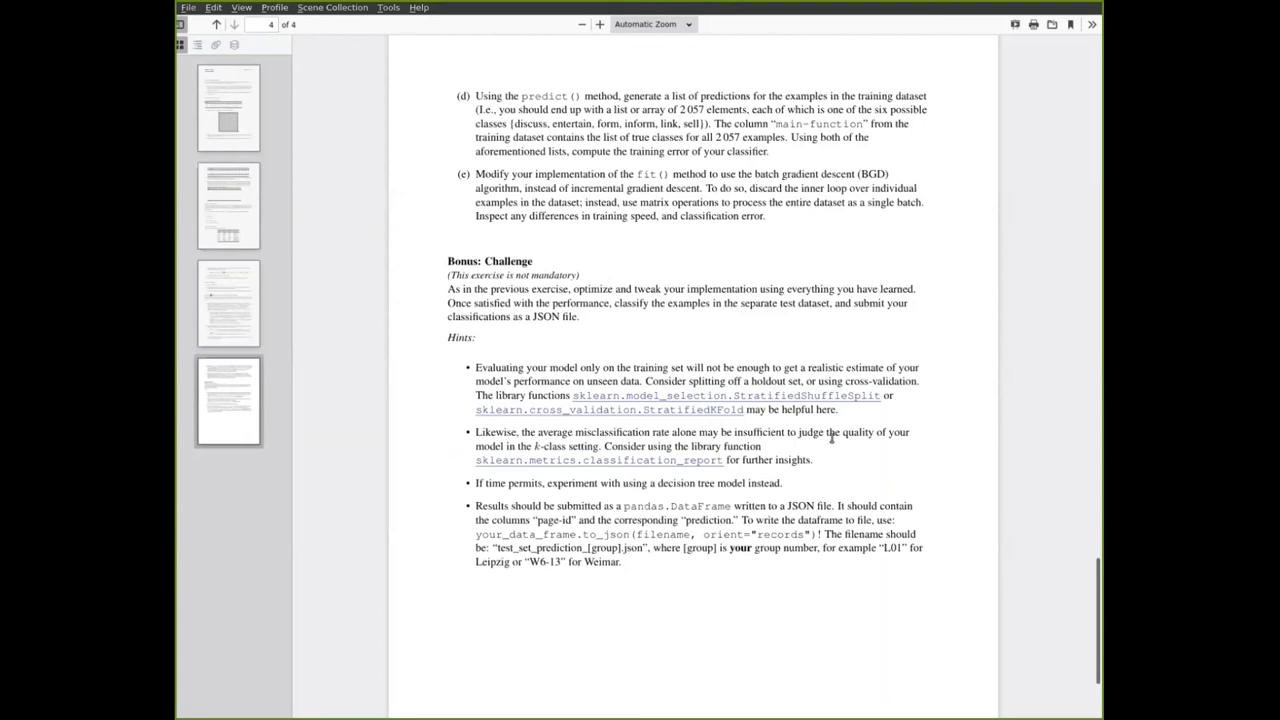
Scroll to the sheet's end, then reopen the exercise sheet PDF from the course page worksheet link
scroll(down, 3)
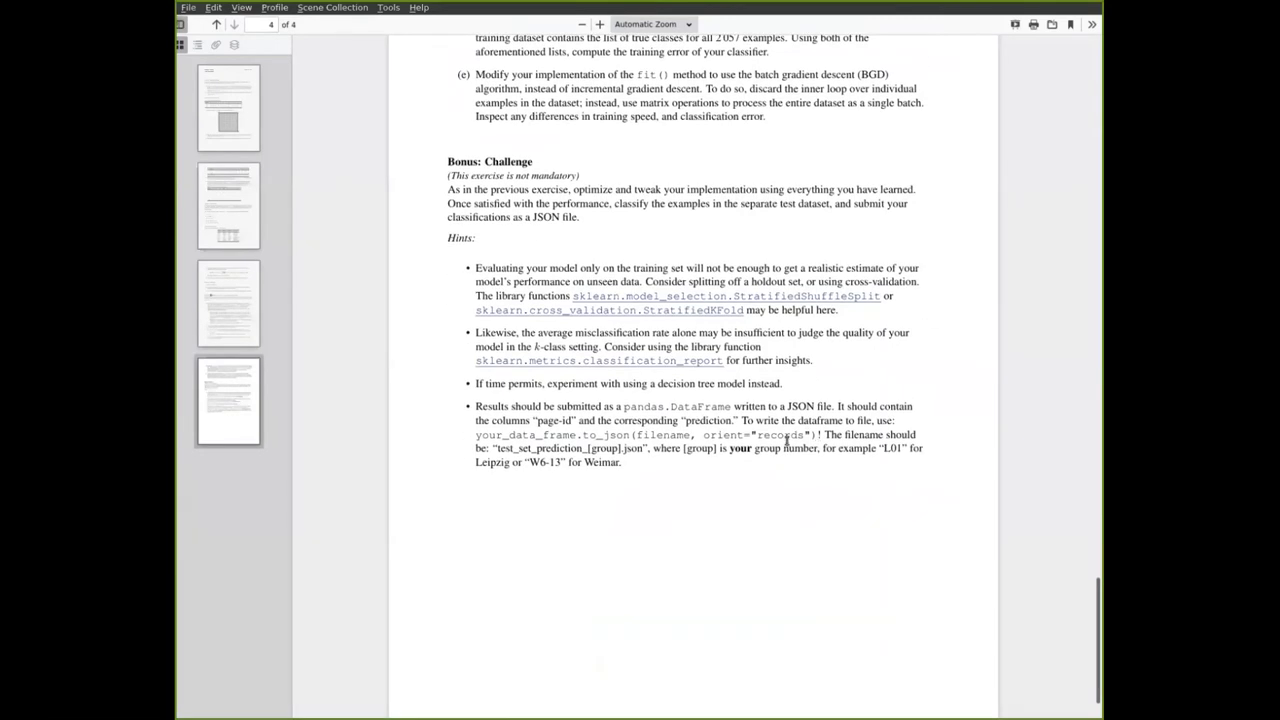
mouse_move(674, 486)
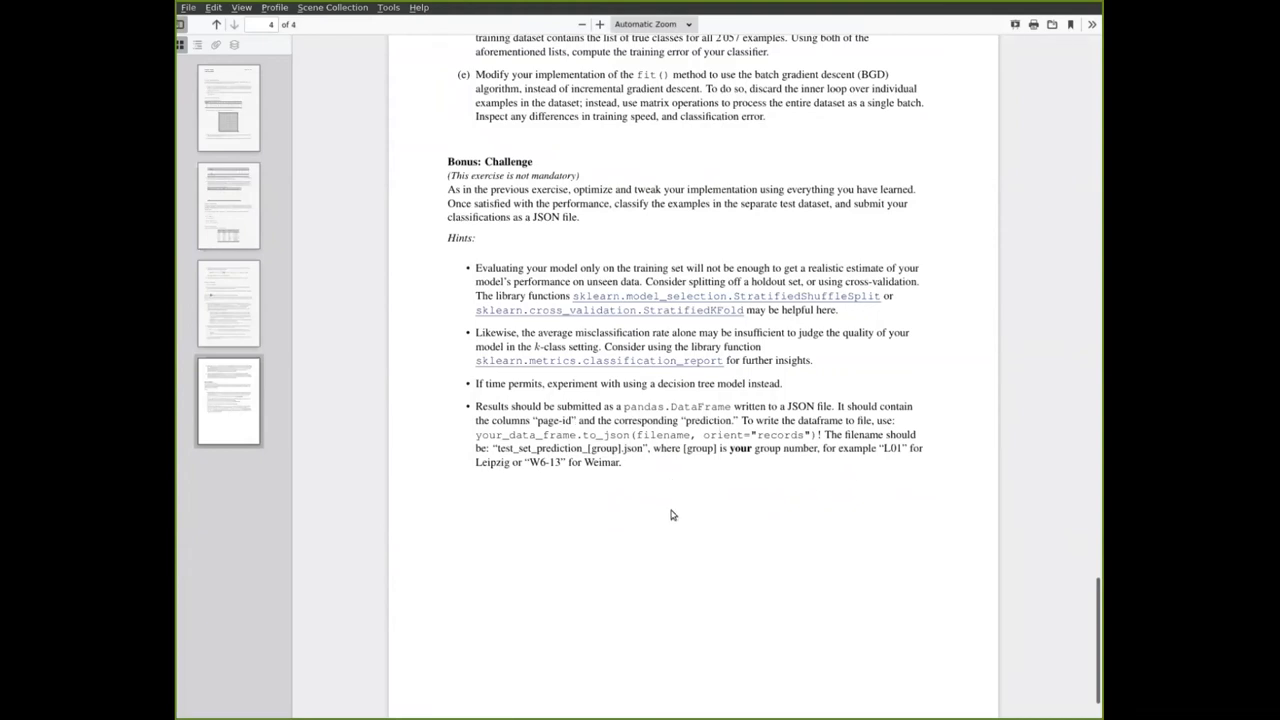
mouse_move(716, 504)
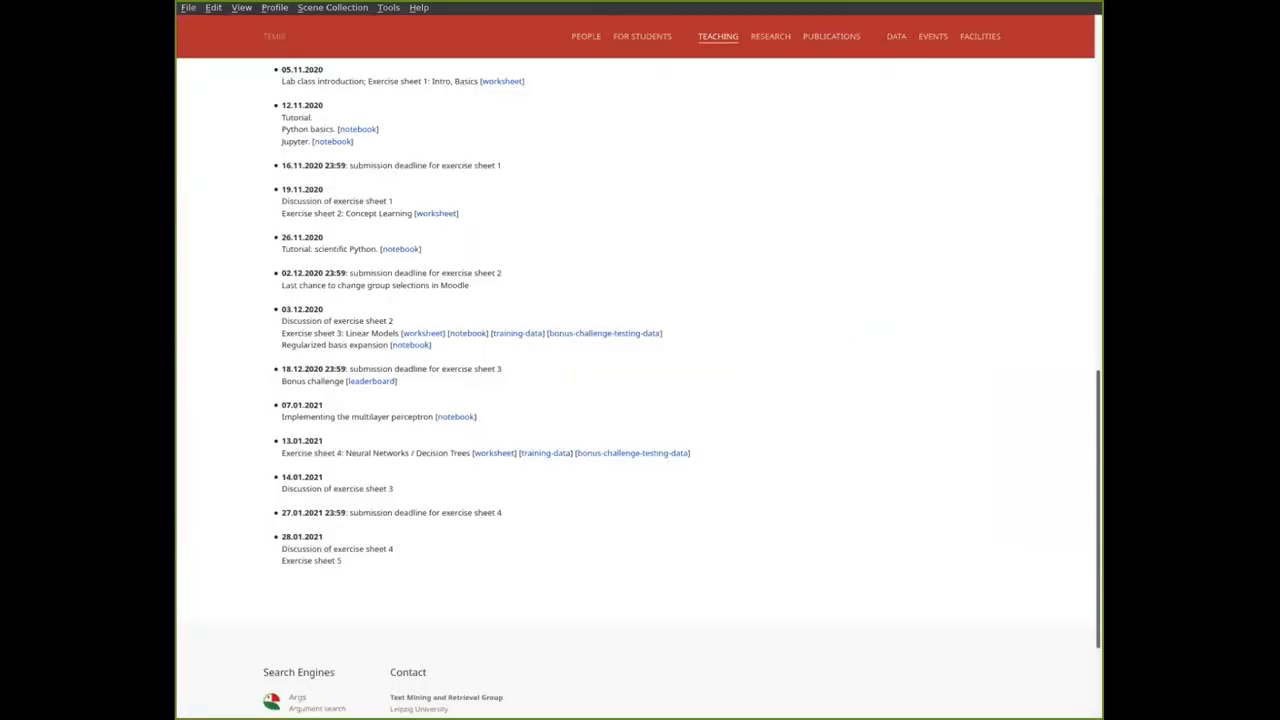
click(492, 452)
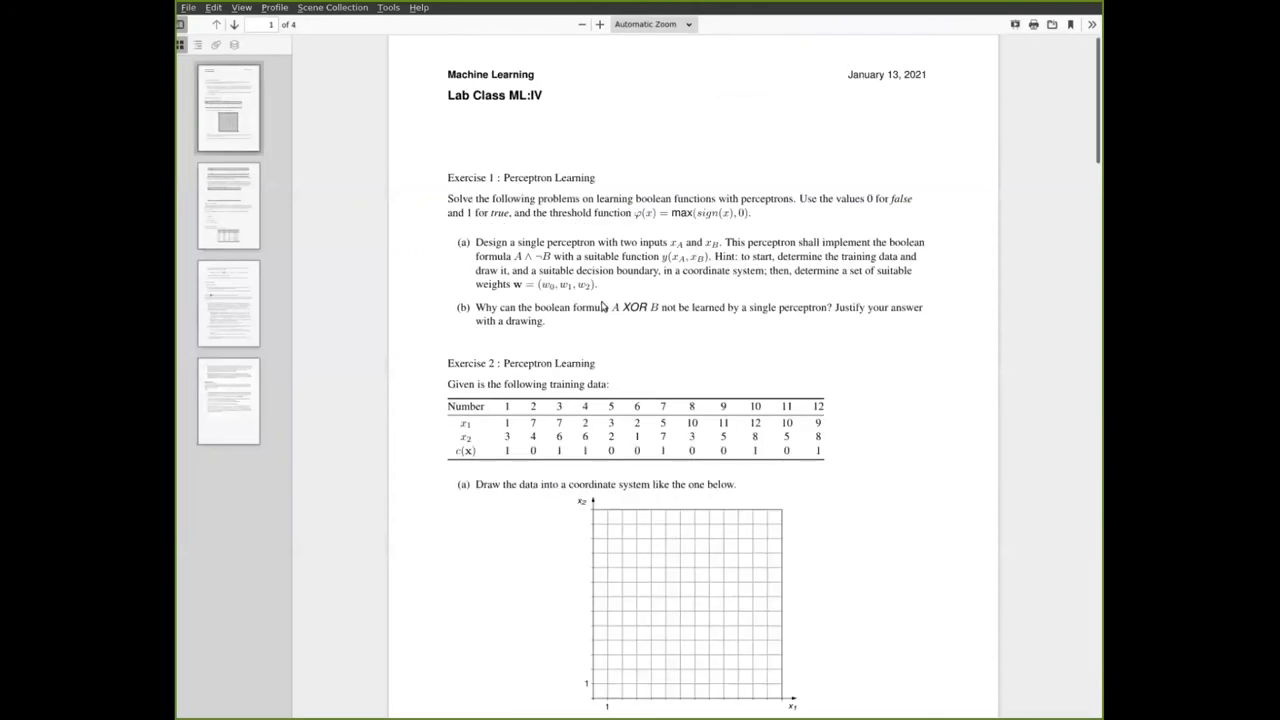